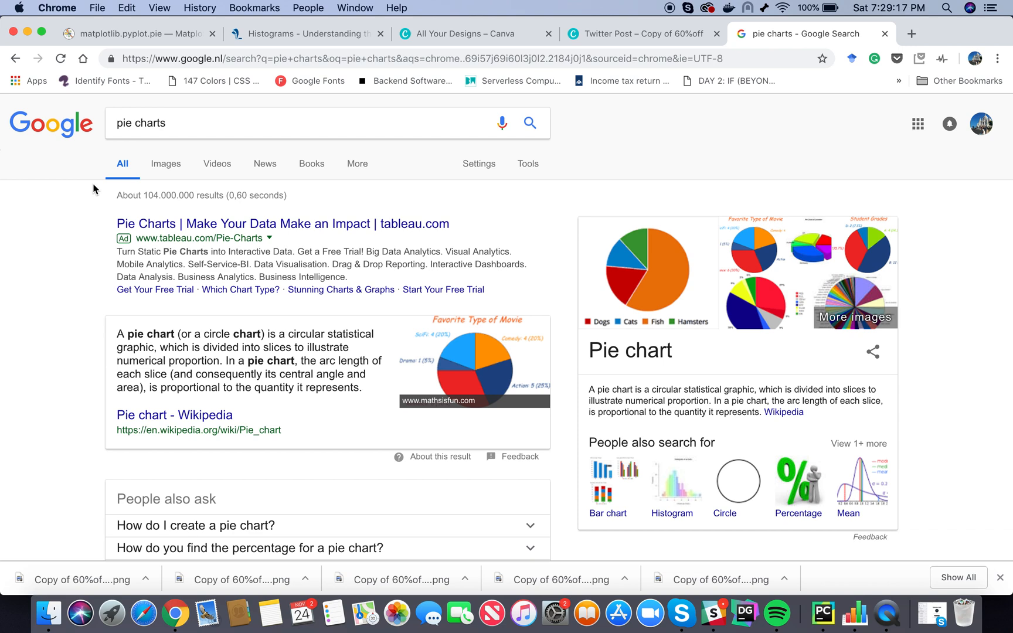
{"action": "mouse_move", "coordinate": [639, 262]}
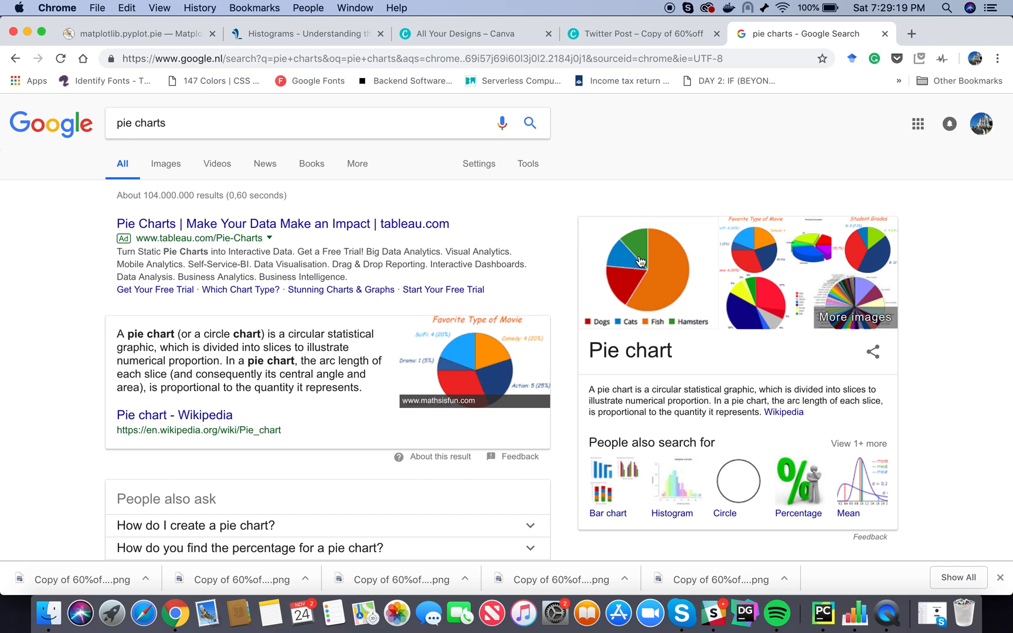
Preview the Dogs, Cats, Fish and Hamsters pie chart image at a larger size.
{"action": "left_click", "coordinate": [640, 262]}
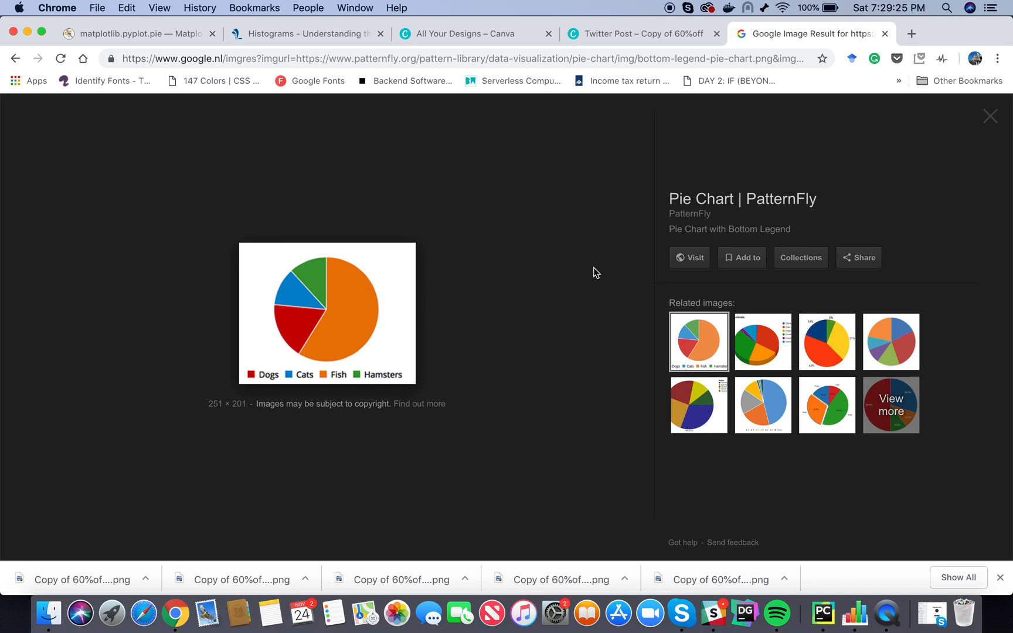
{"action": "mouse_move", "coordinate": [469, 306]}
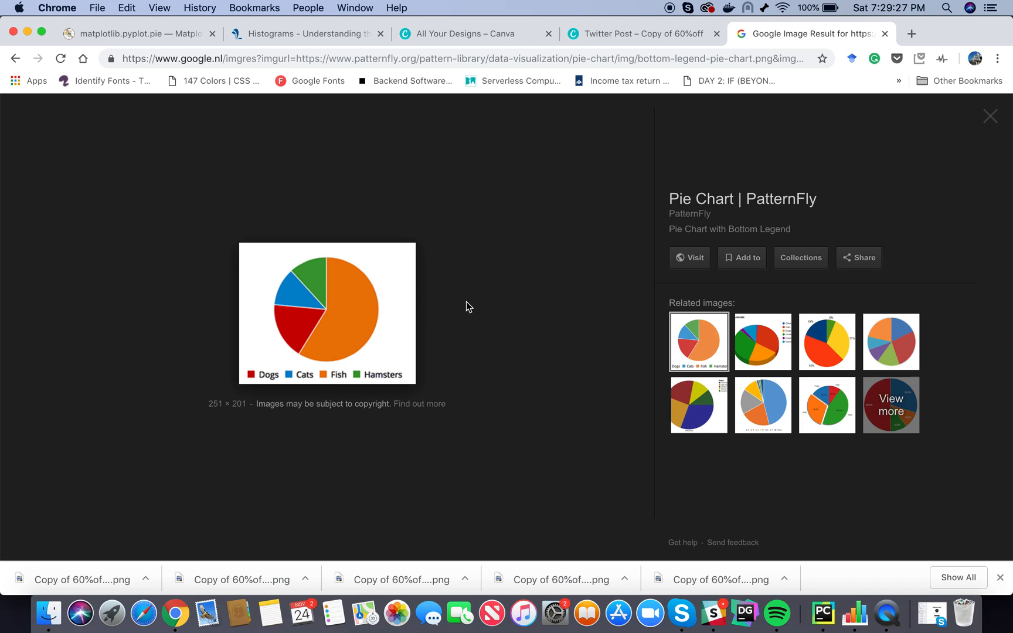
{"action": "mouse_move", "coordinate": [372, 307]}
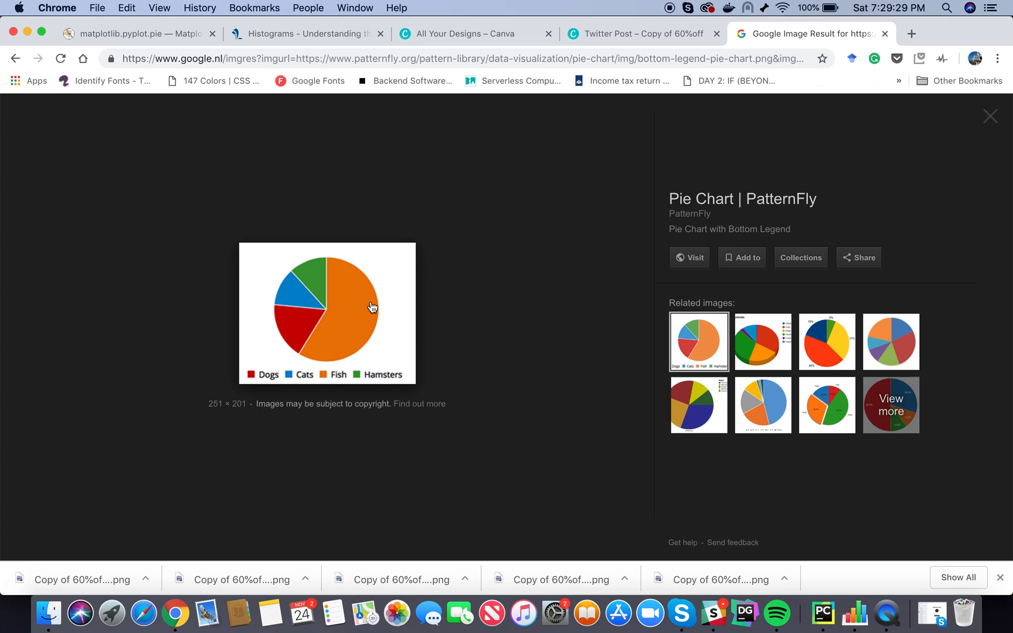
{"action": "mouse_move", "coordinate": [372, 306]}
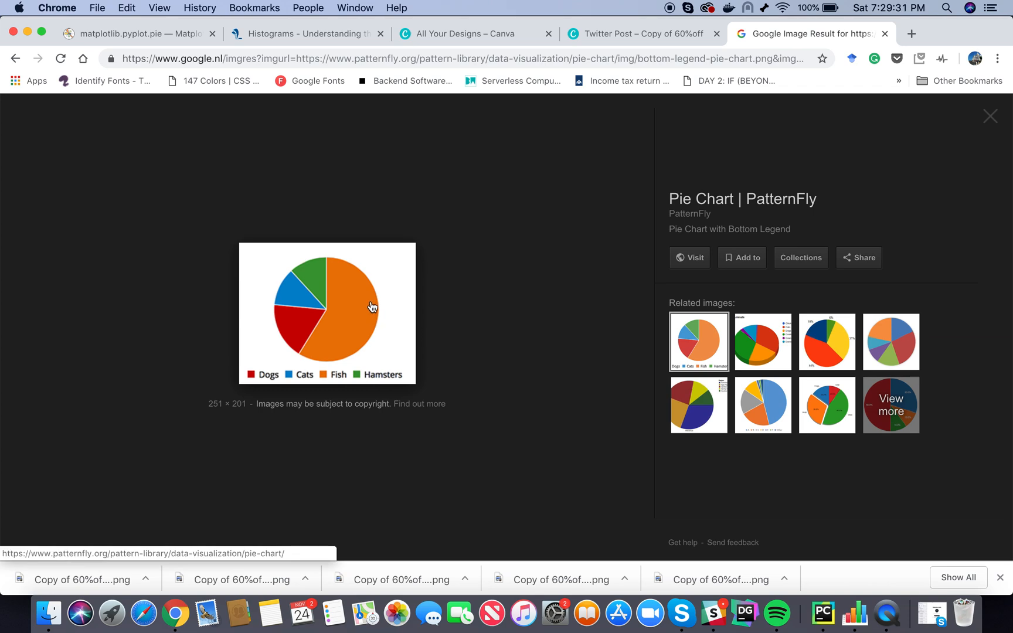
{"action": "mouse_move", "coordinate": [372, 311]}
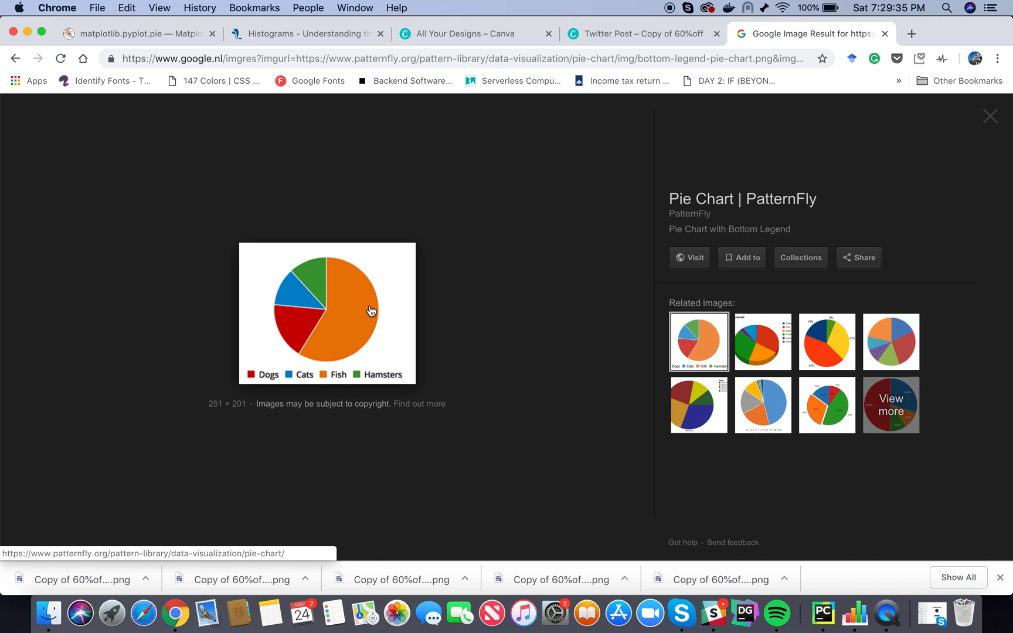
{"action": "mouse_move", "coordinate": [472, 302]}
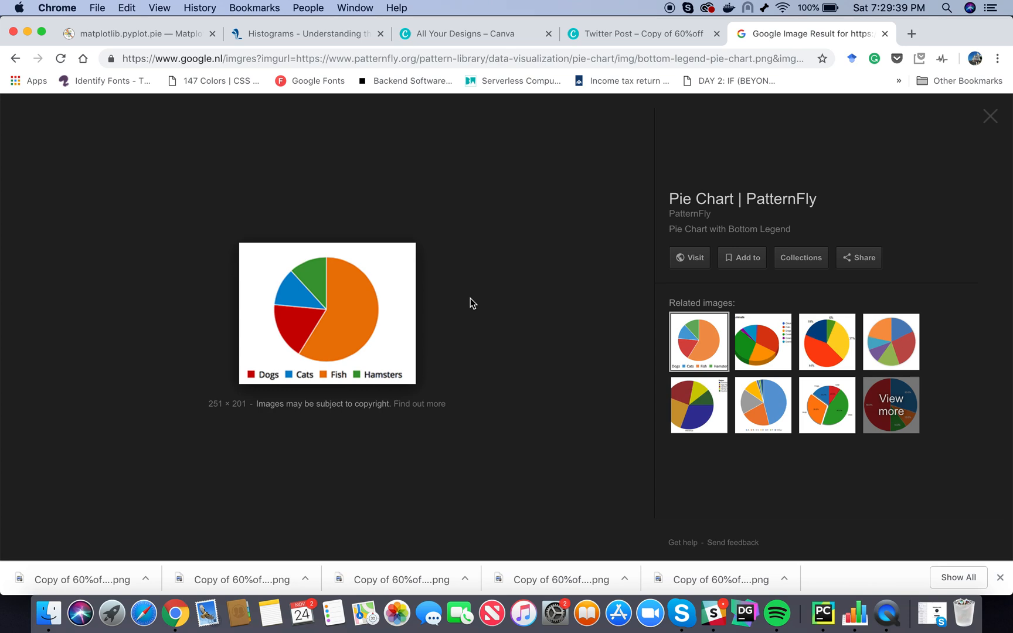
{"action": "mouse_move", "coordinate": [361, 225]}
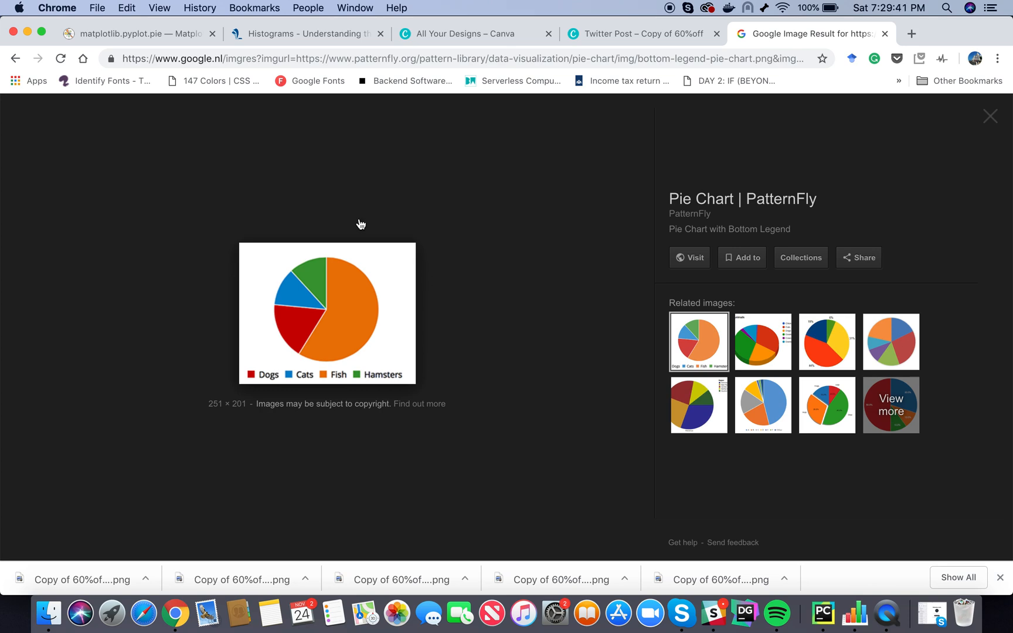
Read the explode, labels, colors and autopct parameters on the matplotlib.pyplot.pie reference page.
{"action": "left_click", "coordinate": [136, 33]}
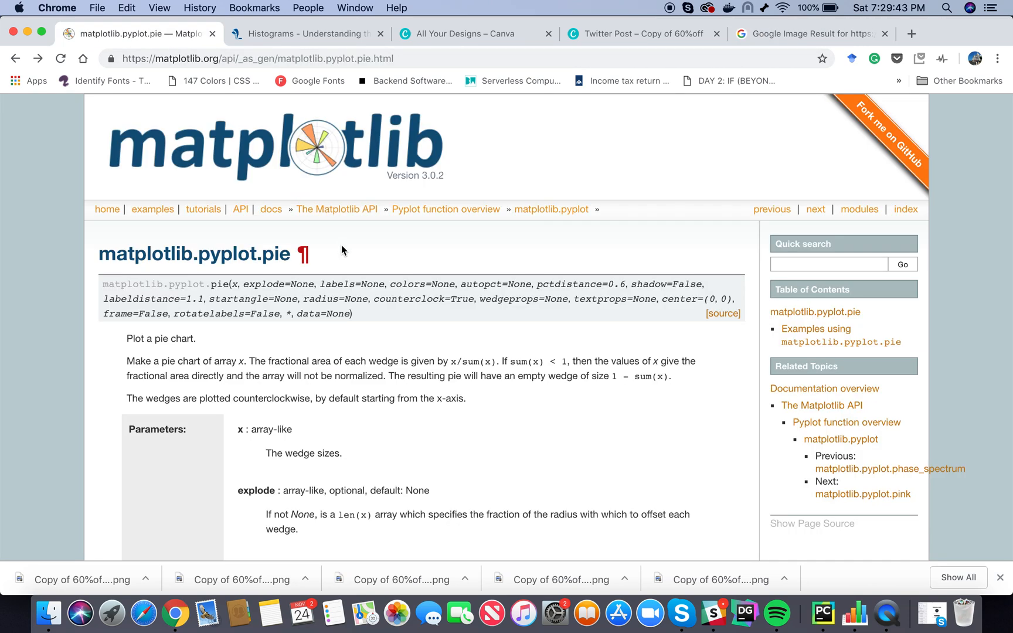
{"action": "scroll", "scroll_direction": "down", "scroll_amount": 3}
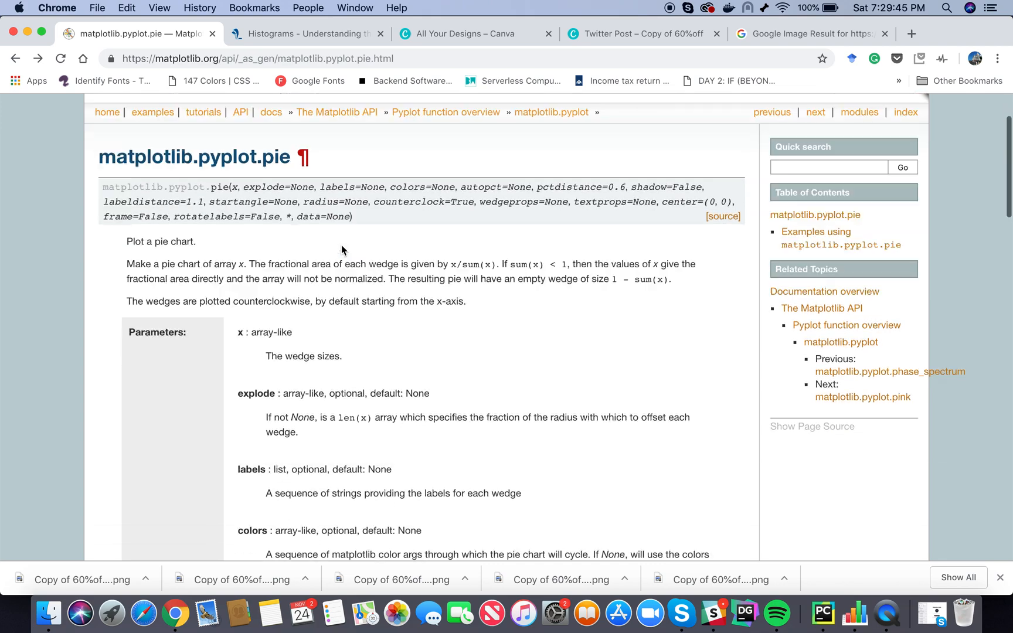
{"action": "scroll", "scroll_direction": "down", "scroll_amount": 3}
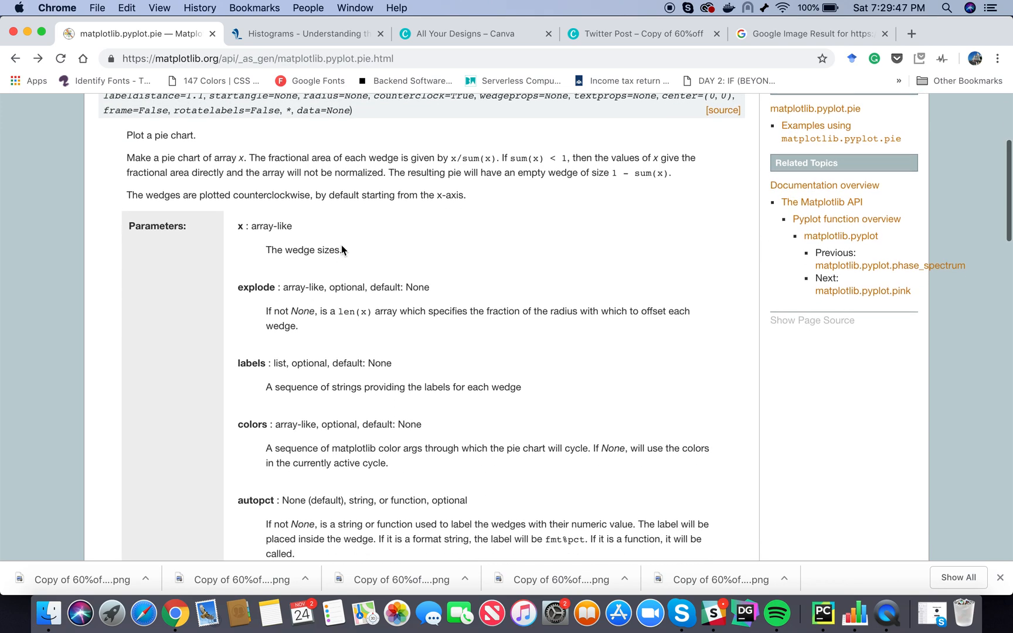
{"action": "scroll", "scroll_direction": "down", "scroll_amount": 3}
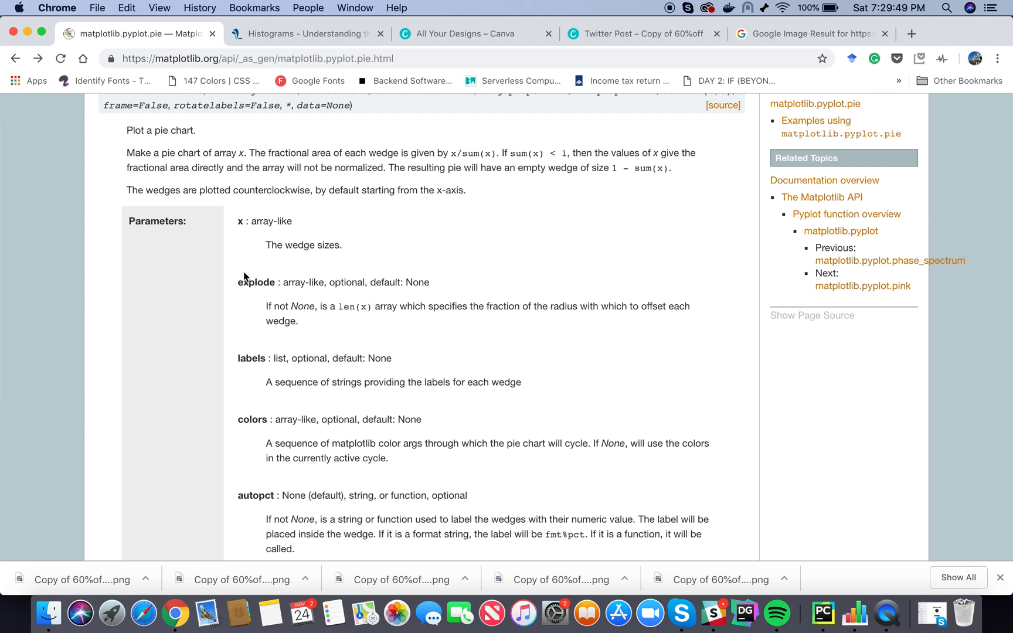
{"action": "scroll", "scroll_direction": "down", "scroll_amount": 3}
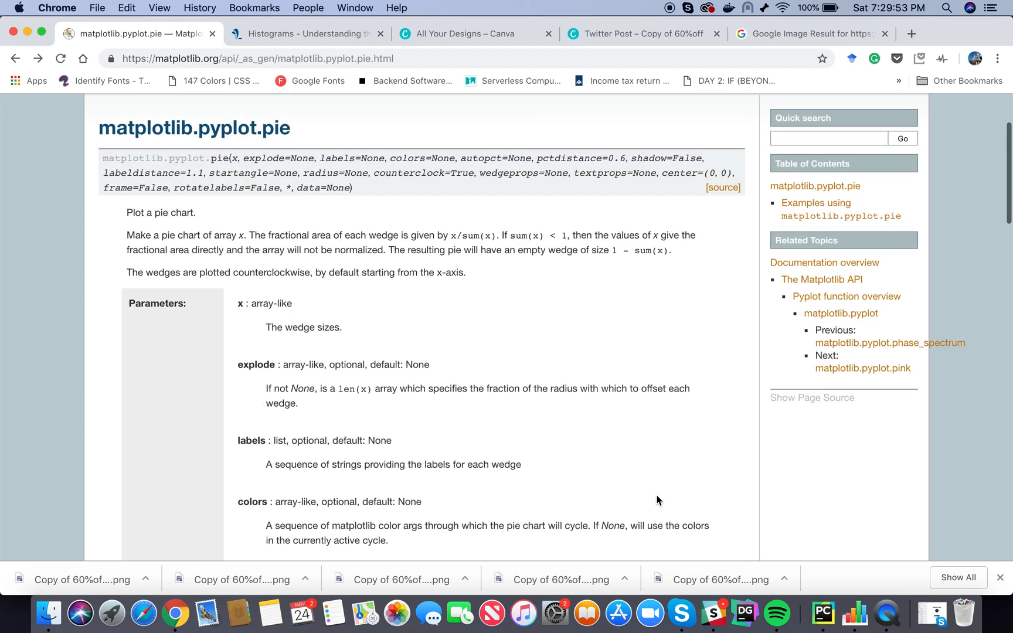
{"action": "left_click", "coordinate": [822, 613]}
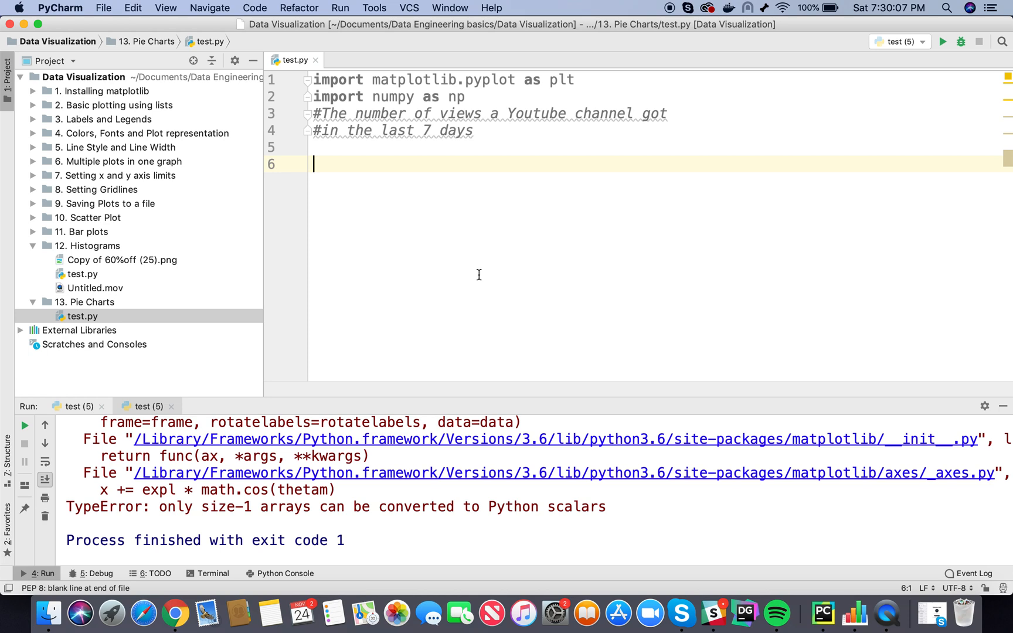
Define labels = ['Facebook', 'Youtube', 'Linkedin', 'Instagram'] in the script.
{"action": "type", "text": "views"}
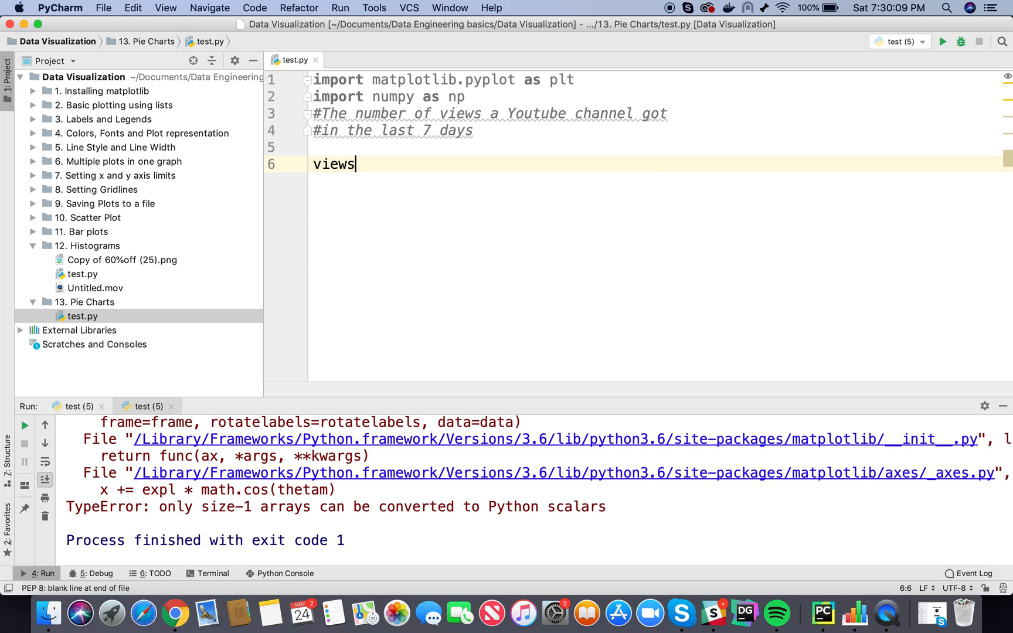
{"action": "type", "text": "="}
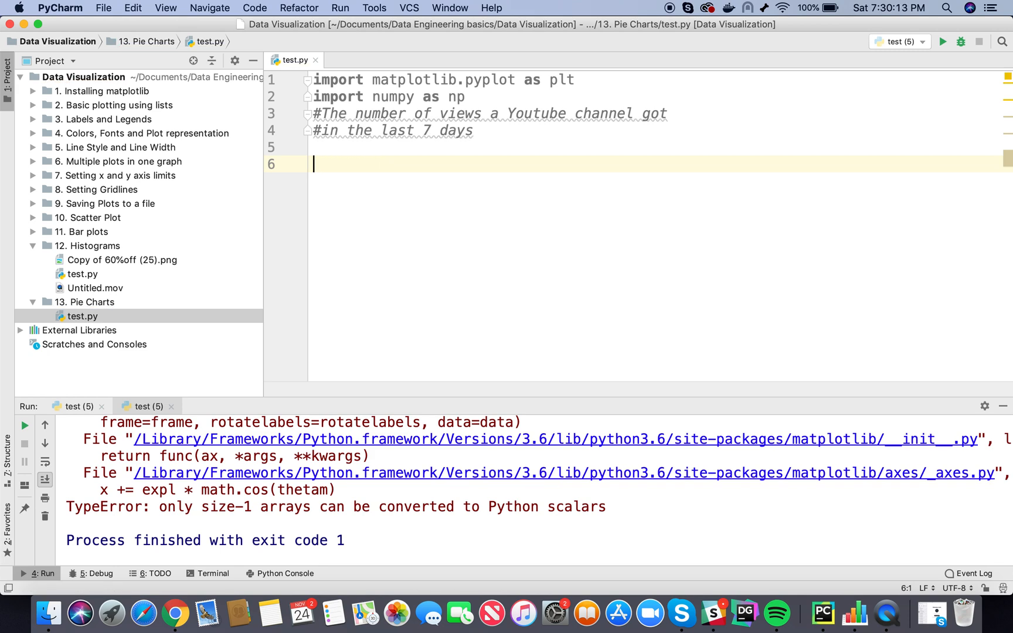
{"action": "type", "text": "labels ="}
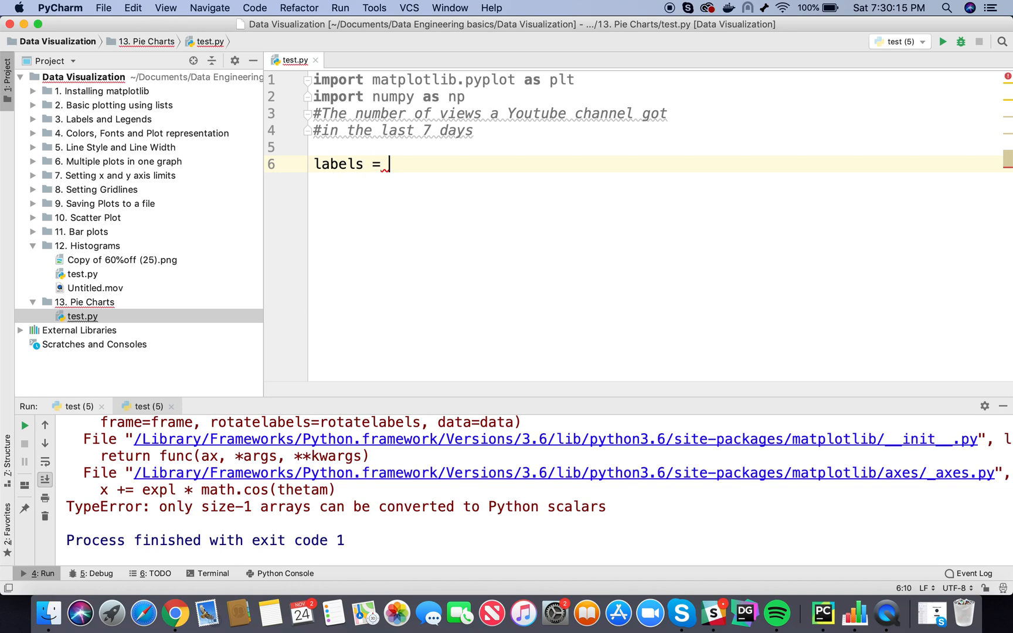
{"action": "type", "text": "[]"}
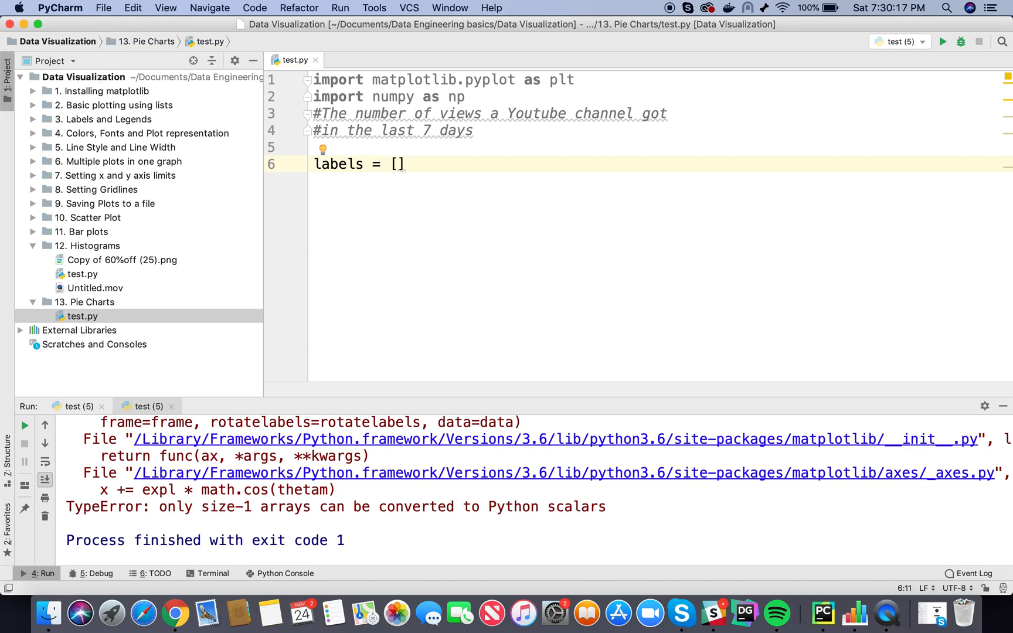
{"action": "type", "text": "''"}
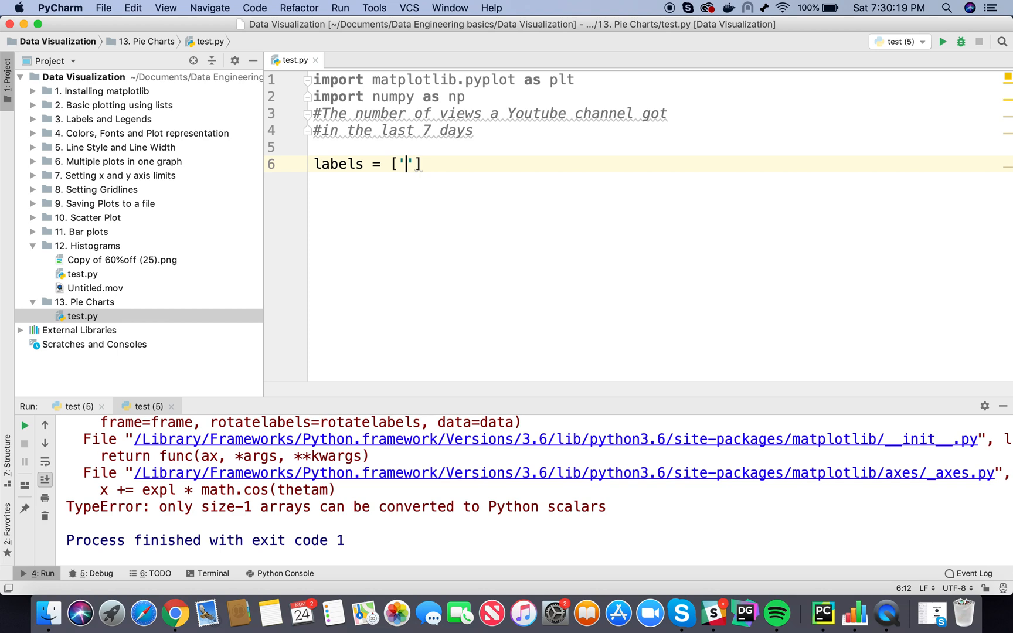
{"action": "type", "text": "Facebook',"}
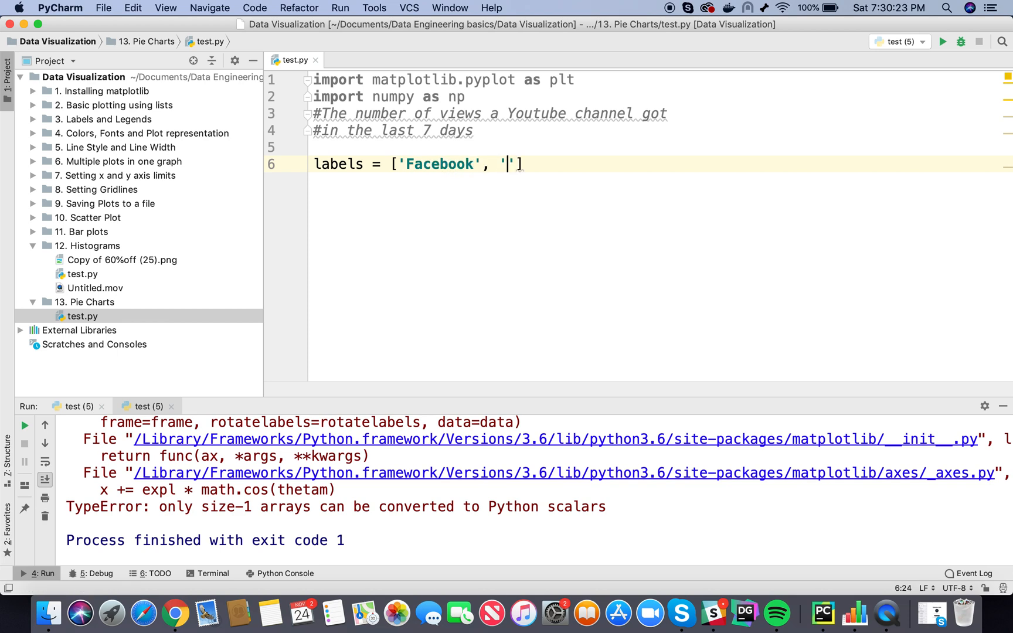
{"action": "type", "text": "Youtube"}
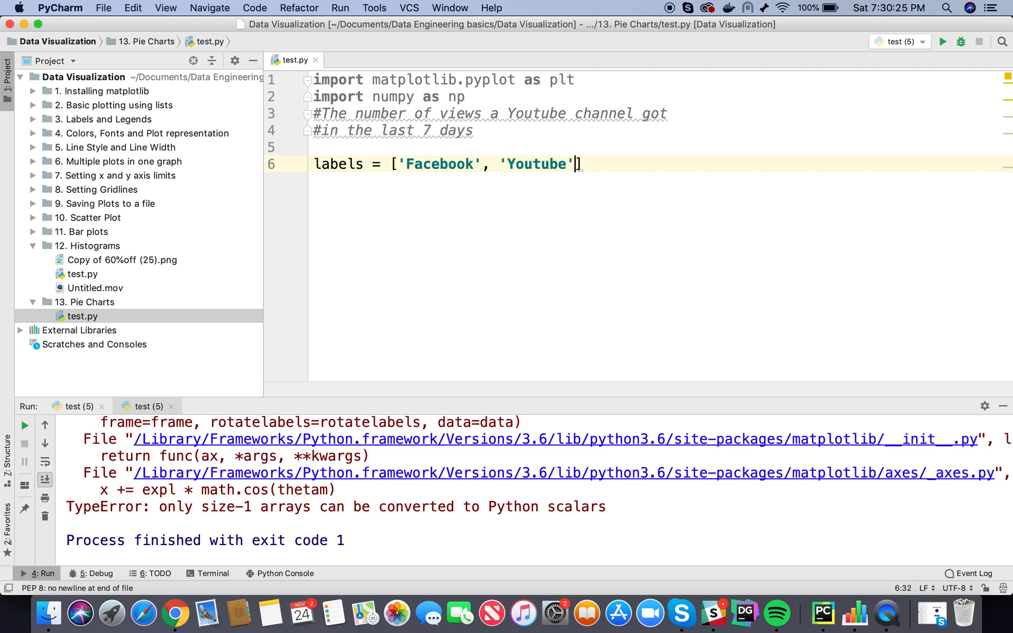
{"action": "type", "text": ", 'Li"}
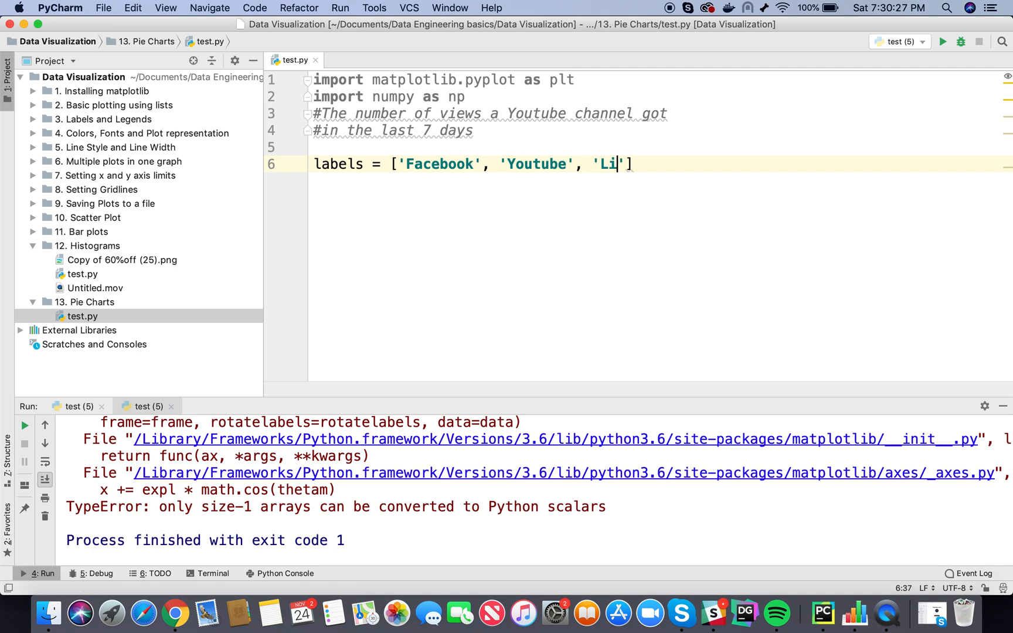
{"action": "type", "text": "nkedin', 'Instagram"}
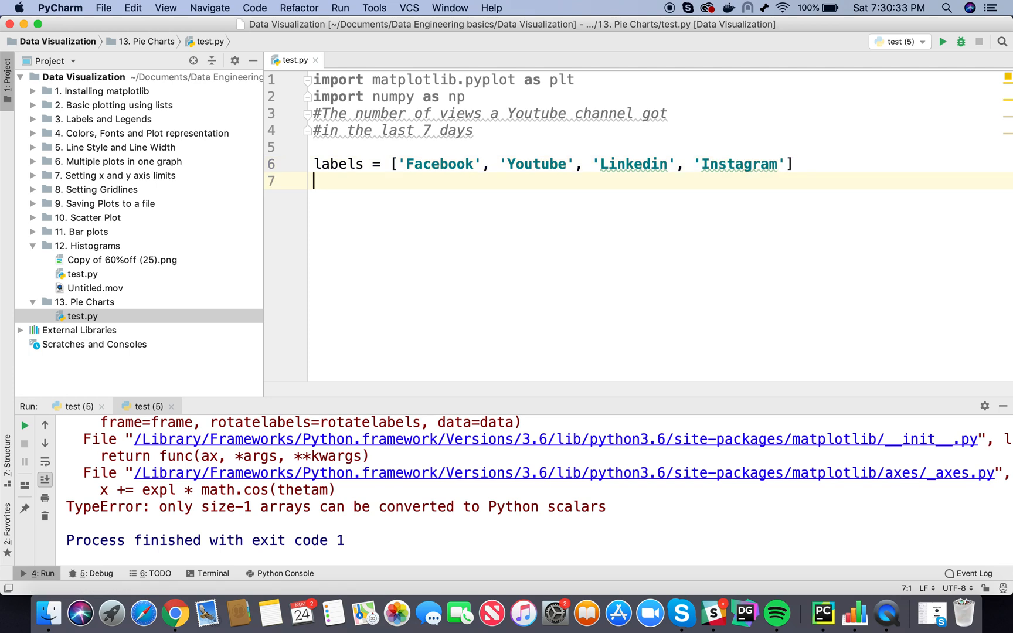
Define views = [357, 798, 343, 205] and return to the pie function docs.
{"action": "type", "text": "views ="}
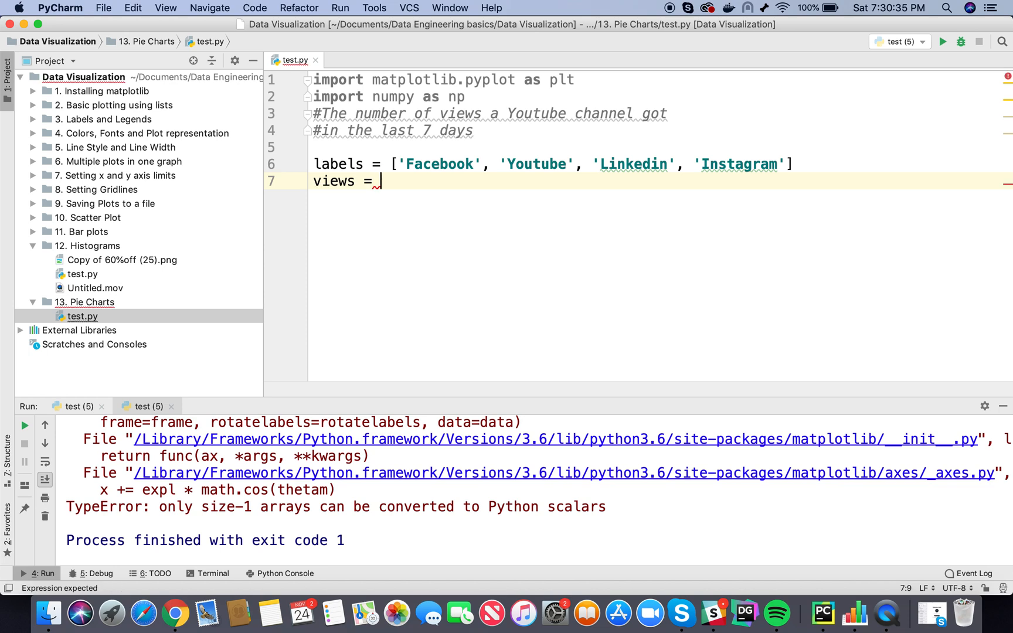
{"action": "type", "text": "[]"}
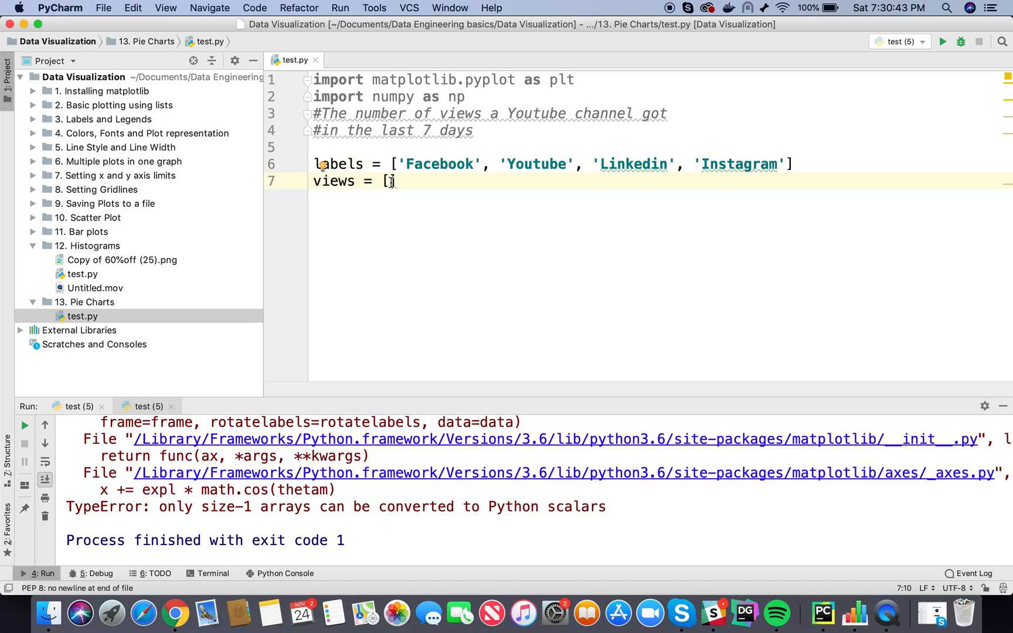
{"action": "type", "text": "357,"}
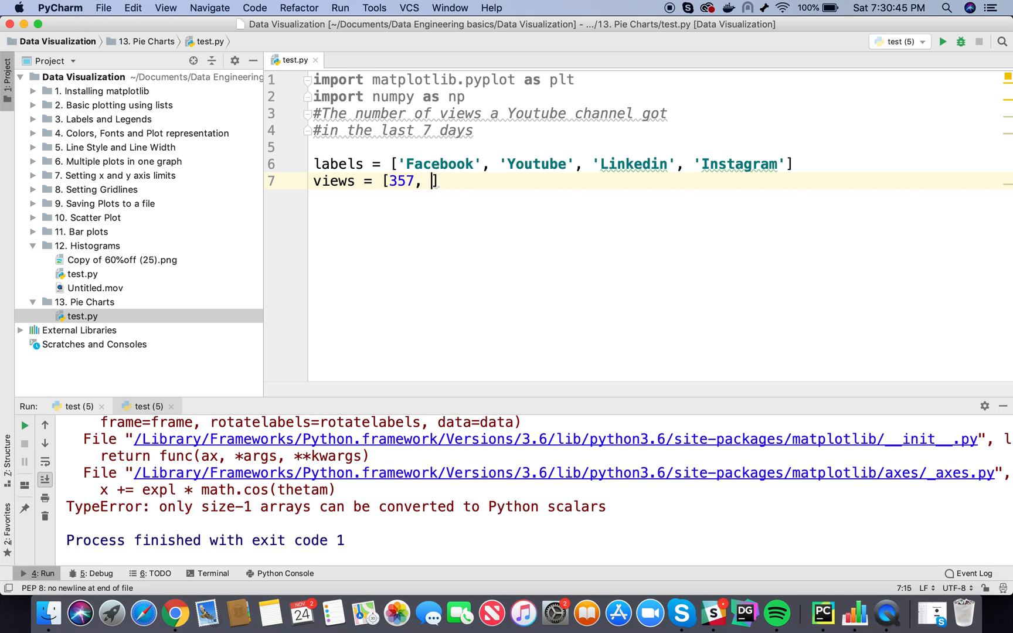
{"action": "type", "text": "7"}
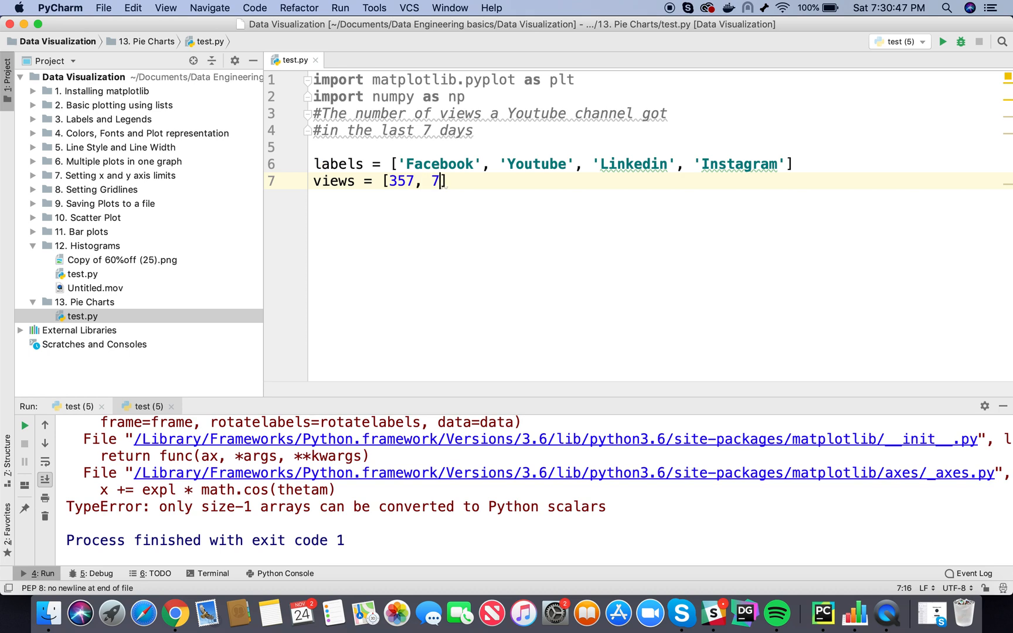
{"action": "type", "text": "98,"}
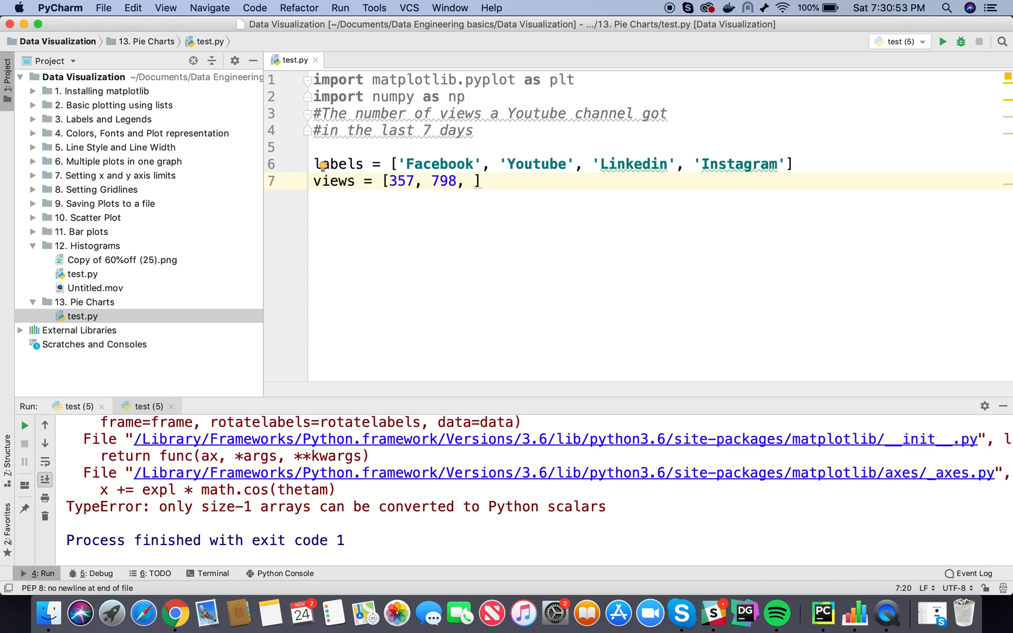
{"action": "type", "text": "343,"}
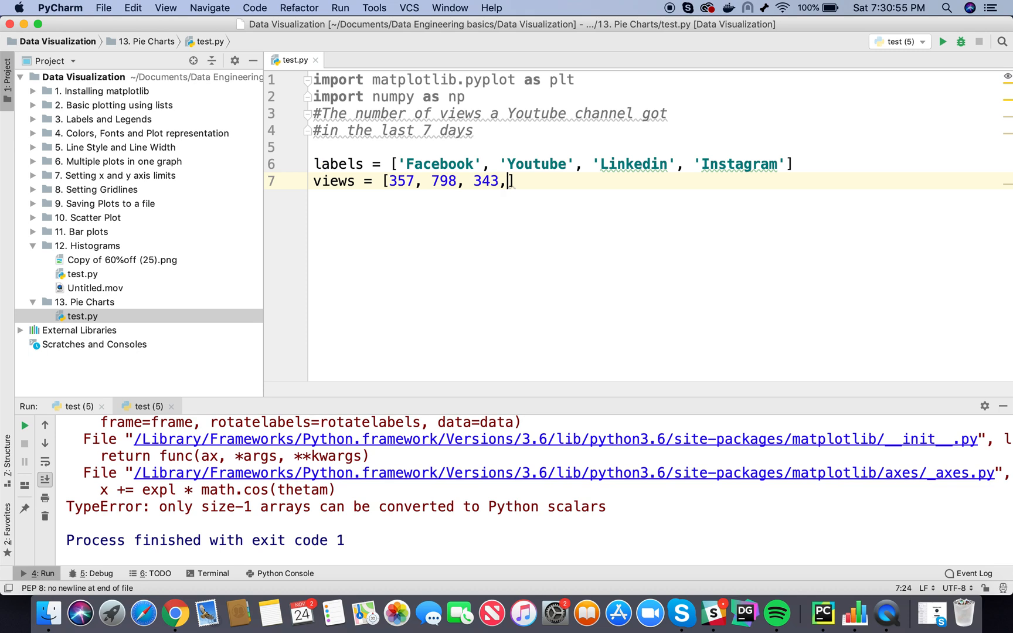
{"action": "type", "text": "2"}
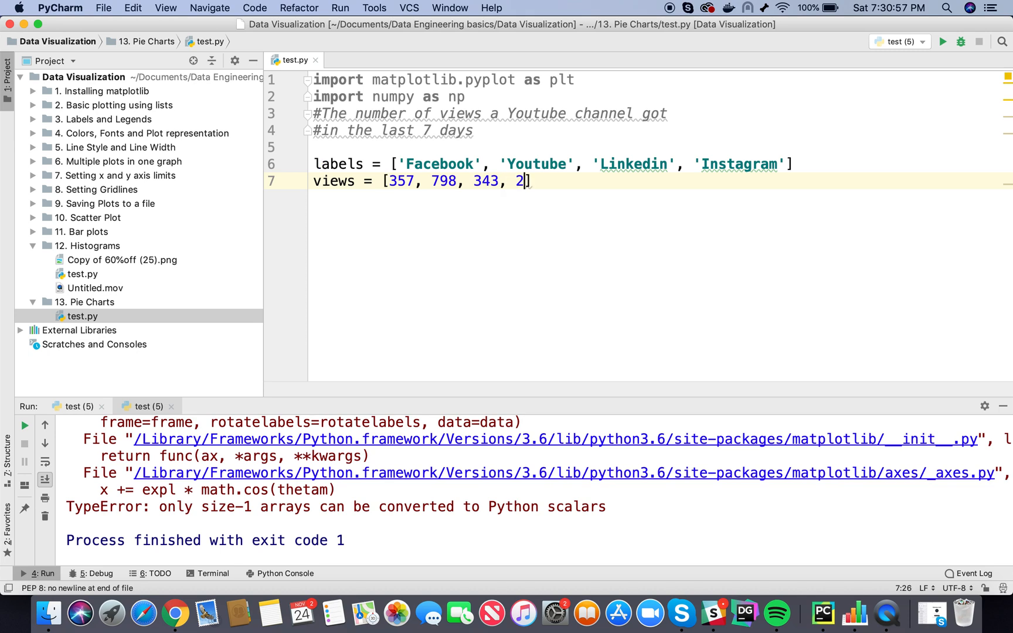
{"action": "type", "text": "05"}
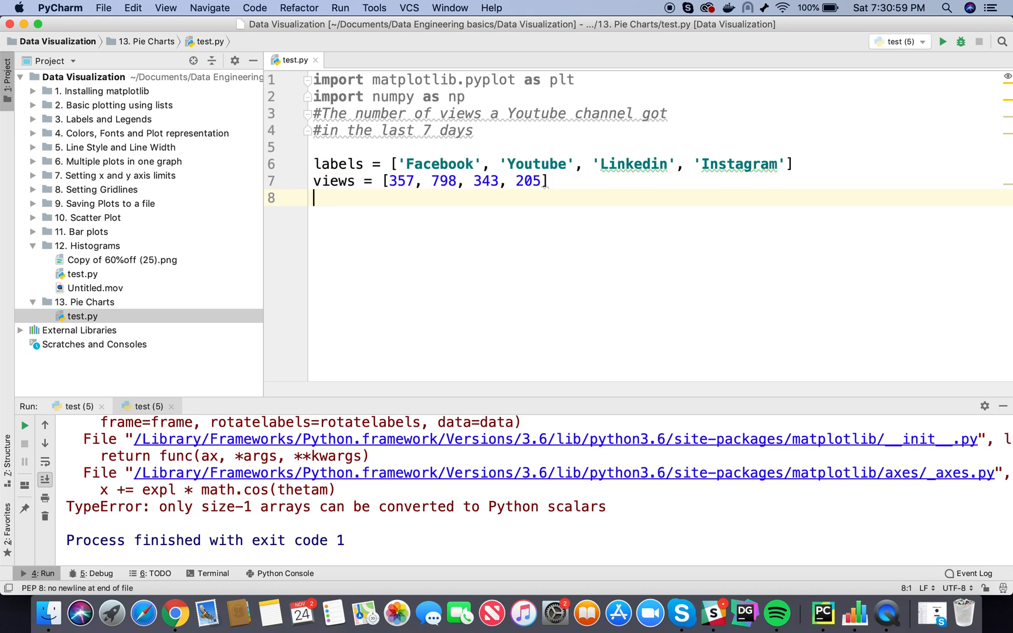
{"action": "left_click", "coordinate": [175, 614]}
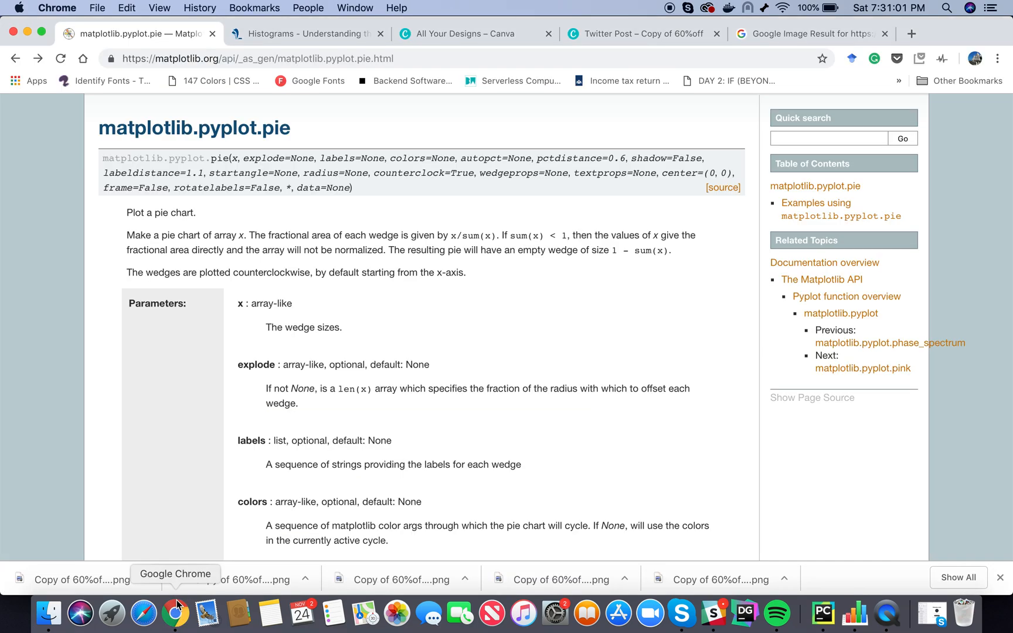
Check the x wedge-sizes parameter in the pie signature.
{"action": "scroll", "scroll_direction": "down", "scroll_amount": 3}
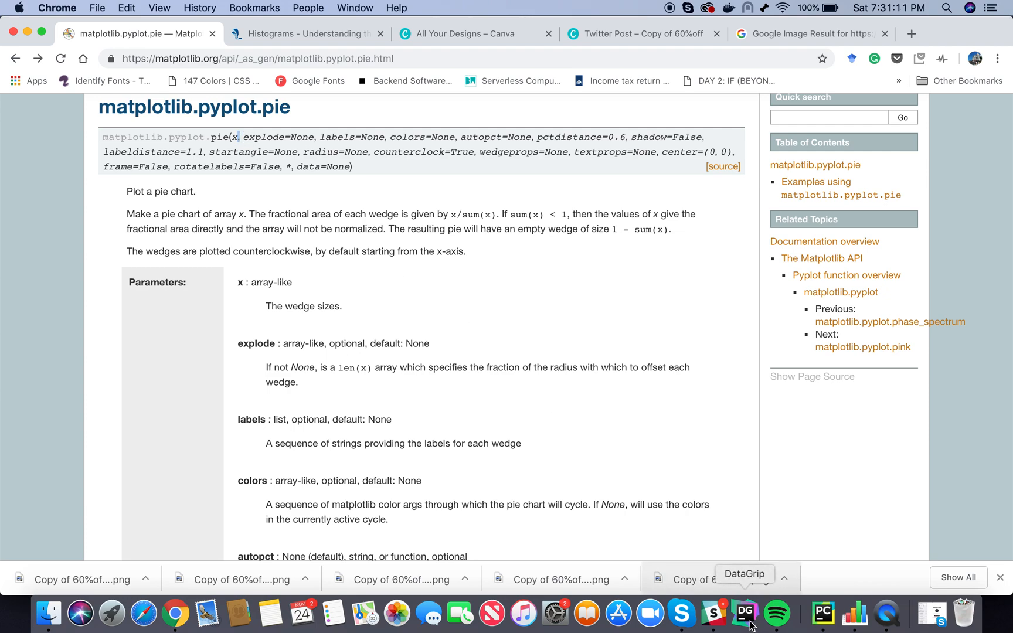
{"action": "double_click", "coordinate": [335, 138]}
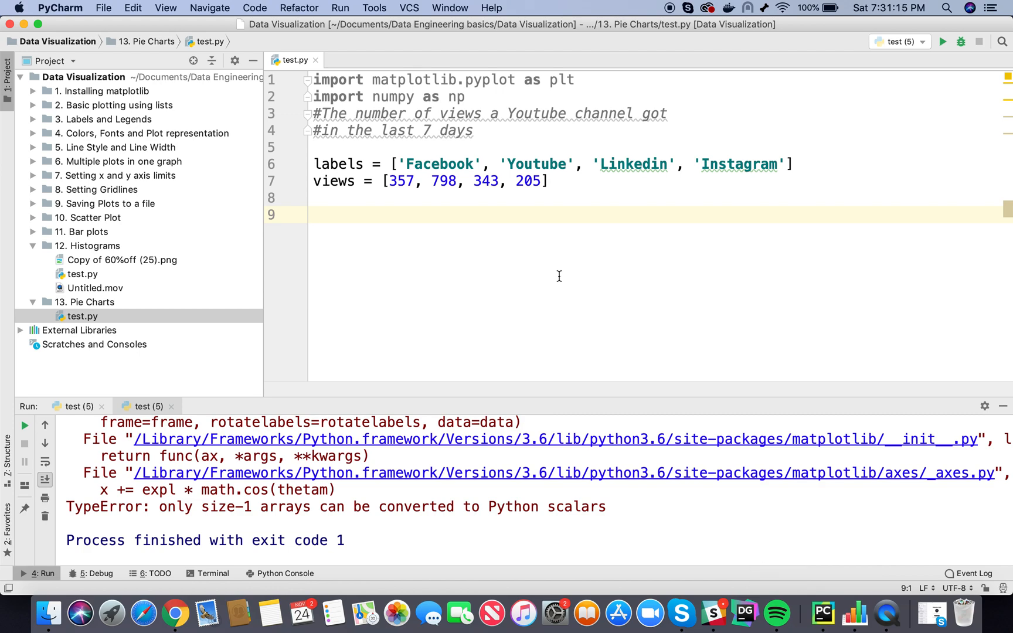
Add plt.pie(views, labels=labels) followed by plt.show() to the script.
{"action": "type", "text": "plt.pie("}
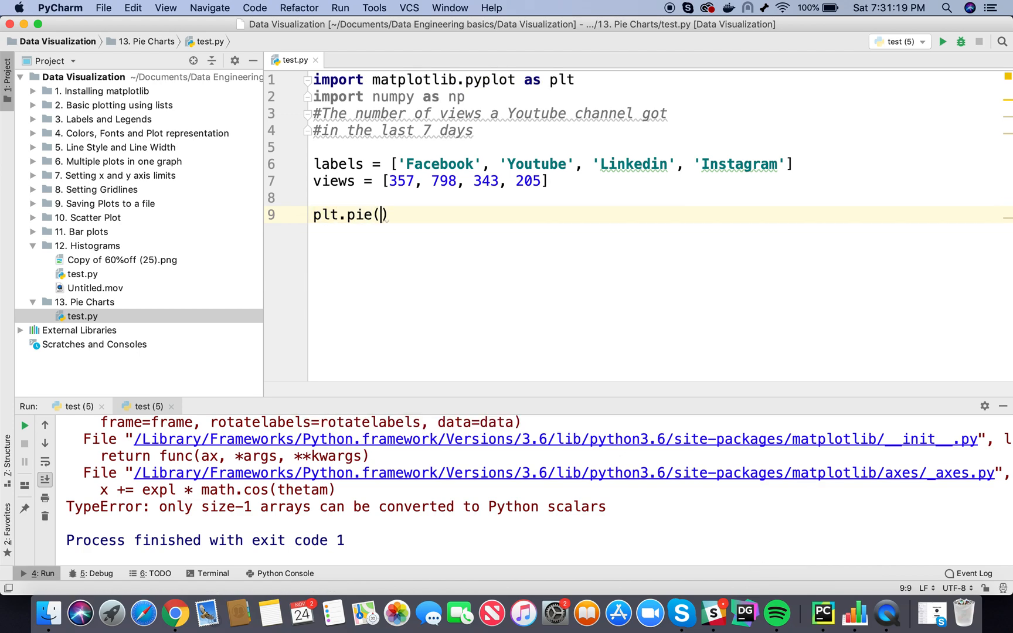
{"action": "type", "text": "views"}
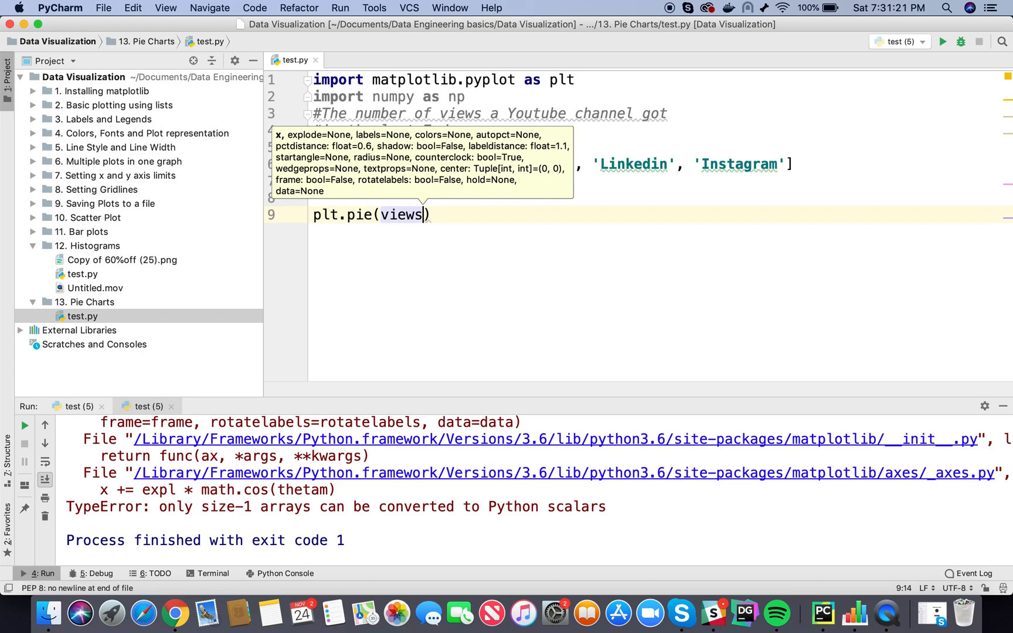
{"action": "type", "text": ", label"}
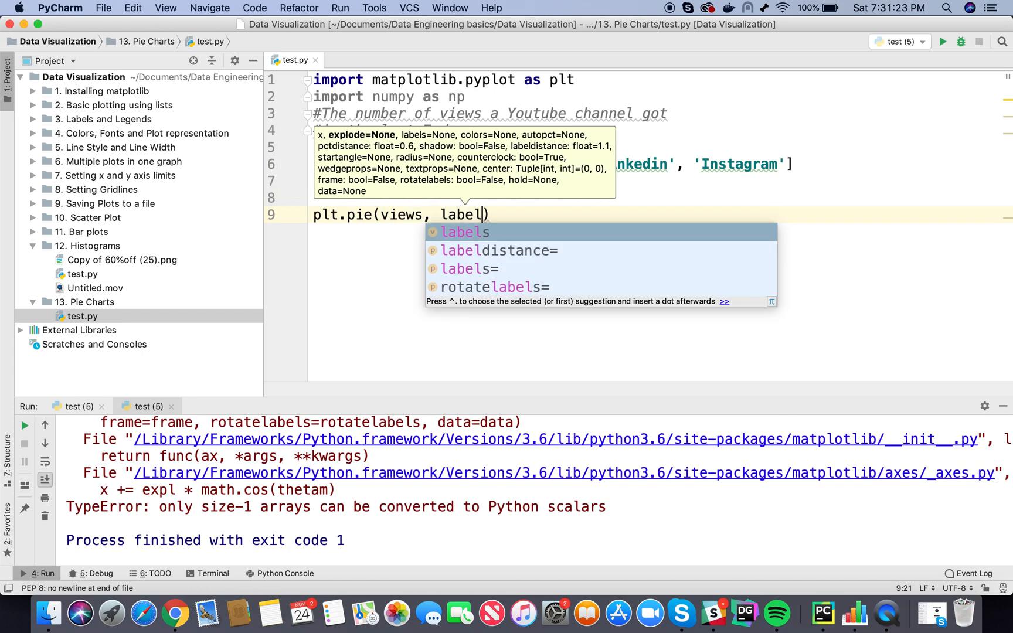
{"action": "key", "text": "Down"}
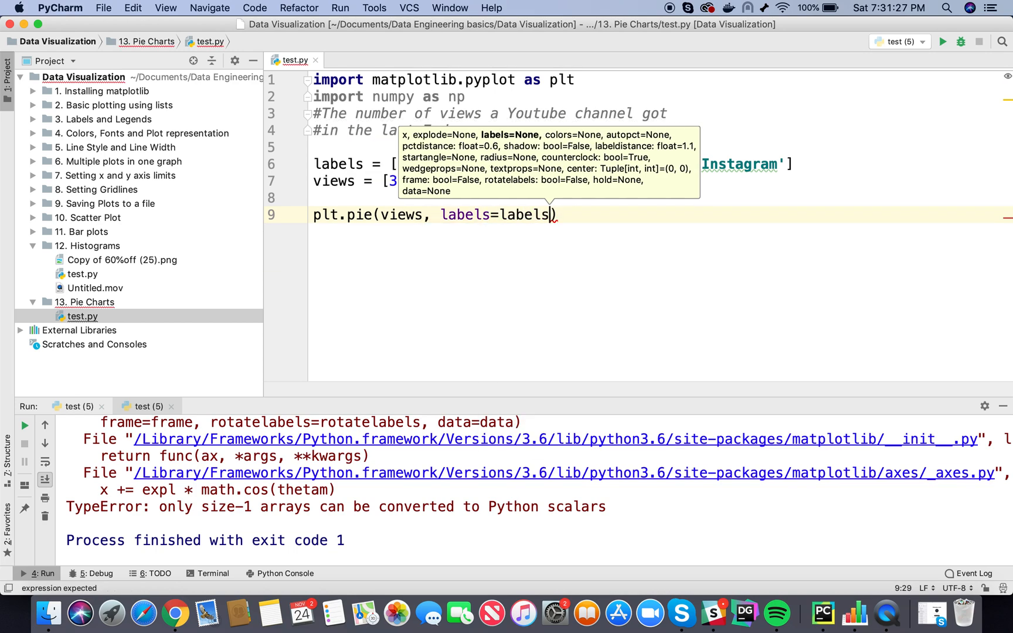
{"action": "type", "text": "plt.show("}
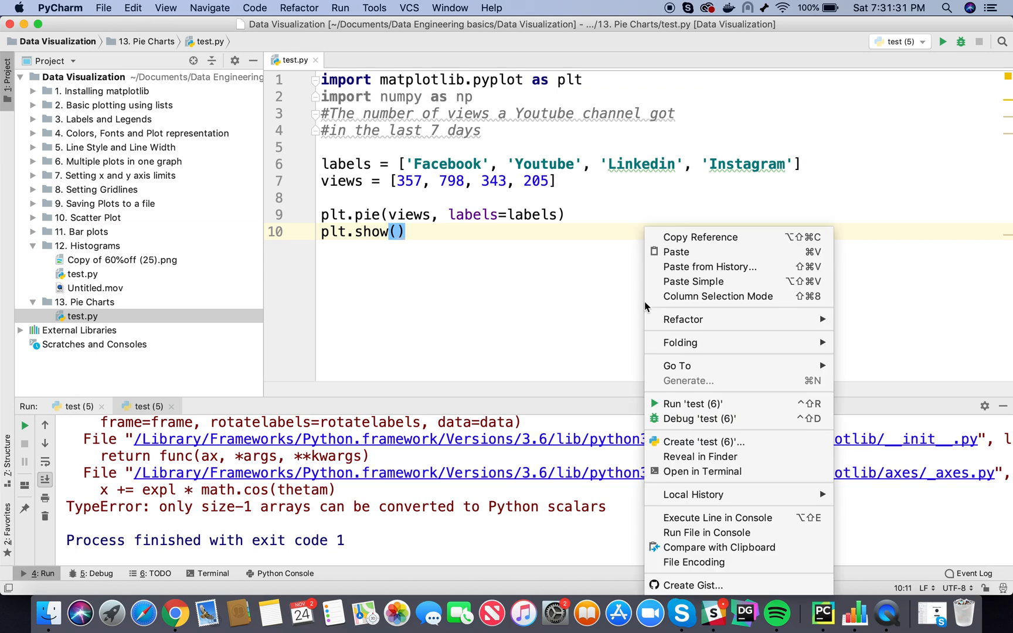
Run the script, inspect the four-platform pie chart, and close the figure.
{"action": "left_click", "coordinate": [692, 403]}
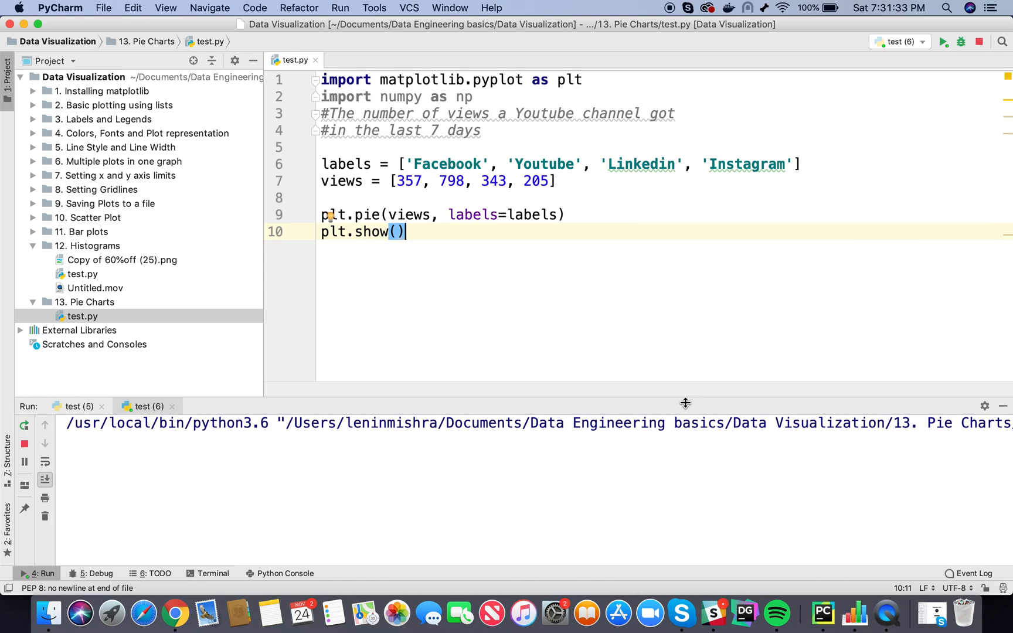
{"action": "left_click", "coordinate": [942, 41]}
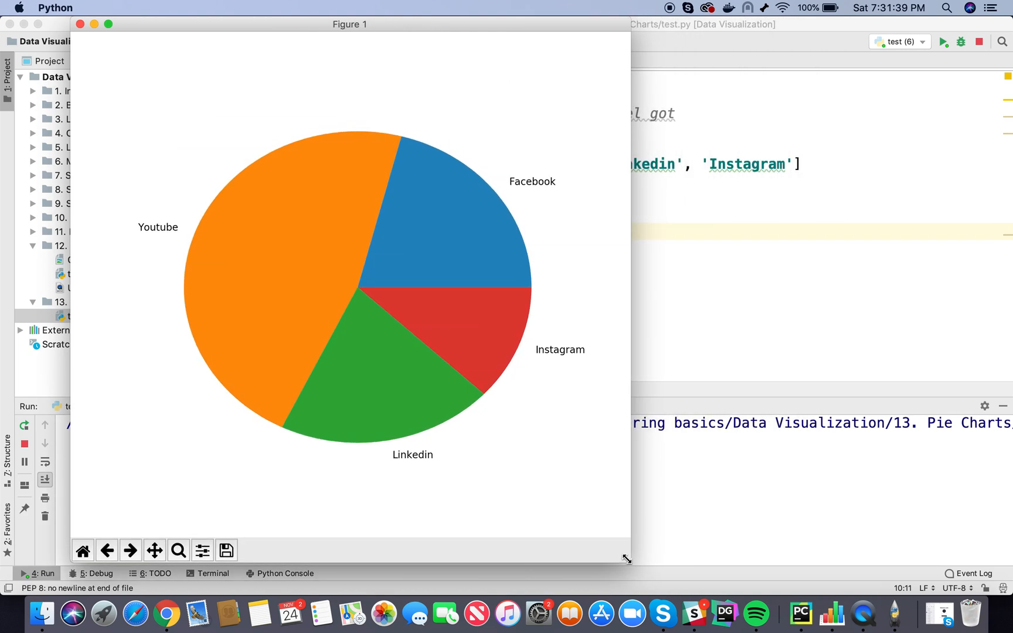
{"action": "mouse_move", "coordinate": [238, 293]}
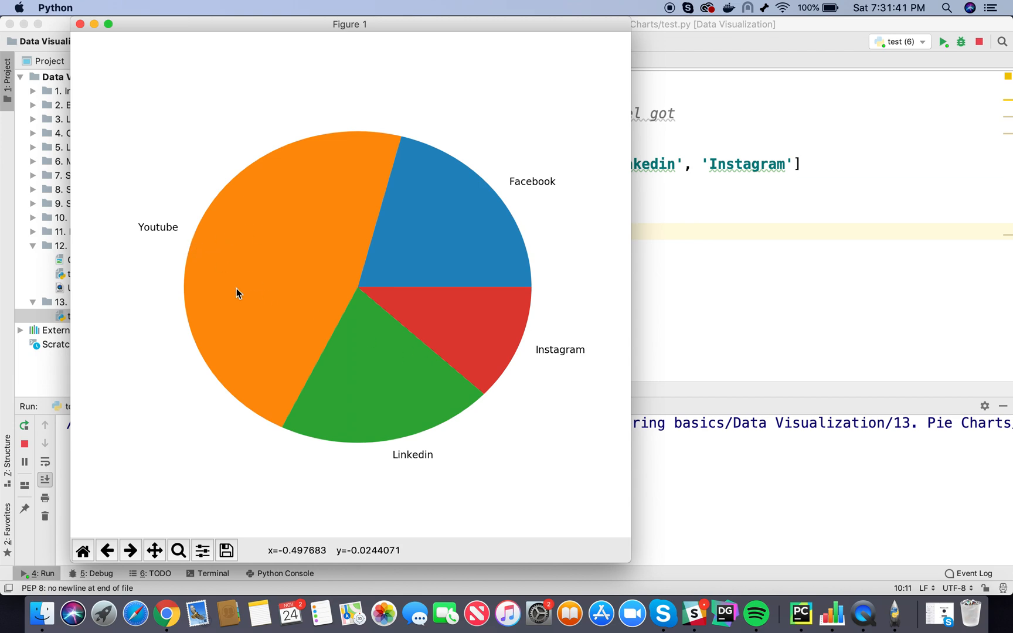
{"action": "mouse_move", "coordinate": [520, 196]}
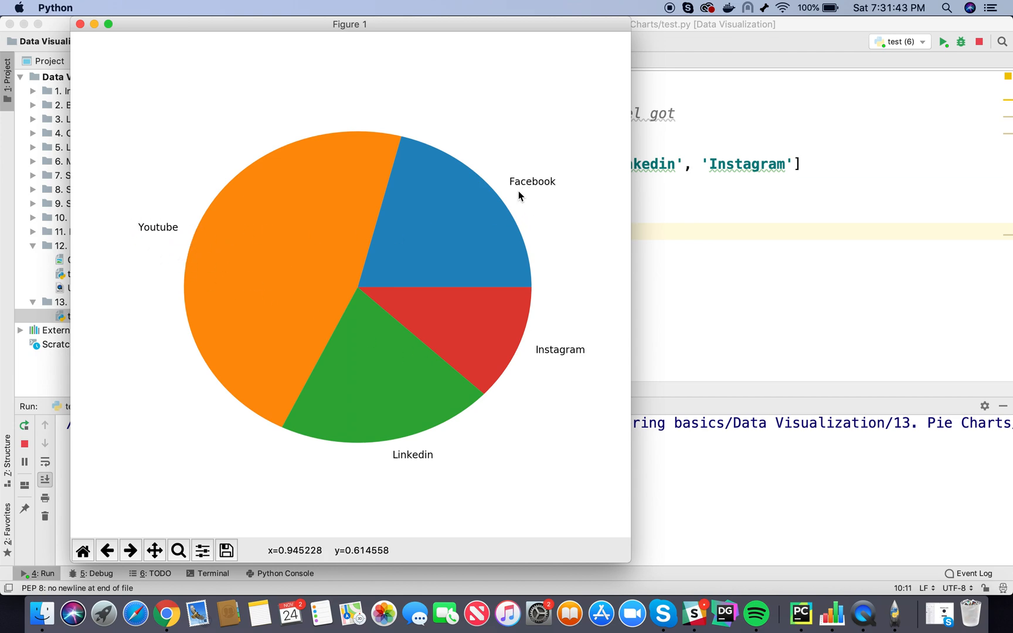
{"action": "mouse_move", "coordinate": [595, 361]}
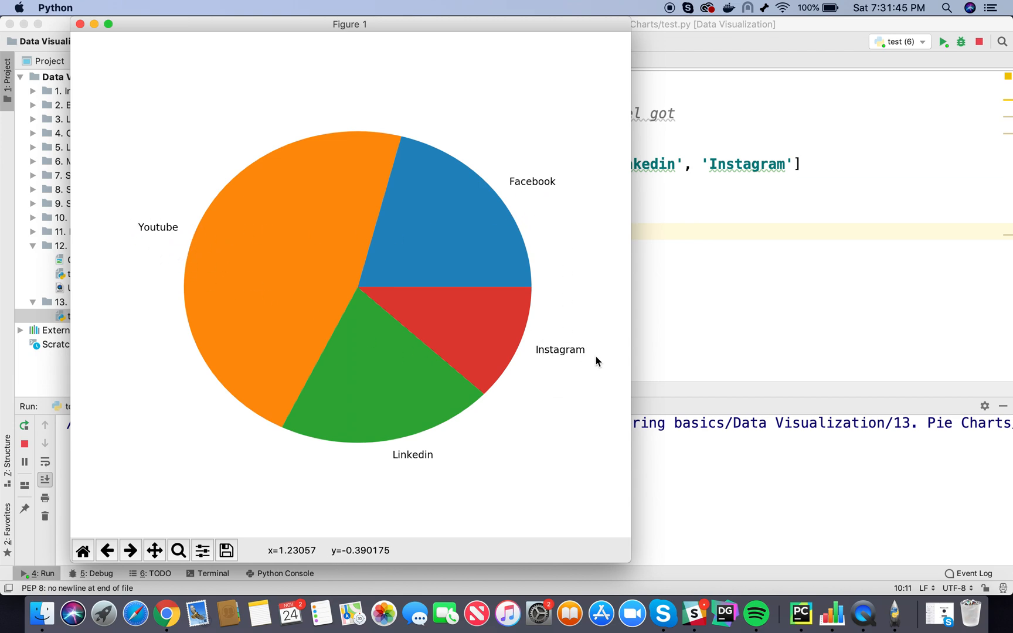
{"action": "mouse_move", "coordinate": [434, 454]}
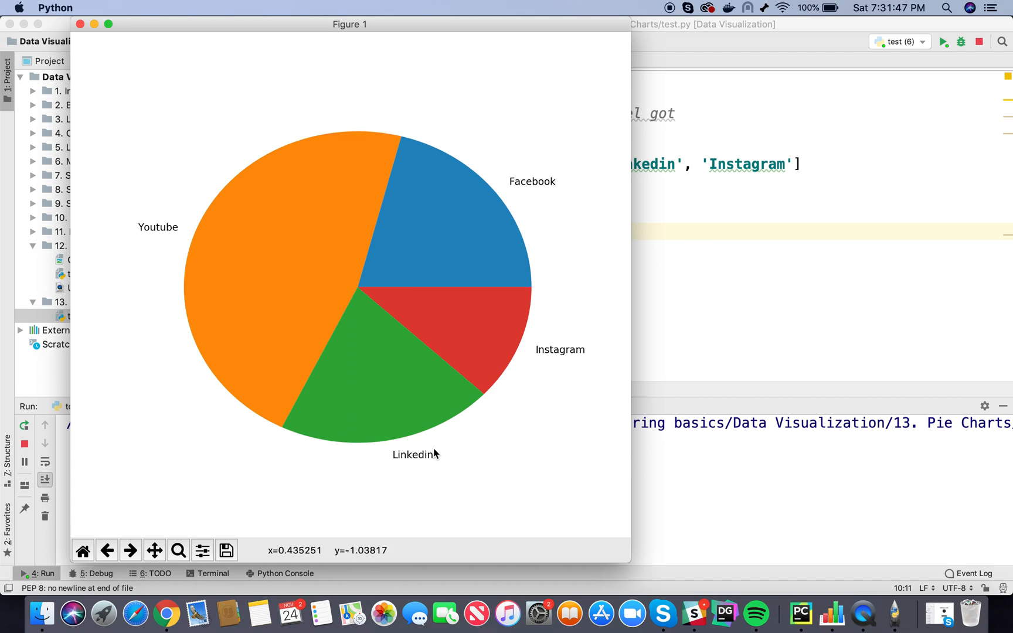
{"action": "mouse_move", "coordinate": [523, 427]}
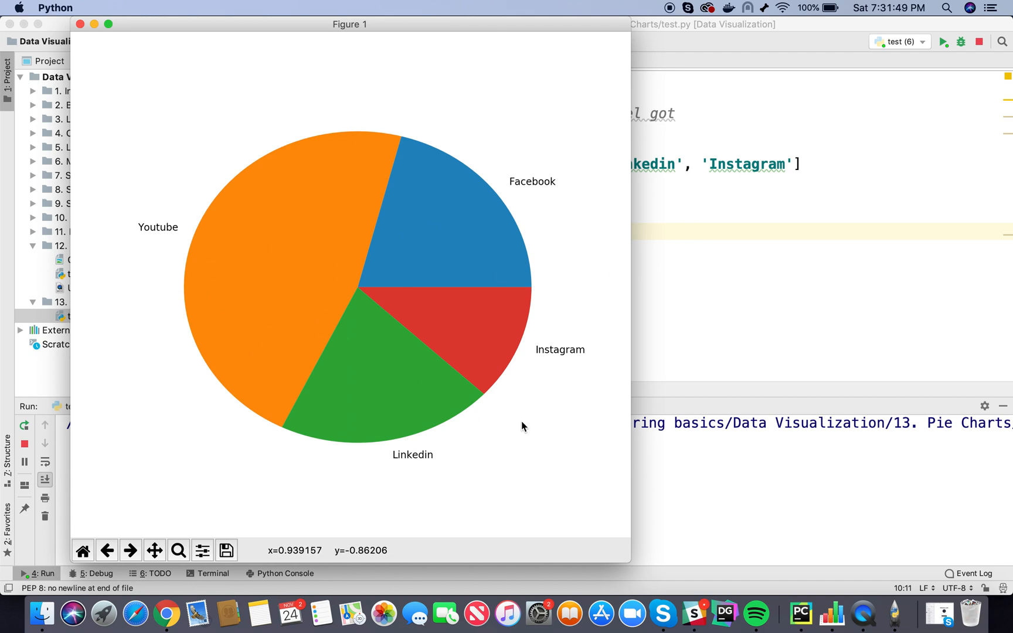
{"action": "mouse_move", "coordinate": [816, 241]}
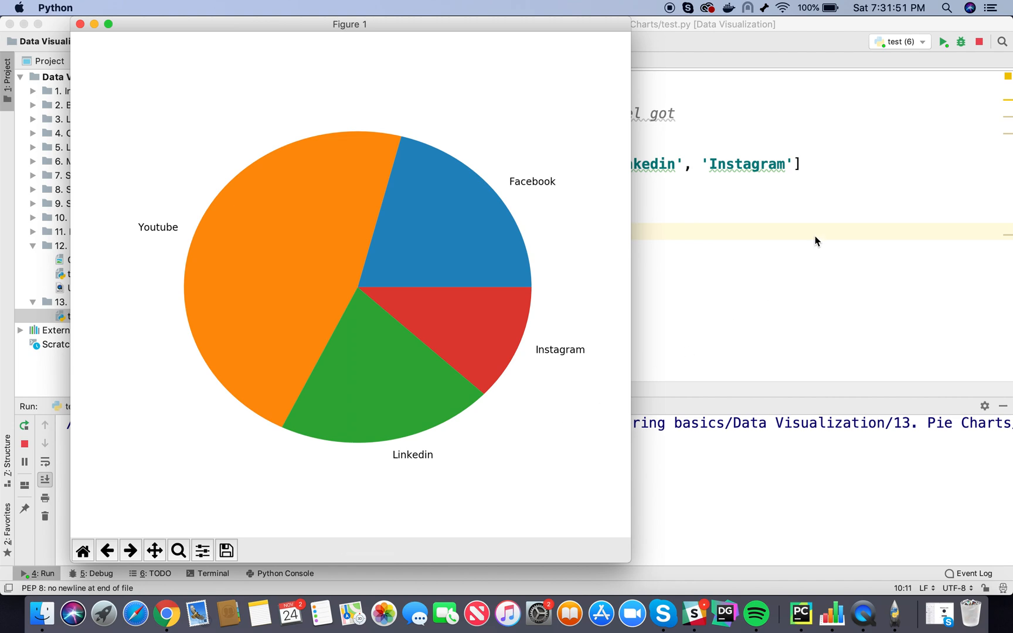
{"action": "left_click", "coordinate": [79, 23]}
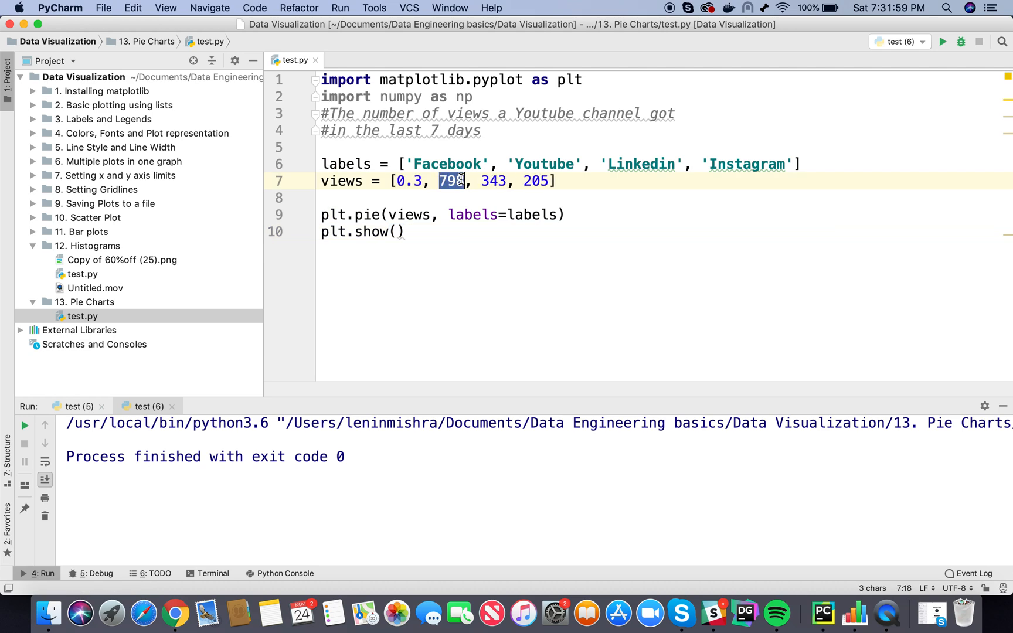
Change views to the fractions 0.3, 0.4, 0.1, 0.1 and rerun the script.
{"action": "type", "text": "0.4"}
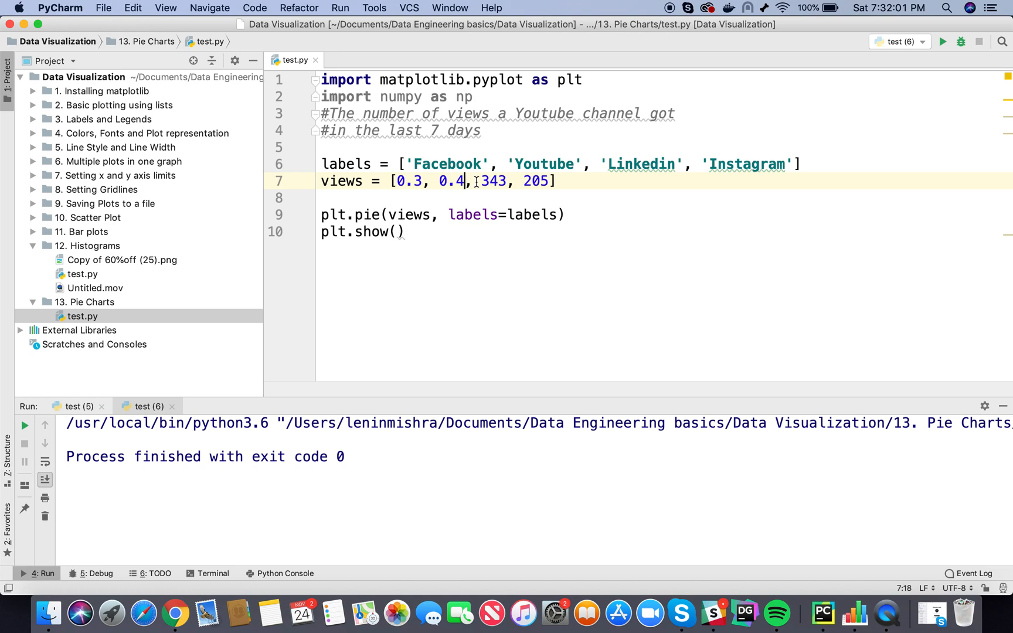
{"action": "type", "text": "0.1"}
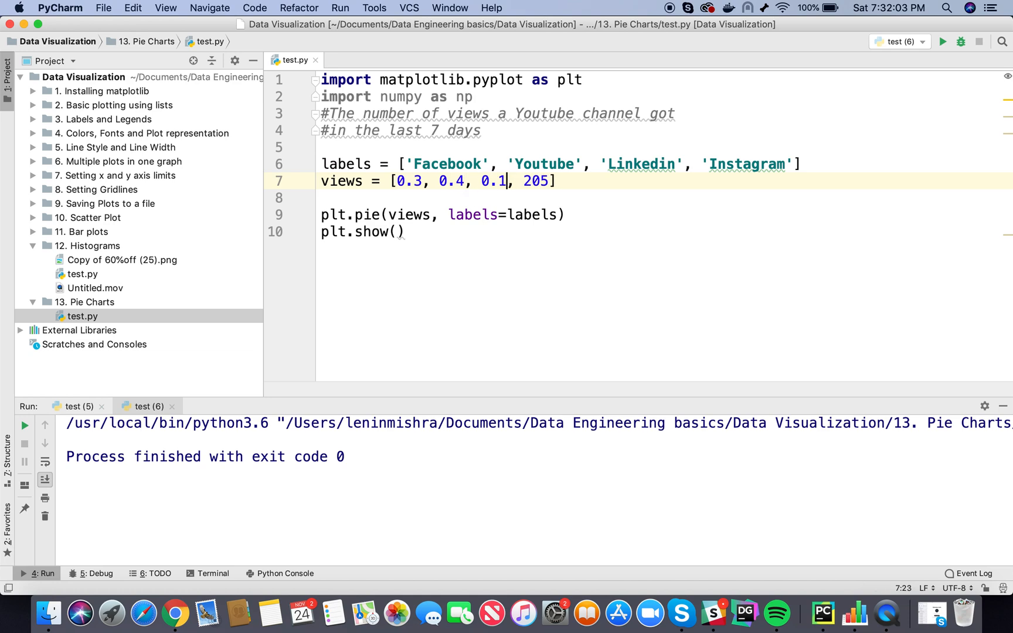
{"action": "type", "text": "0.1"}
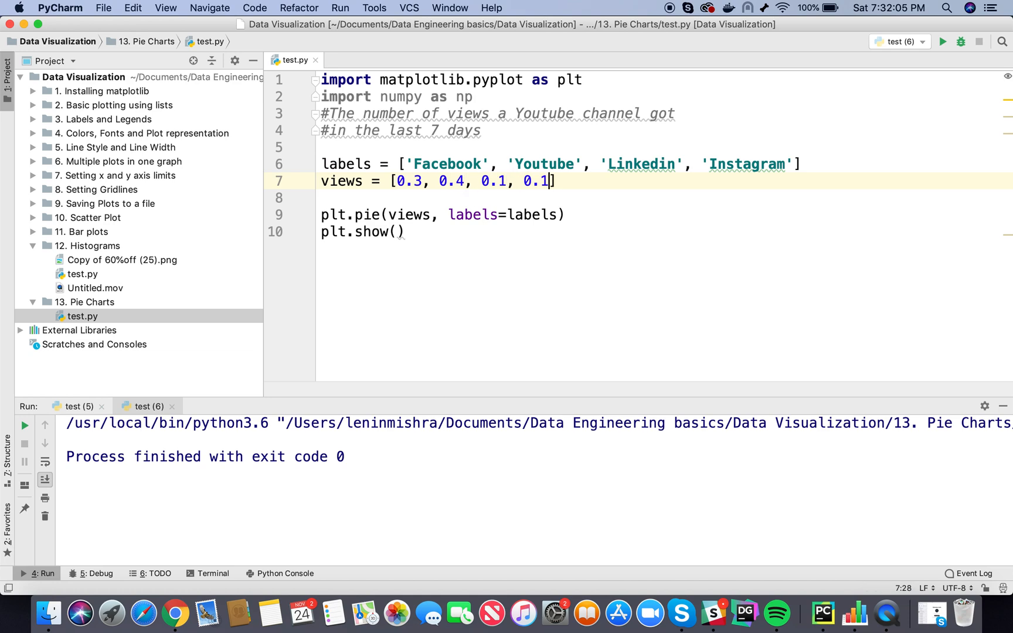
{"action": "right_click", "coordinate": [645, 197]}
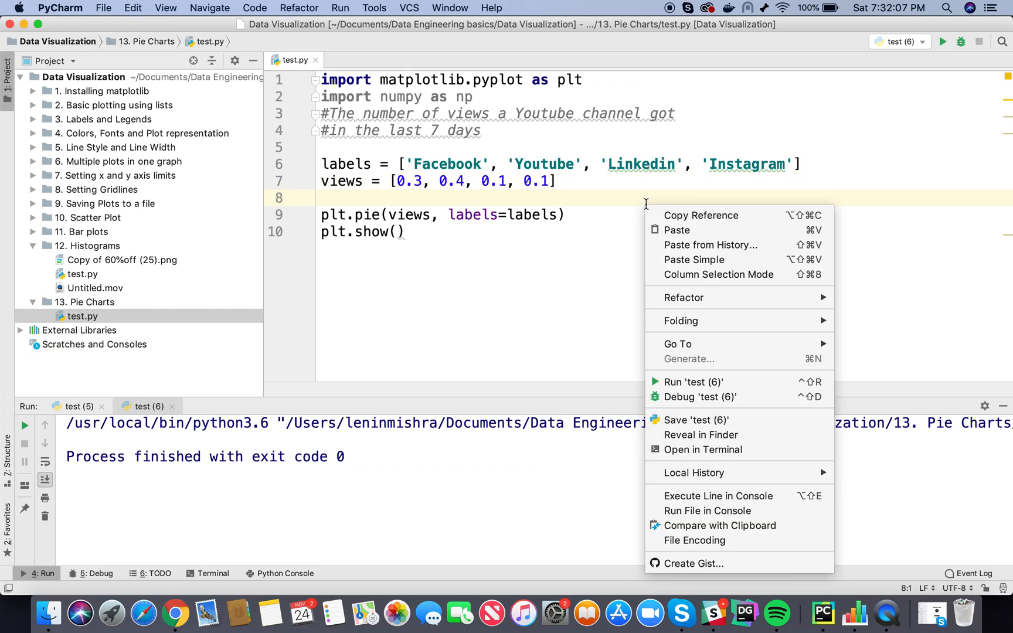
{"action": "left_click", "coordinate": [692, 381]}
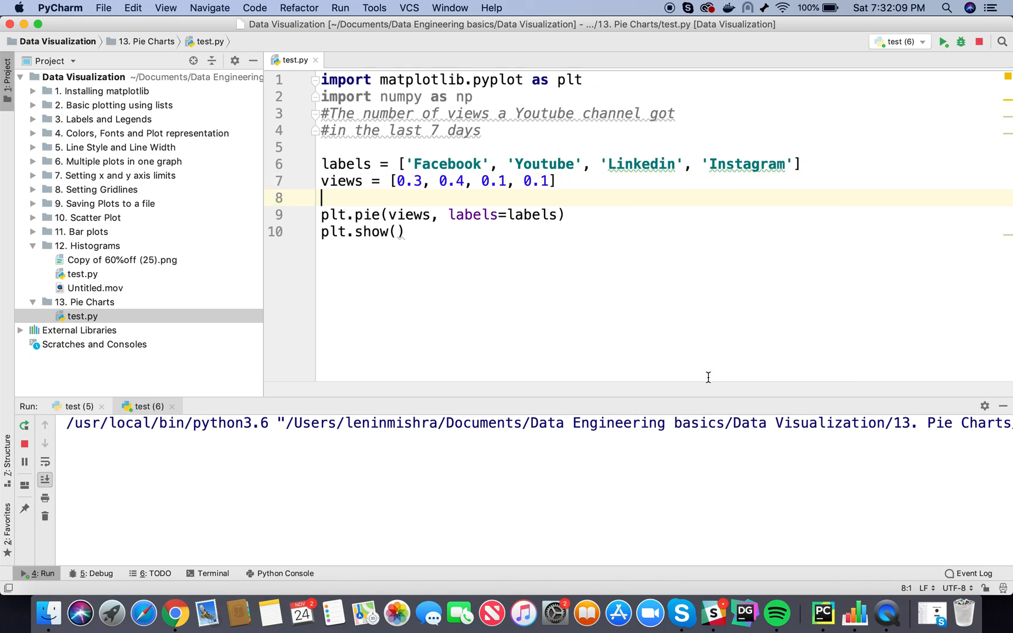
Inspect the partial pie chart from fractional views and close the figure.
{"action": "left_click", "coordinate": [942, 41]}
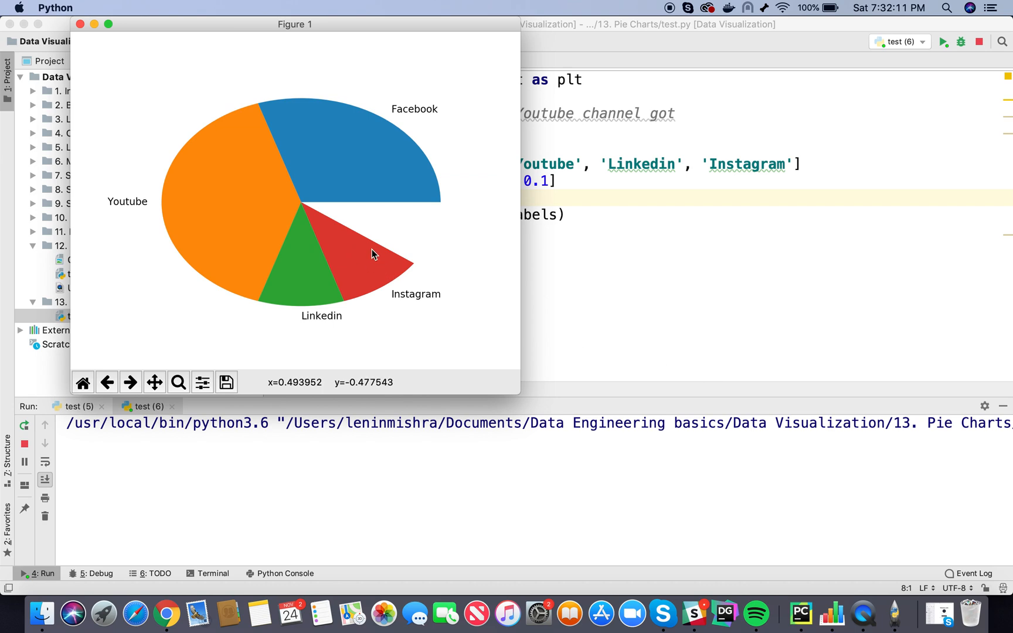
{"action": "mouse_move", "coordinate": [479, 245]}
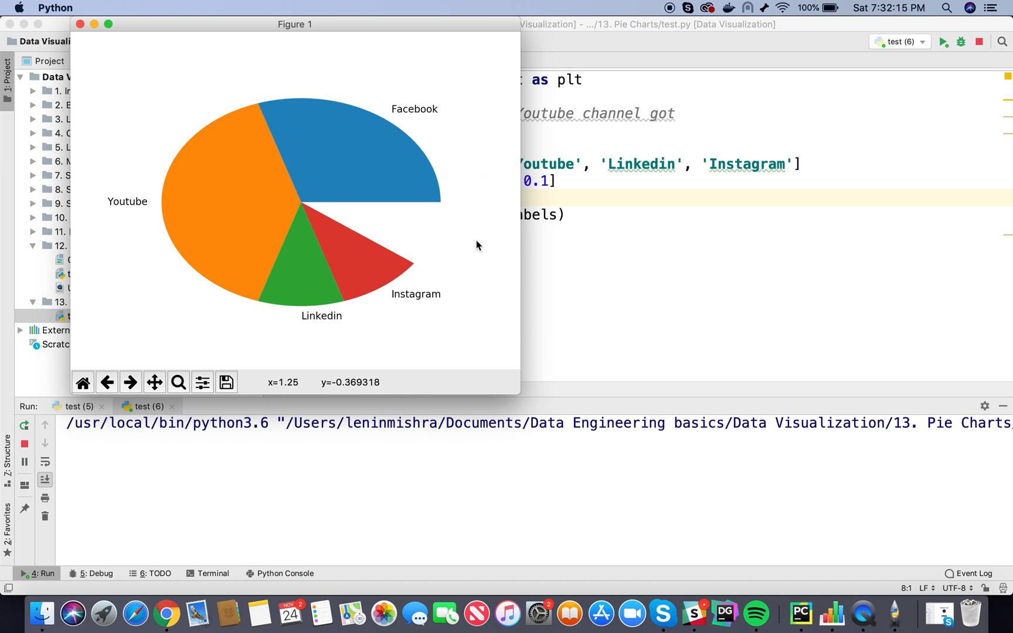
{"action": "mouse_move", "coordinate": [307, 215]}
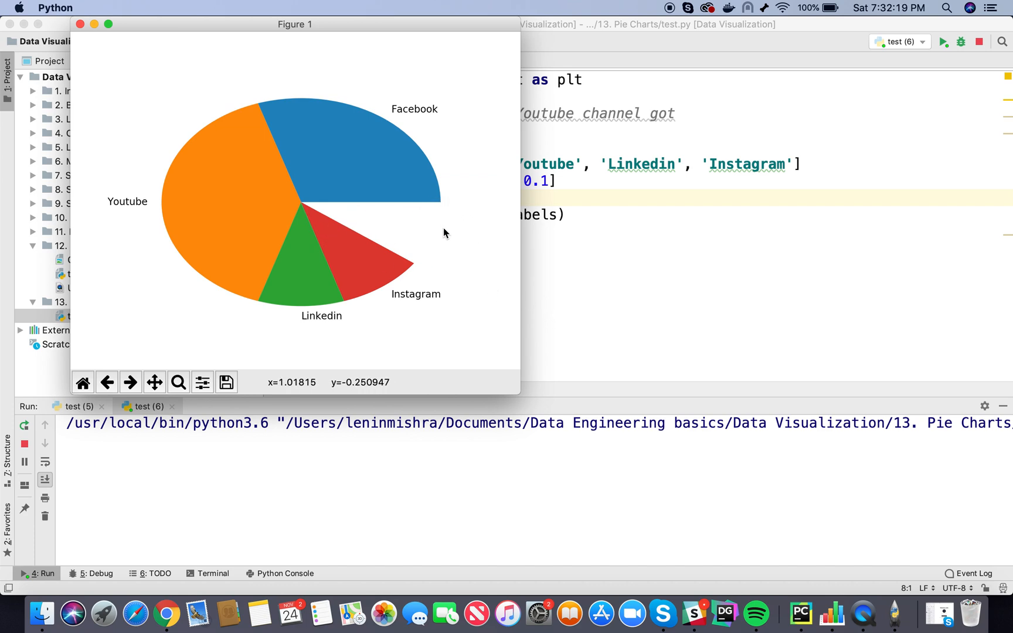
{"action": "mouse_move", "coordinate": [431, 229]}
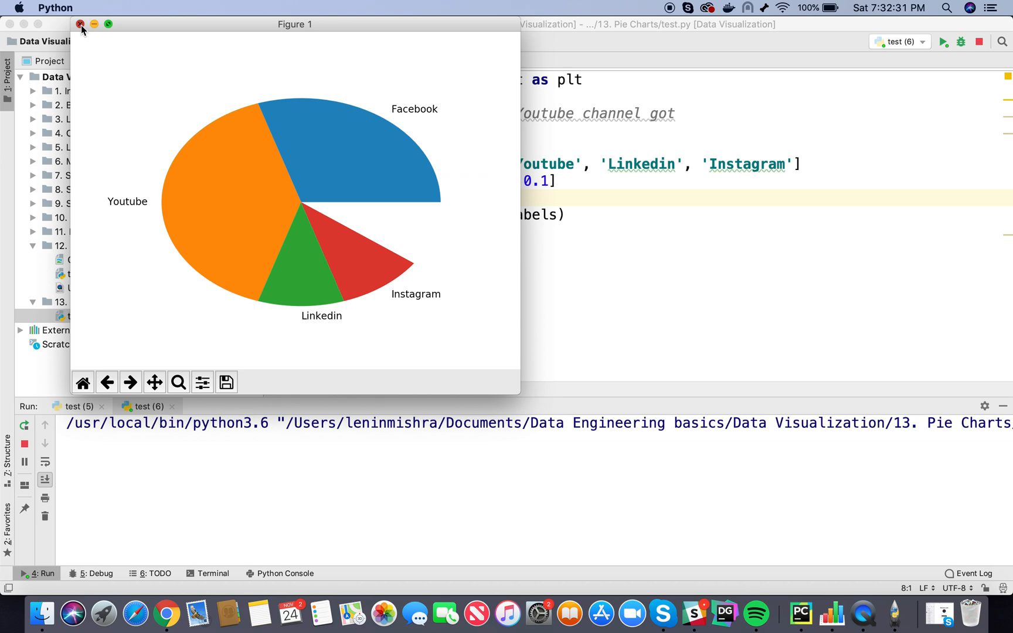
{"action": "left_click", "coordinate": [80, 24]}
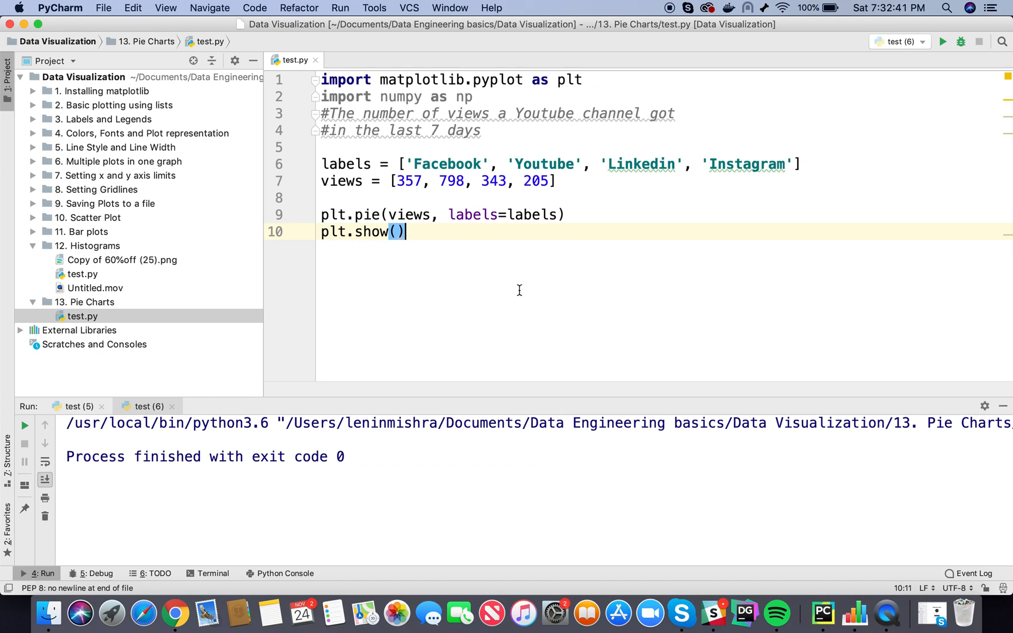
Rerun test.py with views 357, 798, 343, 205 and show the full pie chart.
{"action": "left_click", "coordinate": [175, 612]}
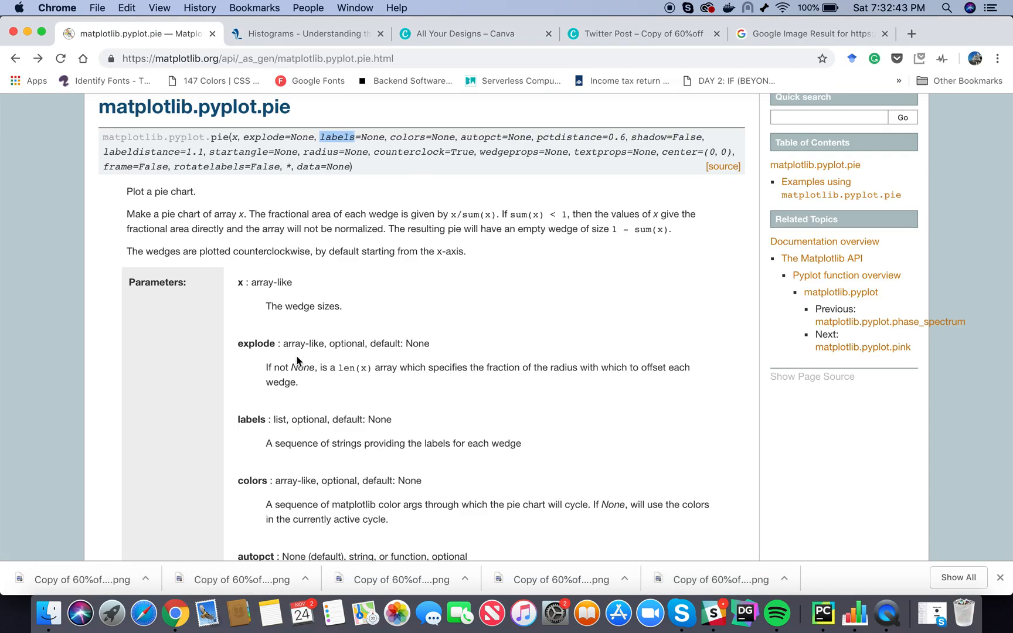
{"action": "left_click", "coordinate": [297, 138]}
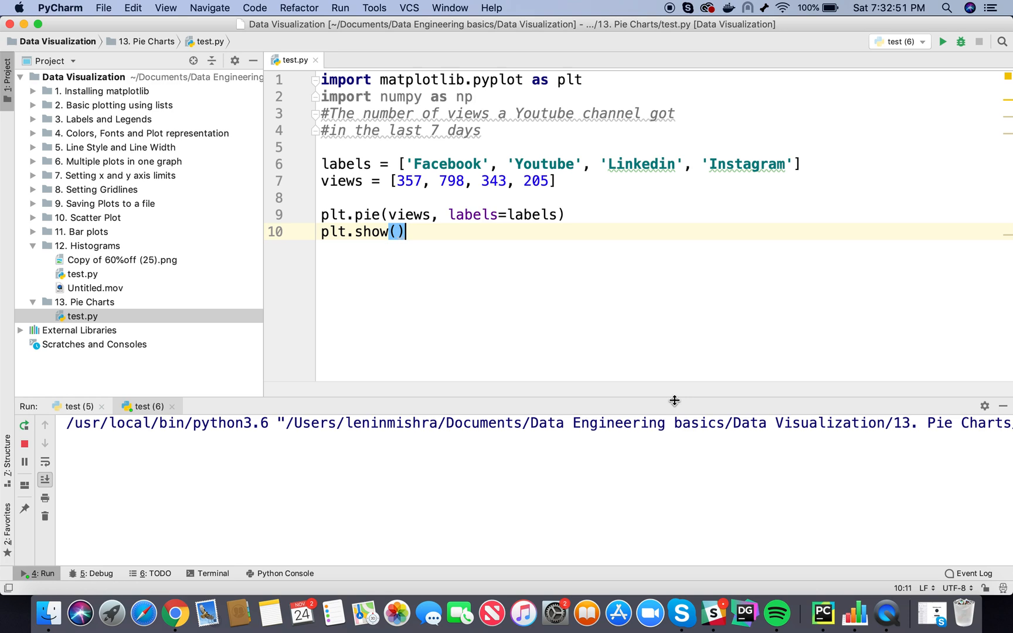
{"action": "left_click", "coordinate": [941, 41]}
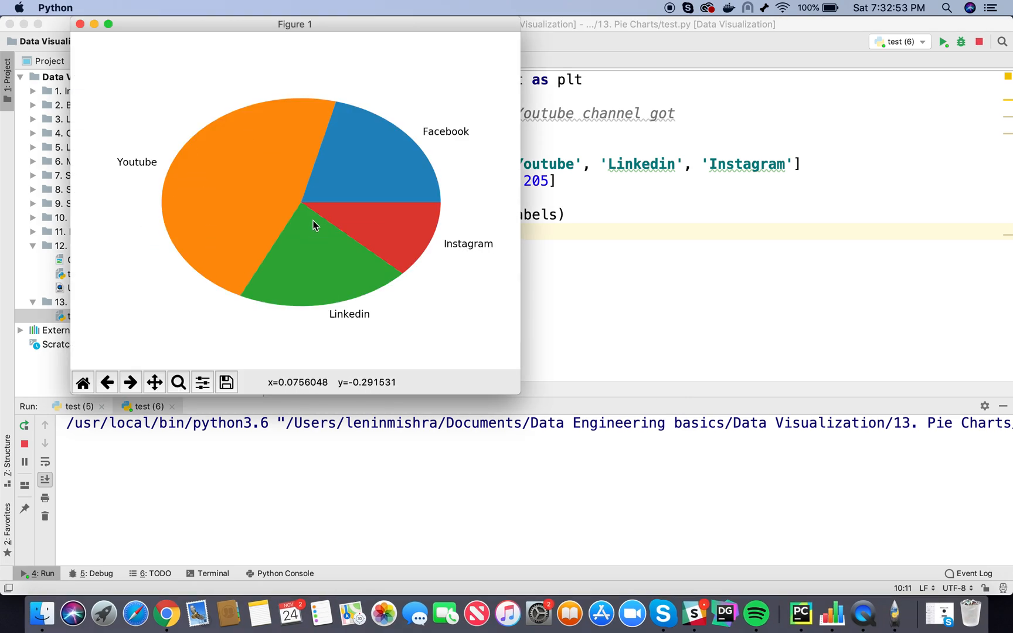
{"action": "mouse_move", "coordinate": [372, 230]}
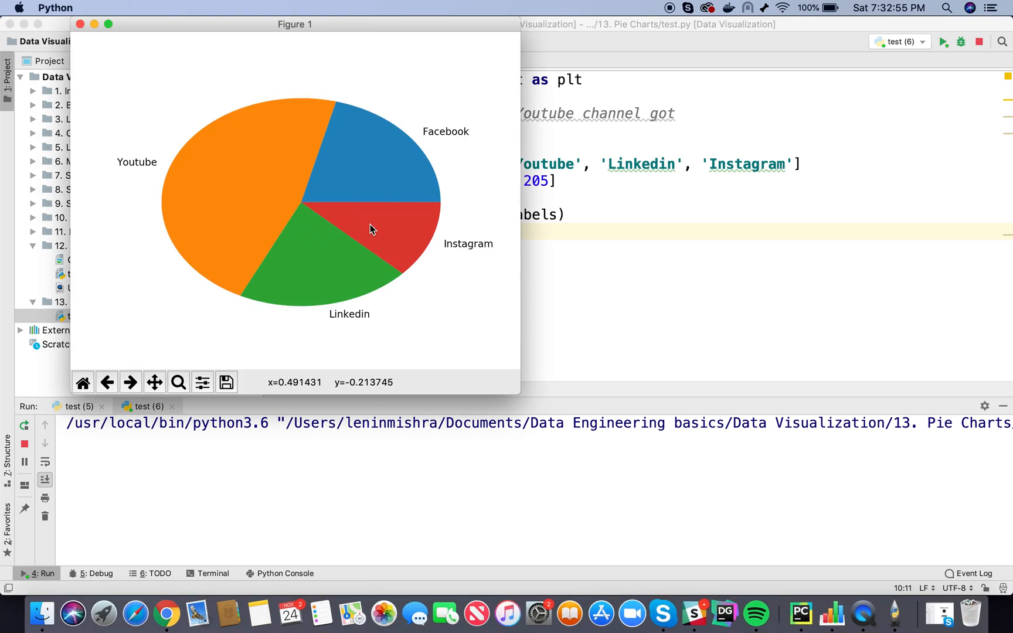
{"action": "mouse_move", "coordinate": [312, 156]}
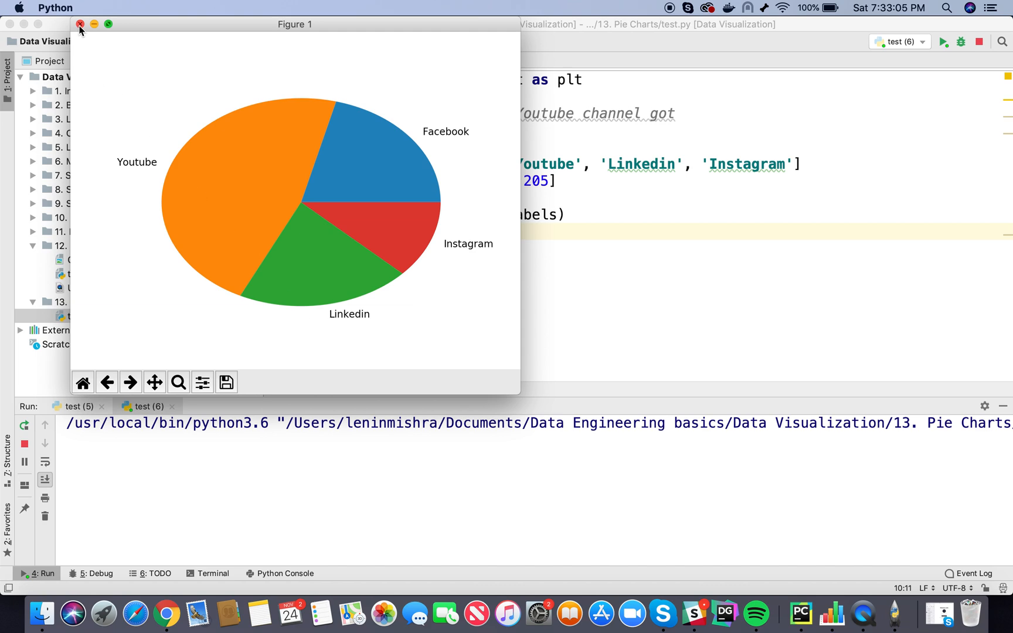
Close the Figure 1 pie chart window.
{"action": "left_click", "coordinate": [80, 23]}
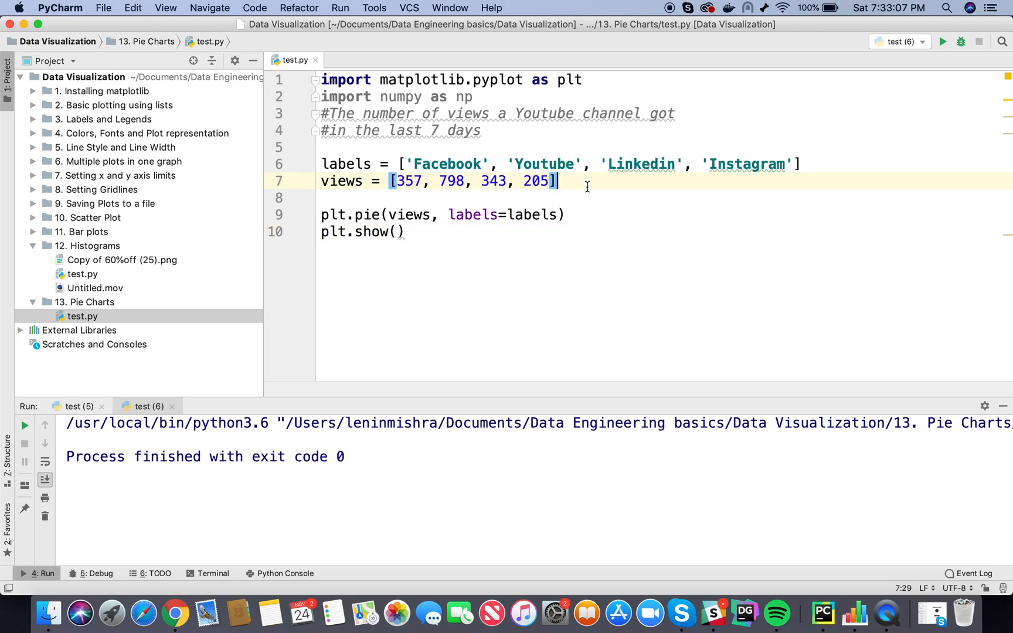
Define explode = [0, 0, 0, 0.2] so only the Instagram wedge is offset.
{"action": "type", "text": "explode = ["}
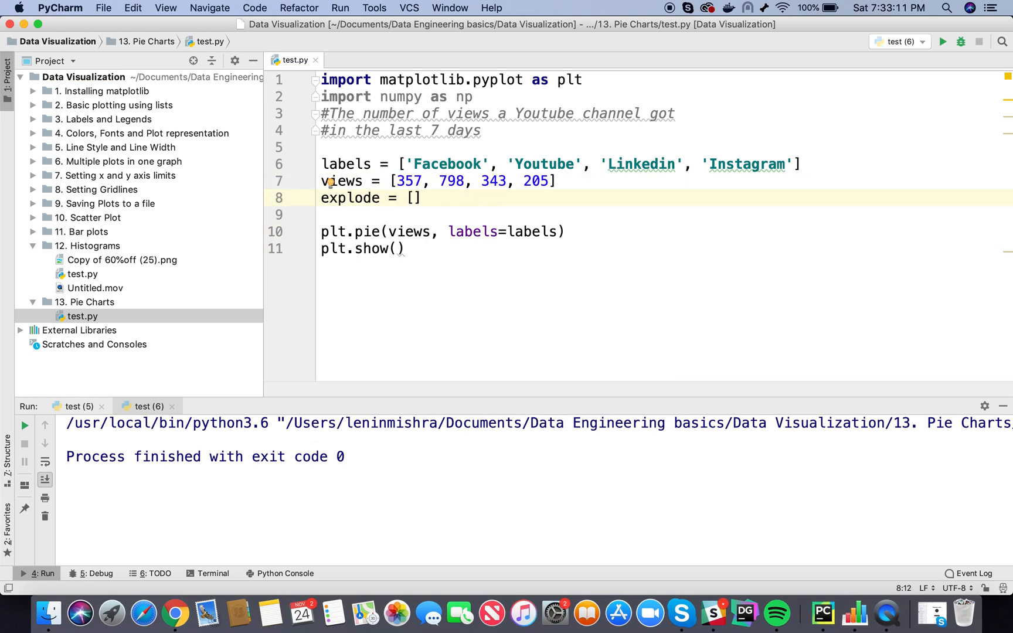
{"action": "type", "text": "0"}
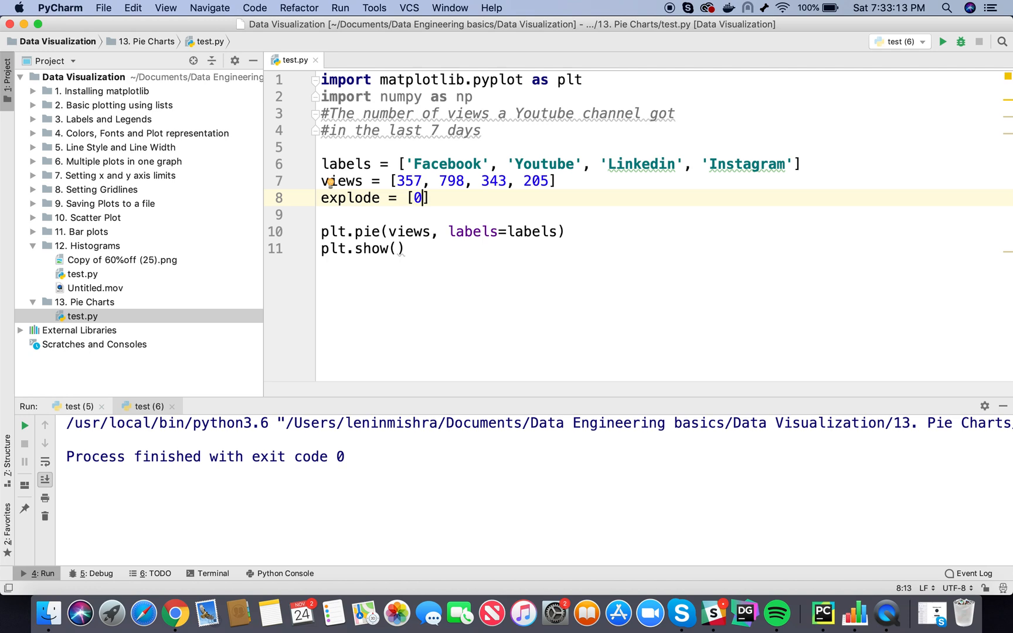
{"action": "type", "text": ", 0,"}
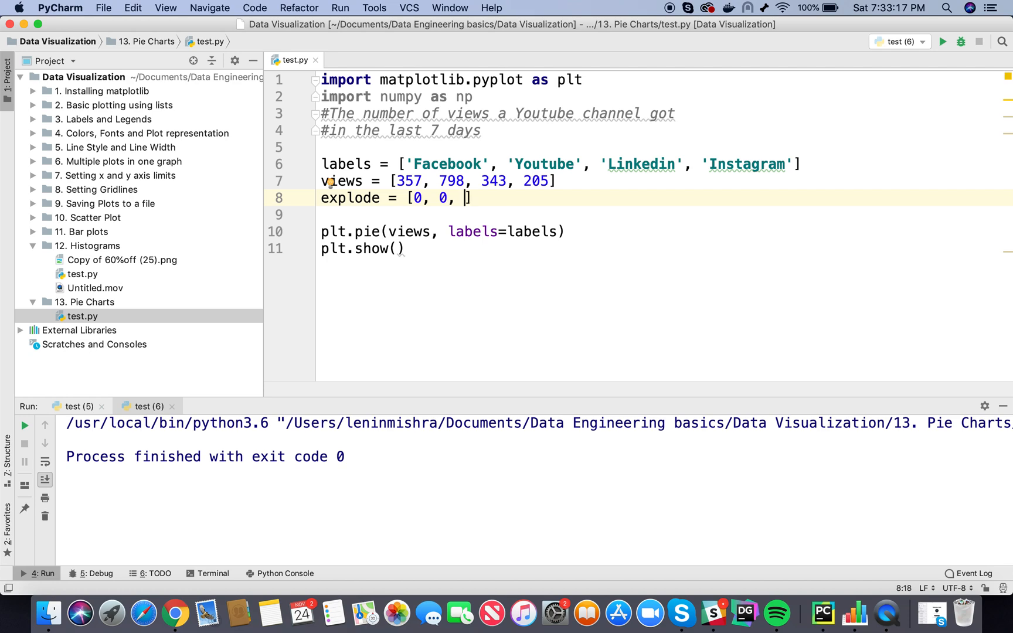
{"action": "type", "text": "0,"}
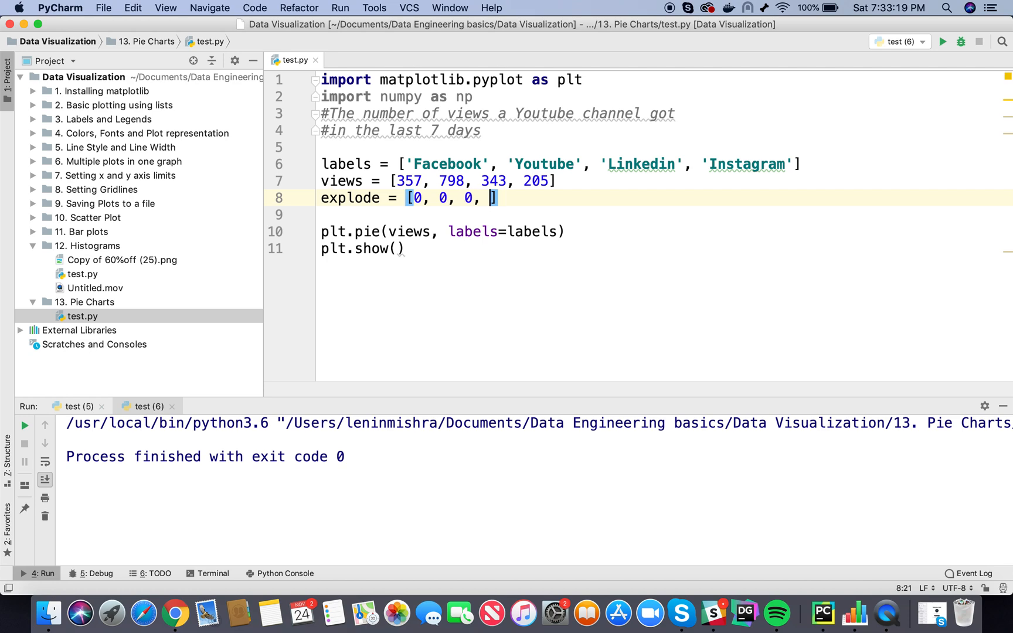
{"action": "type", "text": "0"}
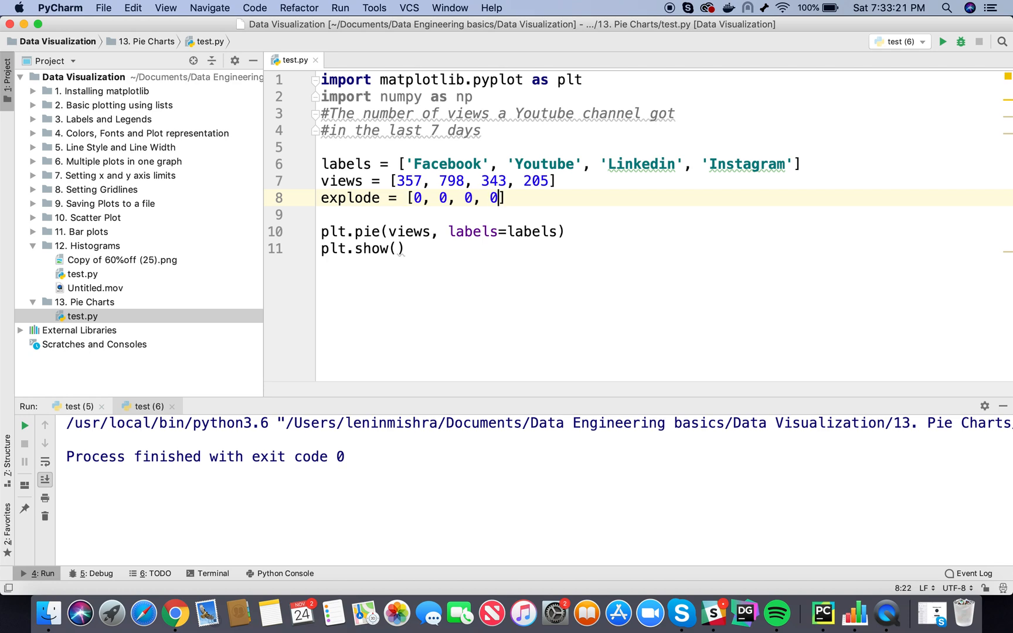
{"action": "type", "text": ".2"}
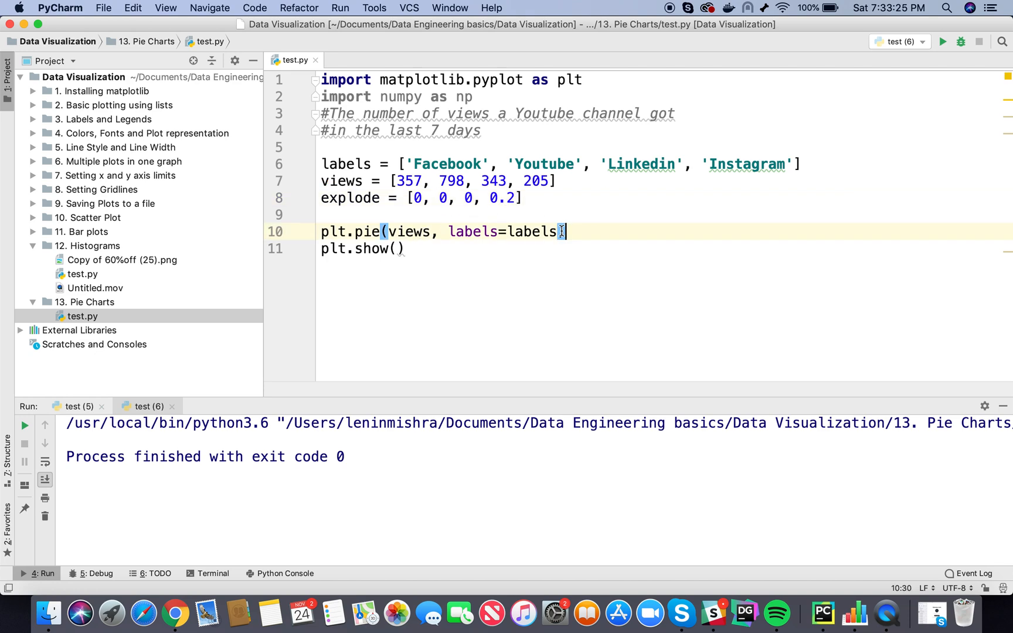
Pass explode=explode to plt.pie and rerun to see the Instagram wedge pulled out.
{"action": "type", "text": ", e"}
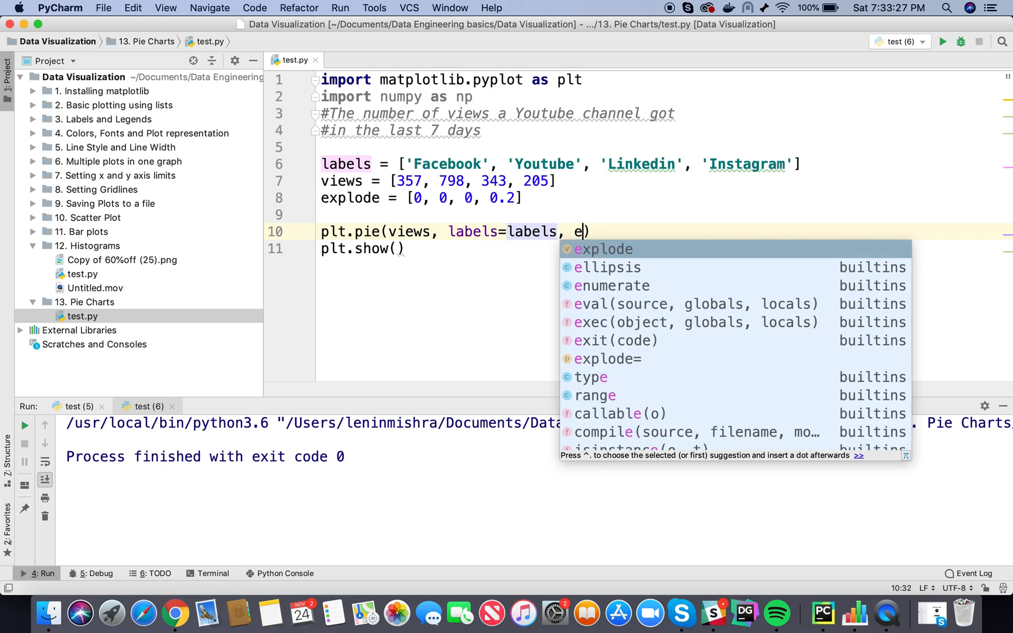
{"action": "type", "text": "xplode=explode"}
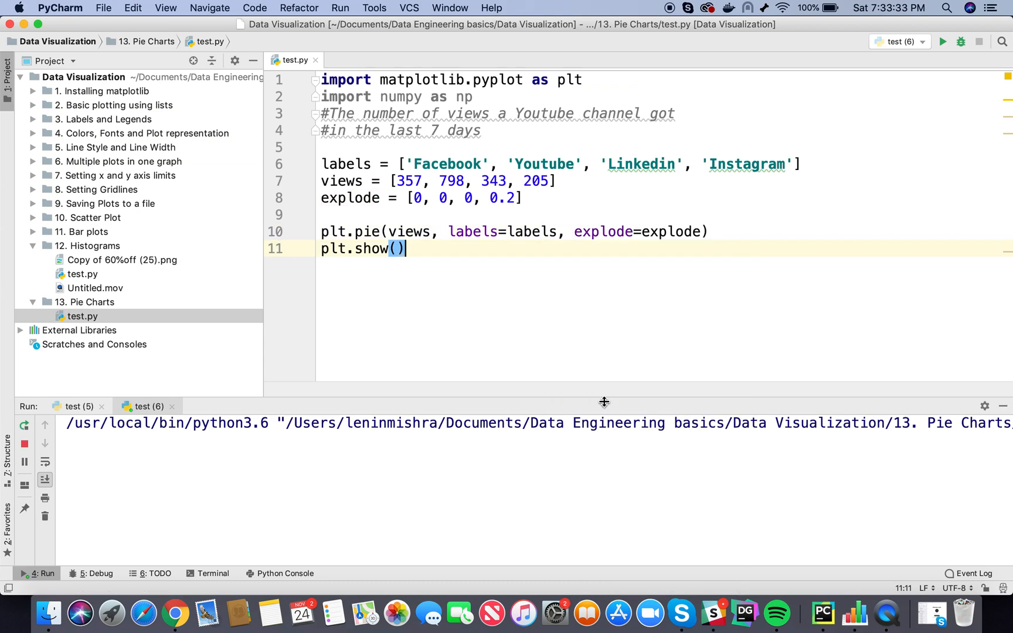
{"action": "left_click", "coordinate": [941, 41]}
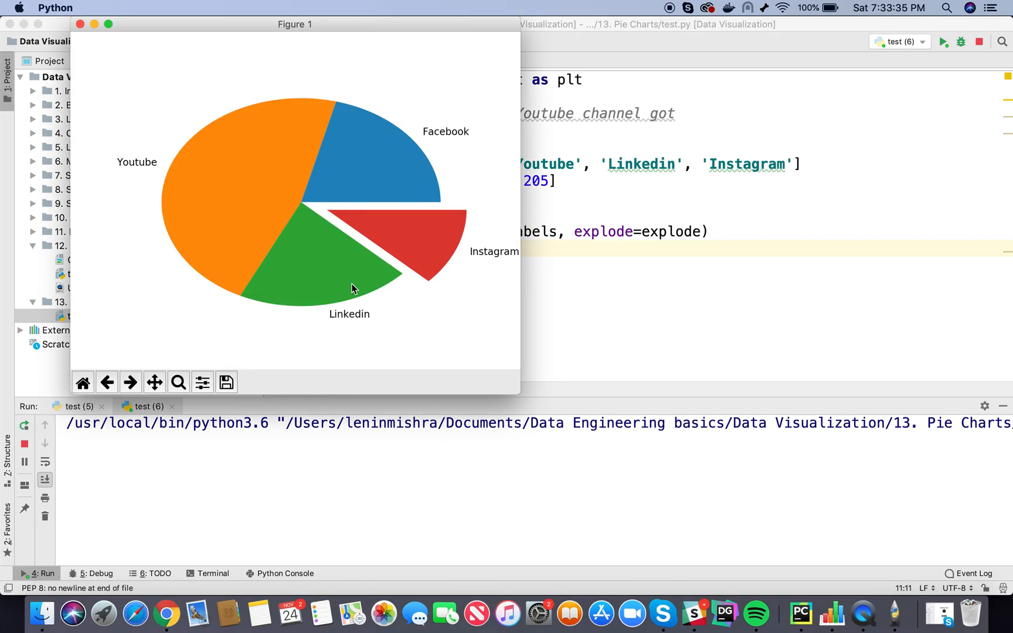
{"action": "mouse_move", "coordinate": [478, 299]}
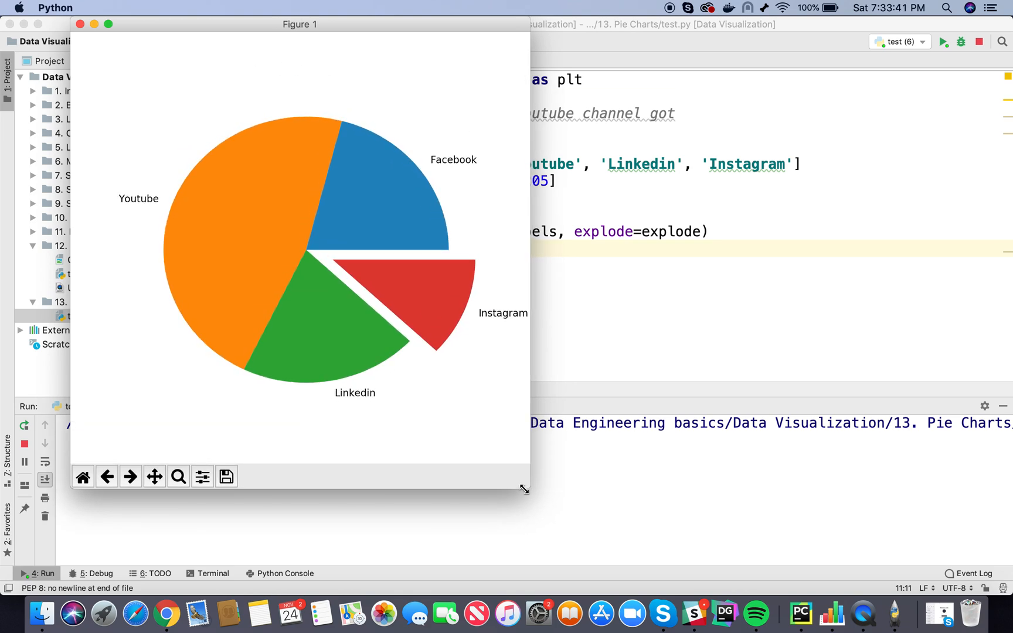
{"action": "mouse_move", "coordinate": [418, 282]}
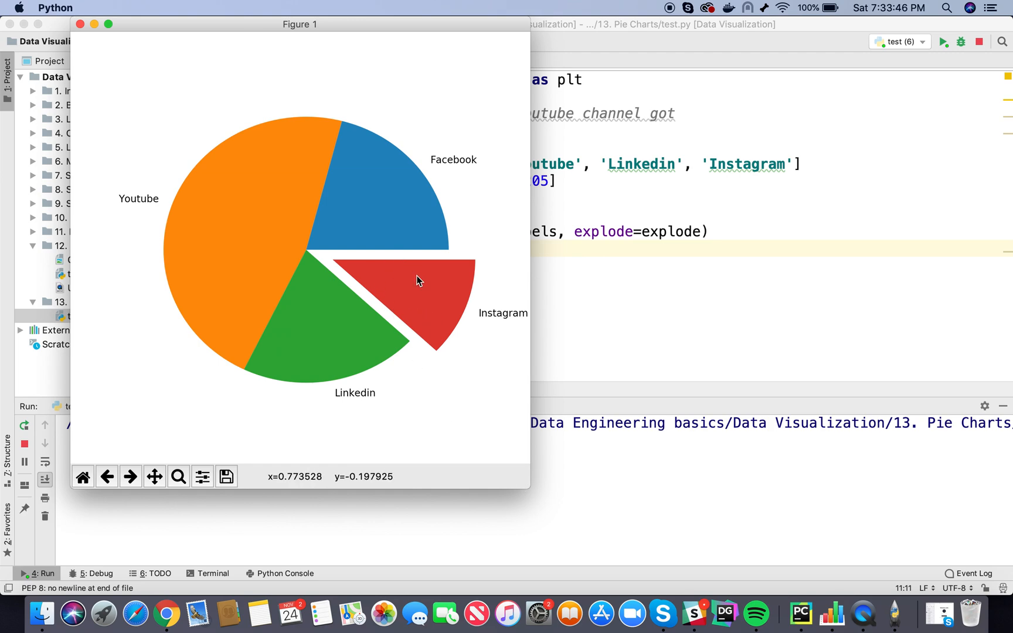
{"action": "mouse_move", "coordinate": [432, 309]}
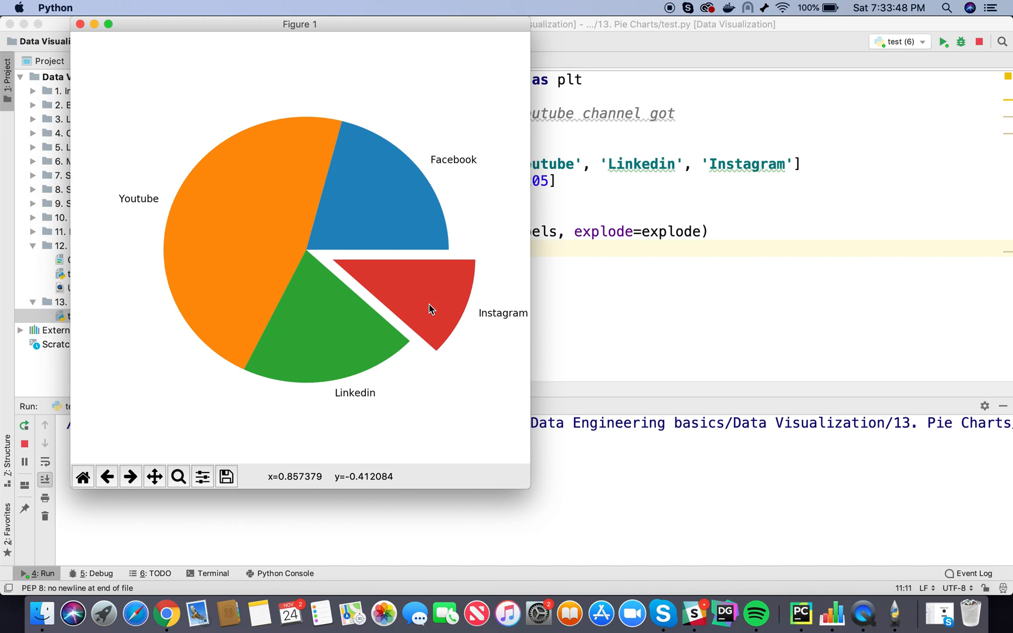
{"action": "mouse_move", "coordinate": [429, 307]}
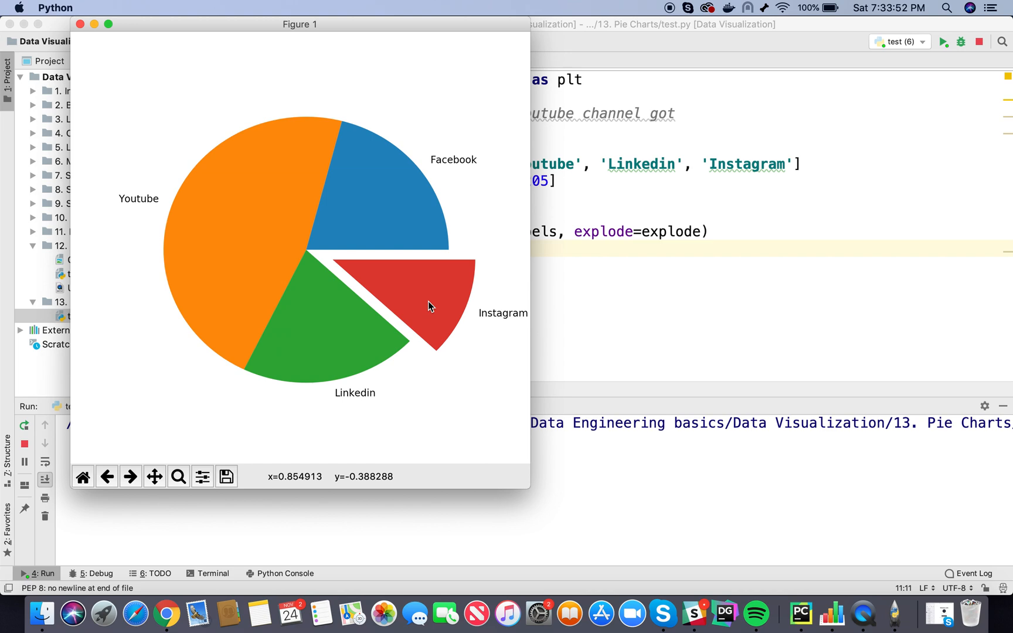
{"action": "mouse_move", "coordinate": [116, 80]}
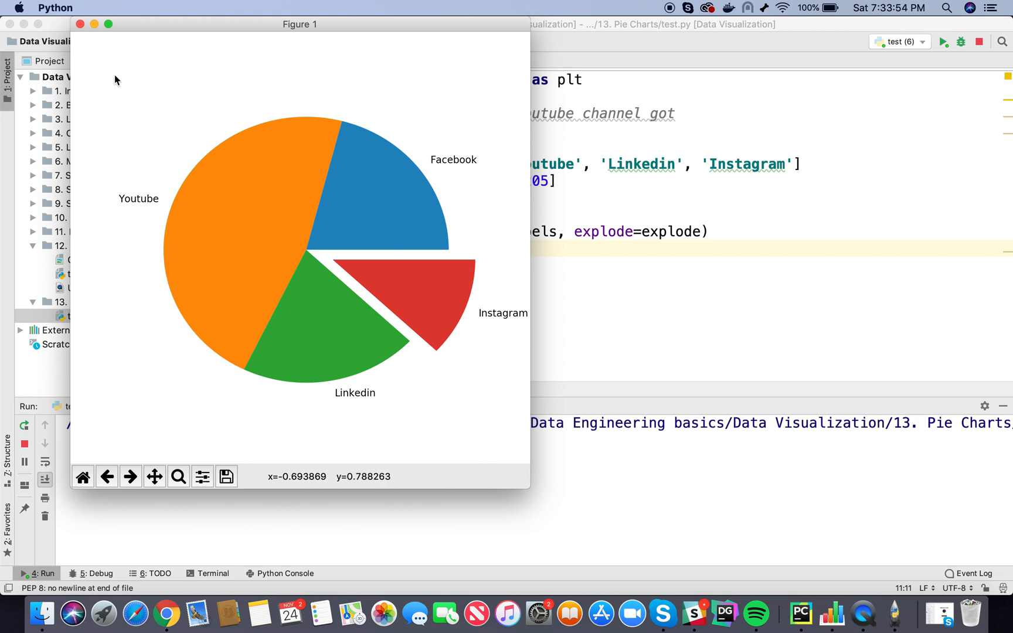
Review the pie docs and the Basic pie chart example's autopct='%1.1f%%' option in Chrome.
{"action": "left_click", "coordinate": [79, 24]}
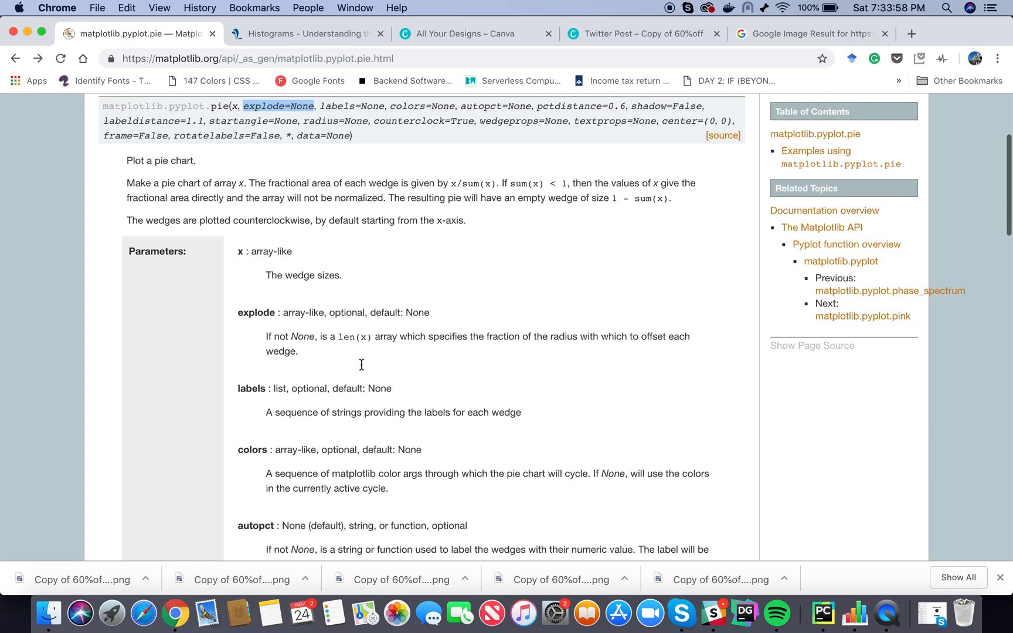
{"action": "scroll", "scroll_direction": "down", "scroll_amount": 3}
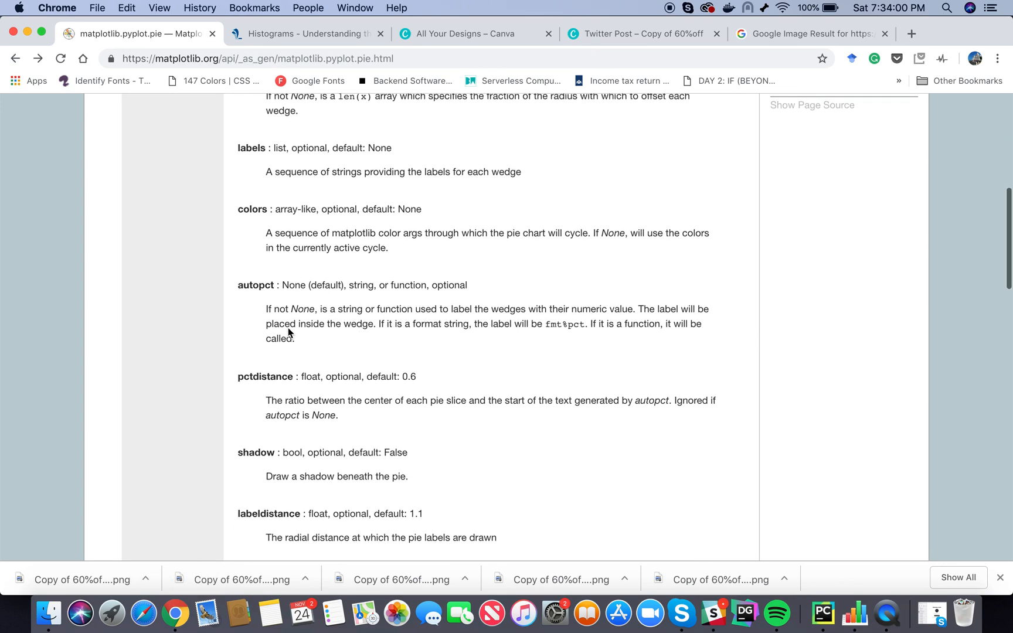
{"action": "double_click", "coordinate": [256, 285]}
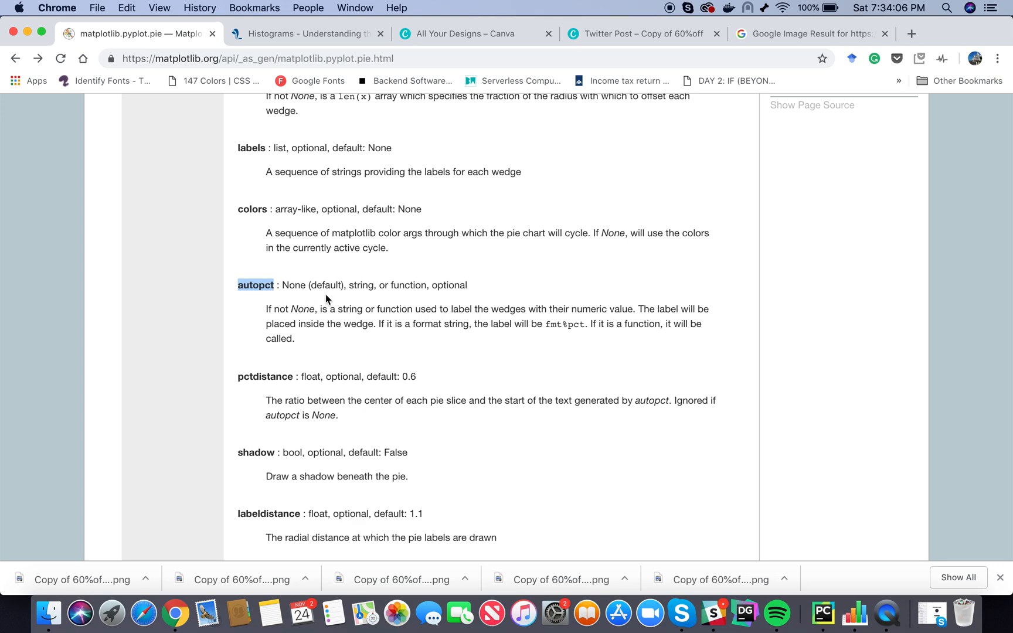
{"action": "scroll", "scroll_direction": "down", "scroll_amount": 3}
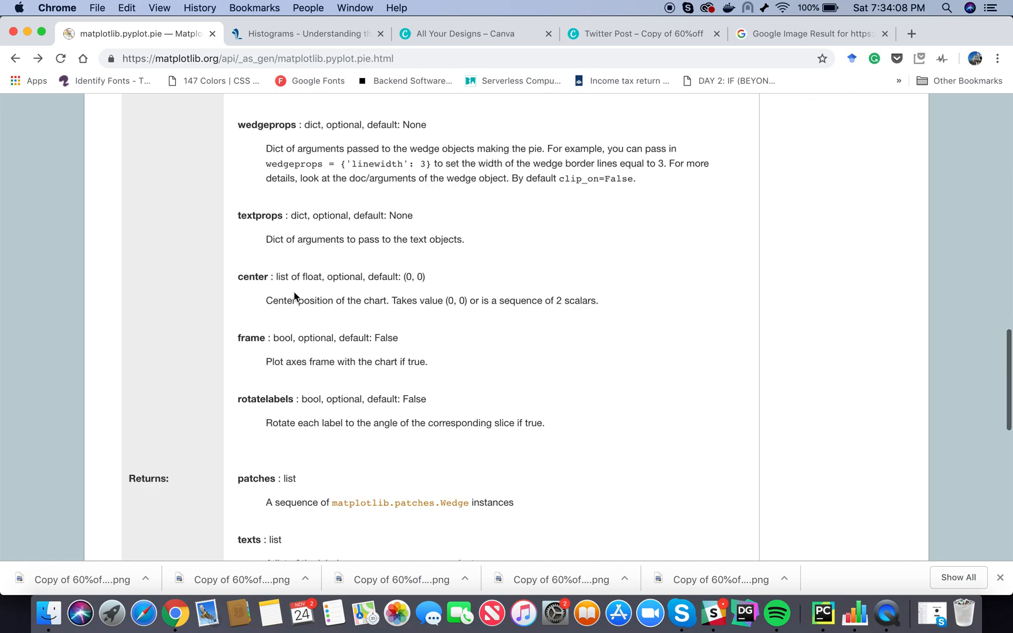
{"action": "scroll", "scroll_direction": "down", "scroll_amount": 3}
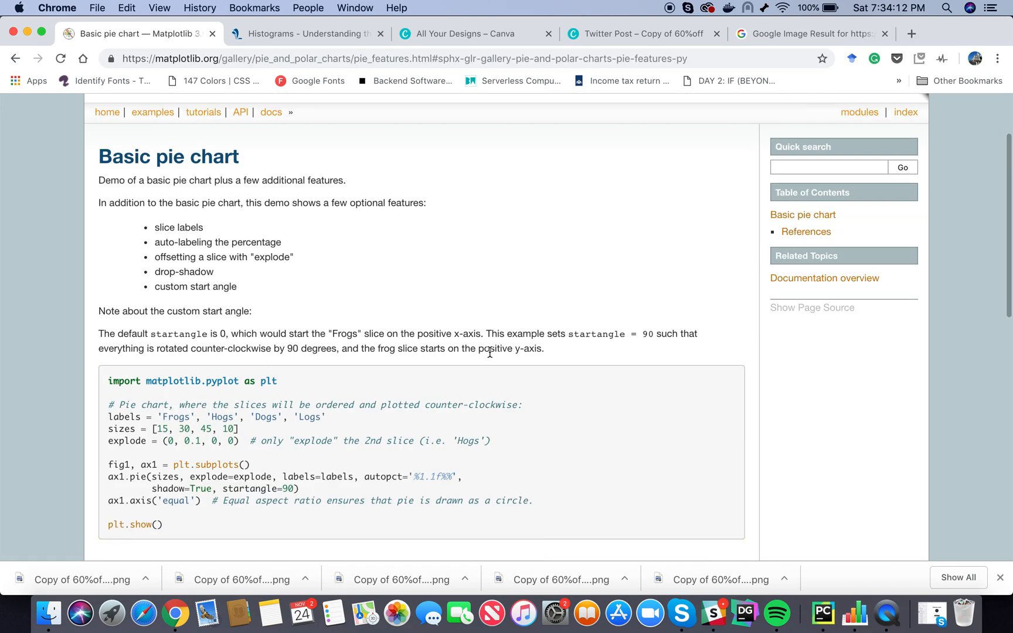
{"action": "scroll", "scroll_direction": "down", "scroll_amount": 3}
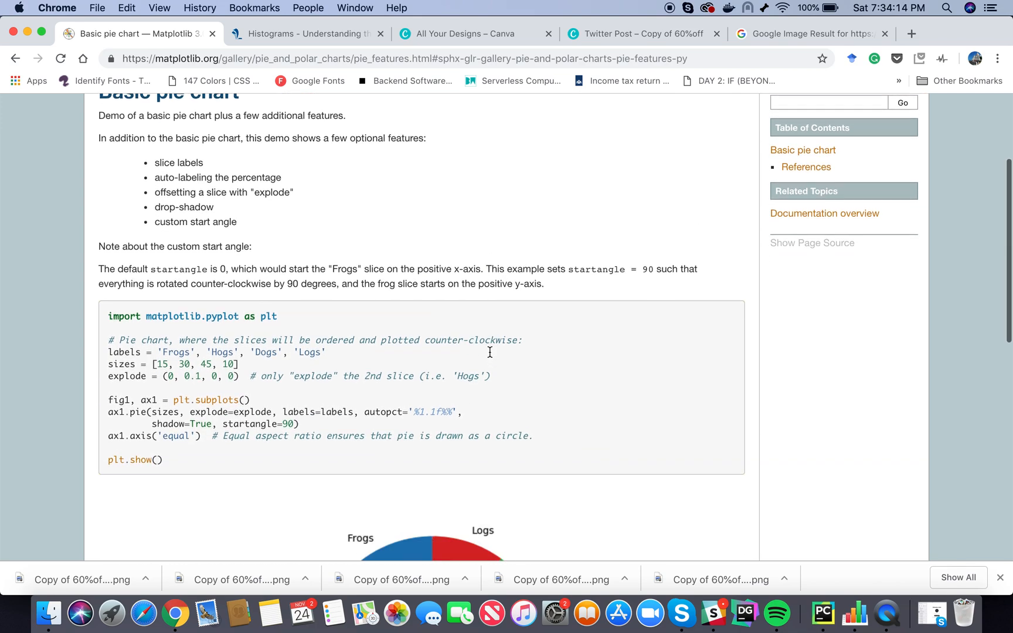
{"action": "scroll", "scroll_direction": "down", "scroll_amount": 3}
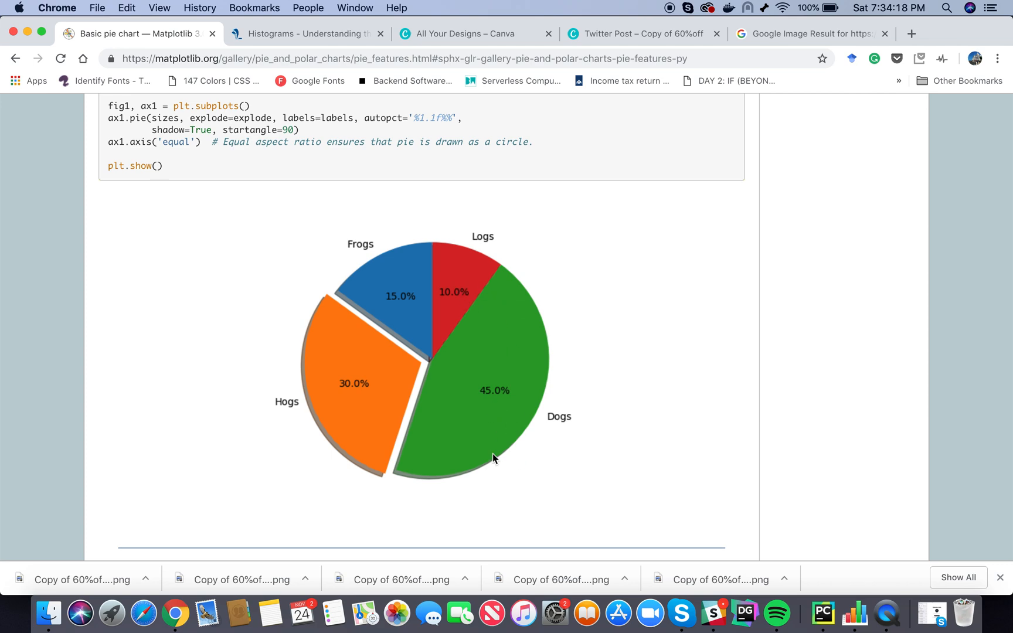
{"action": "mouse_move", "coordinate": [416, 307]}
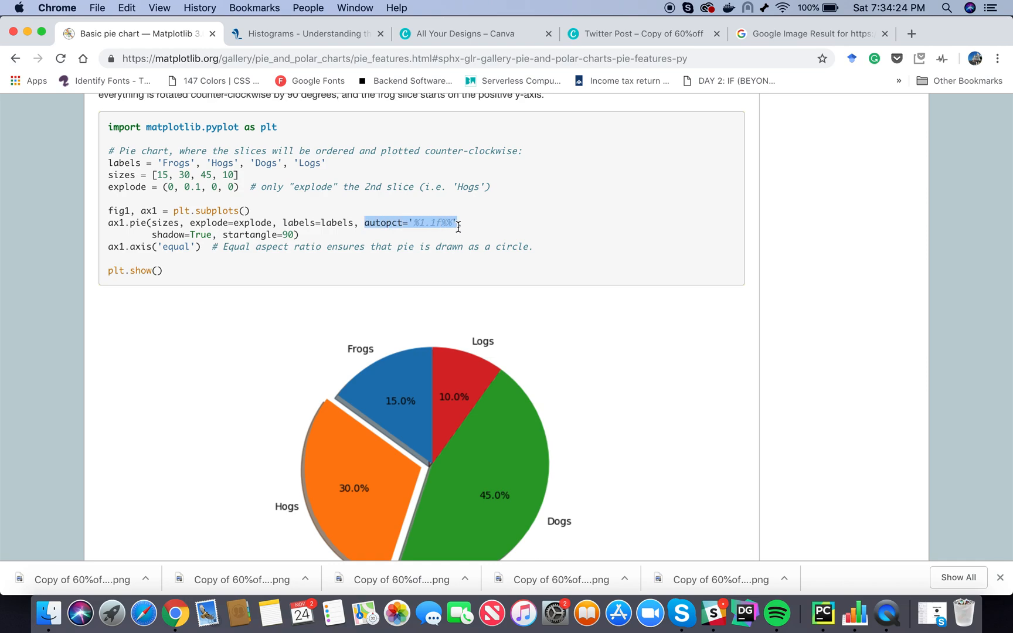
Return to the PyCharm script with the caret in the plt.pie call.
{"action": "left_click", "coordinate": [822, 613]}
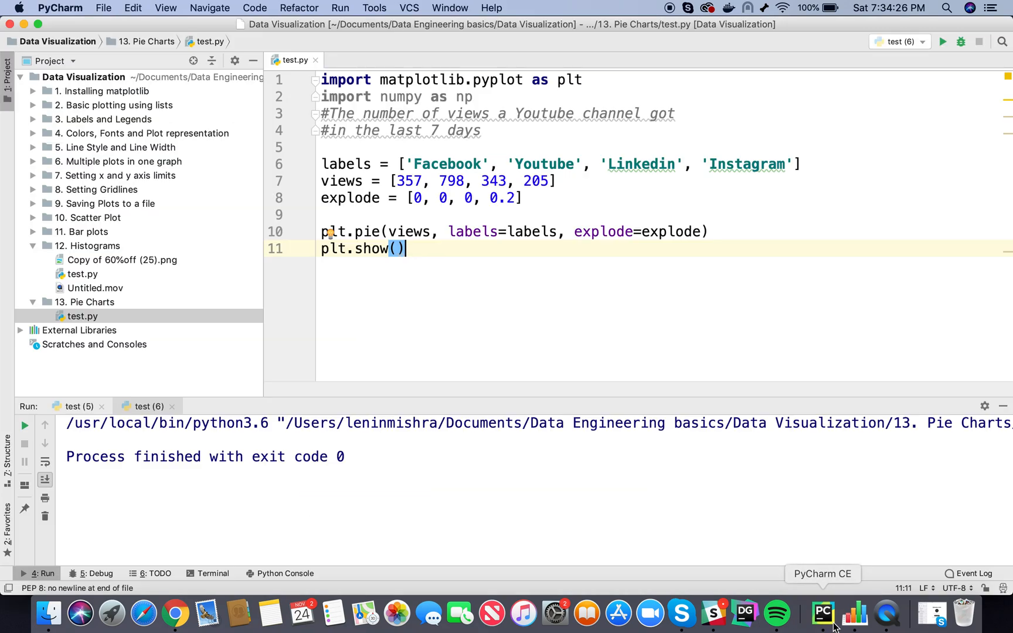
{"action": "left_click", "coordinate": [697, 231]}
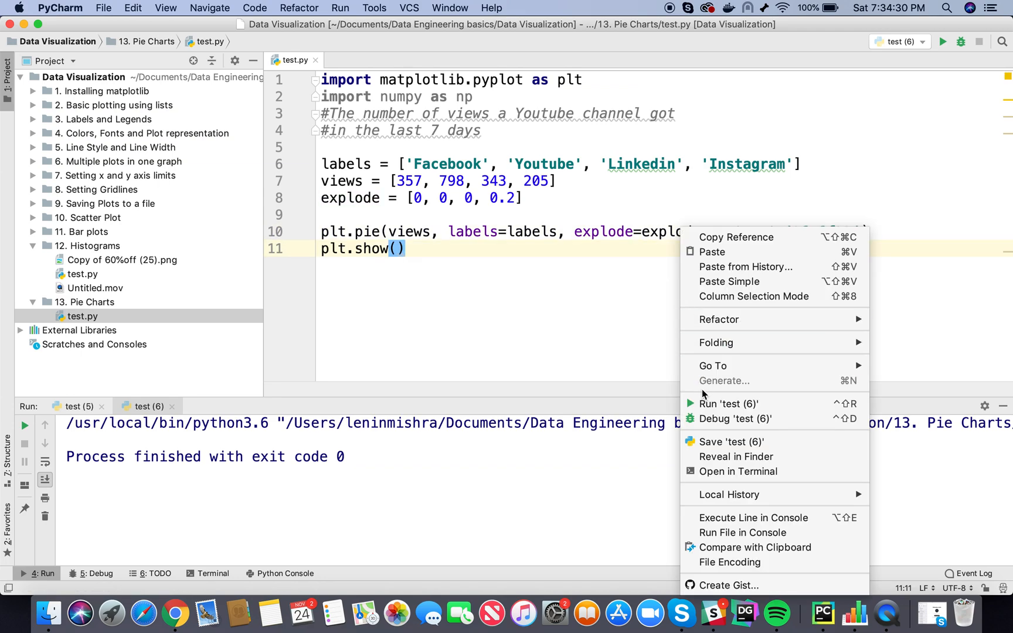
Run the script with autopct='%1.1f%%' so each wedge shows its percentage.
{"action": "left_click", "coordinate": [728, 403]}
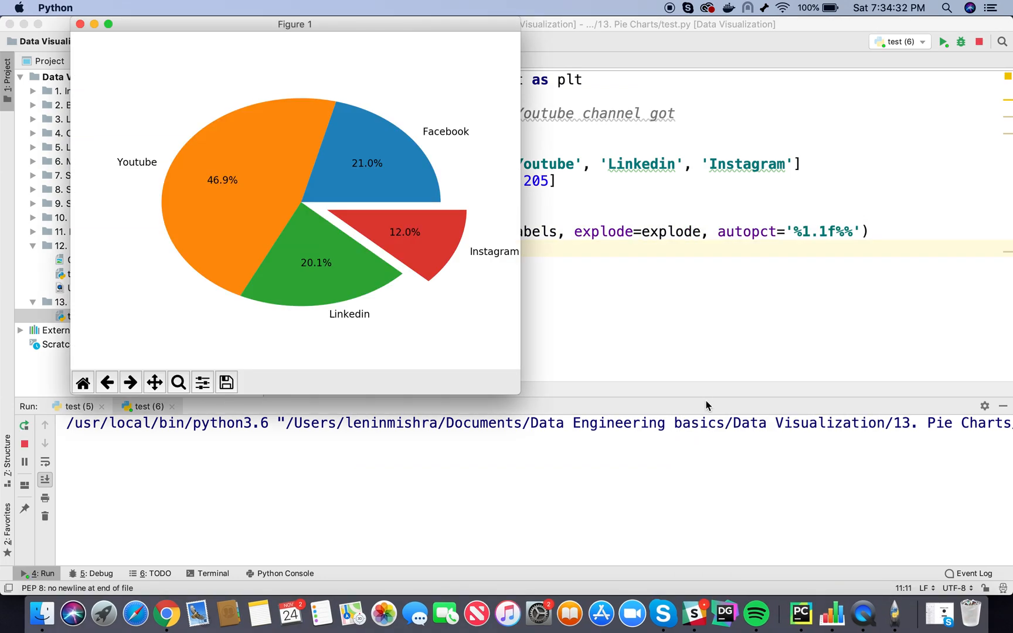
{"action": "mouse_move", "coordinate": [330, 214]}
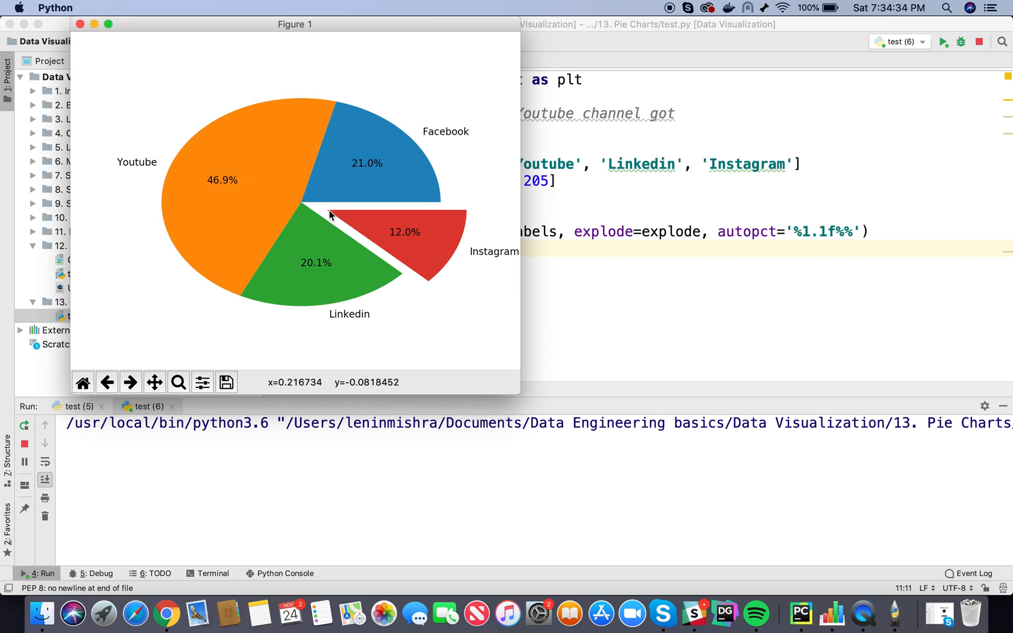
{"action": "mouse_move", "coordinate": [233, 193]}
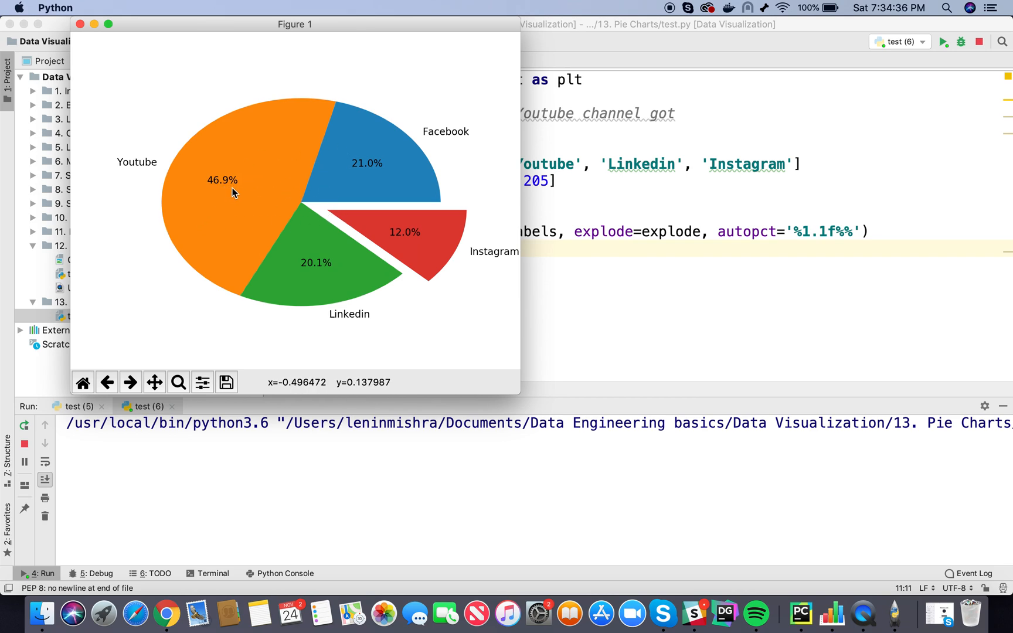
{"action": "mouse_move", "coordinate": [442, 255]}
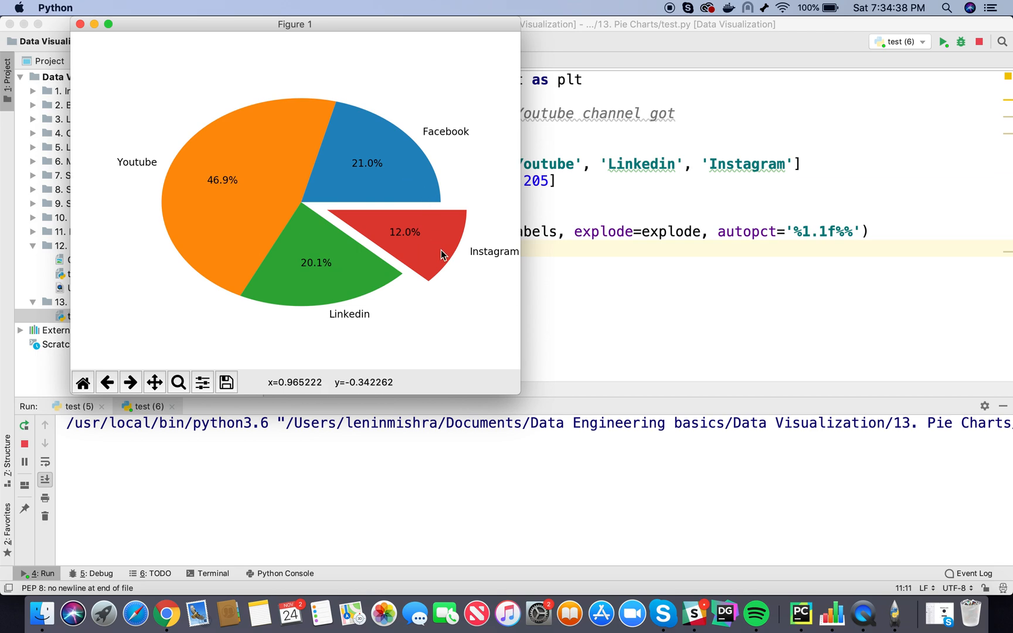
{"action": "mouse_move", "coordinate": [316, 289]}
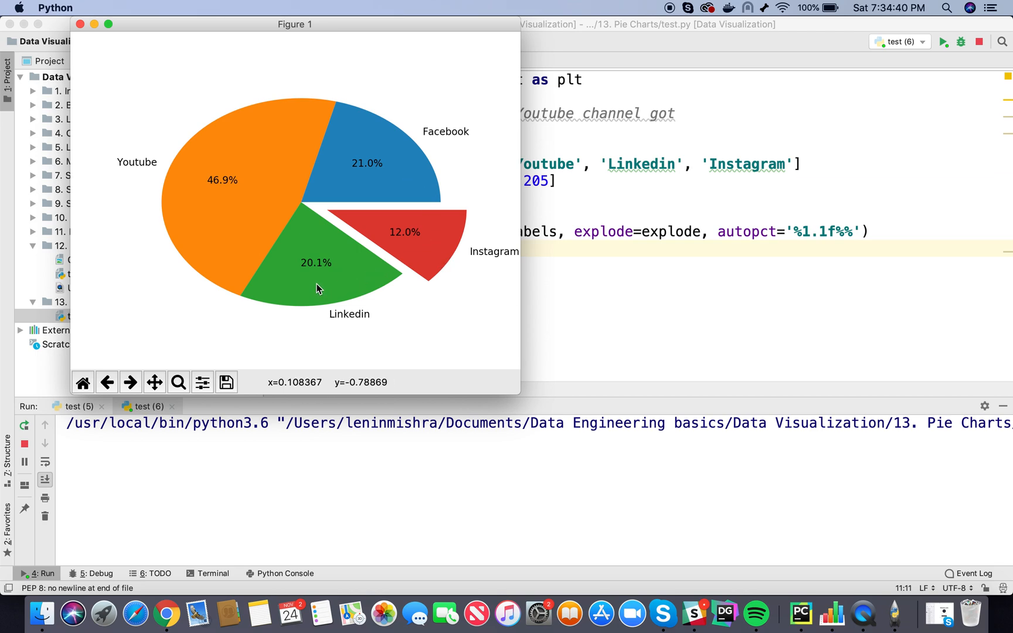
{"action": "mouse_move", "coordinate": [349, 278]}
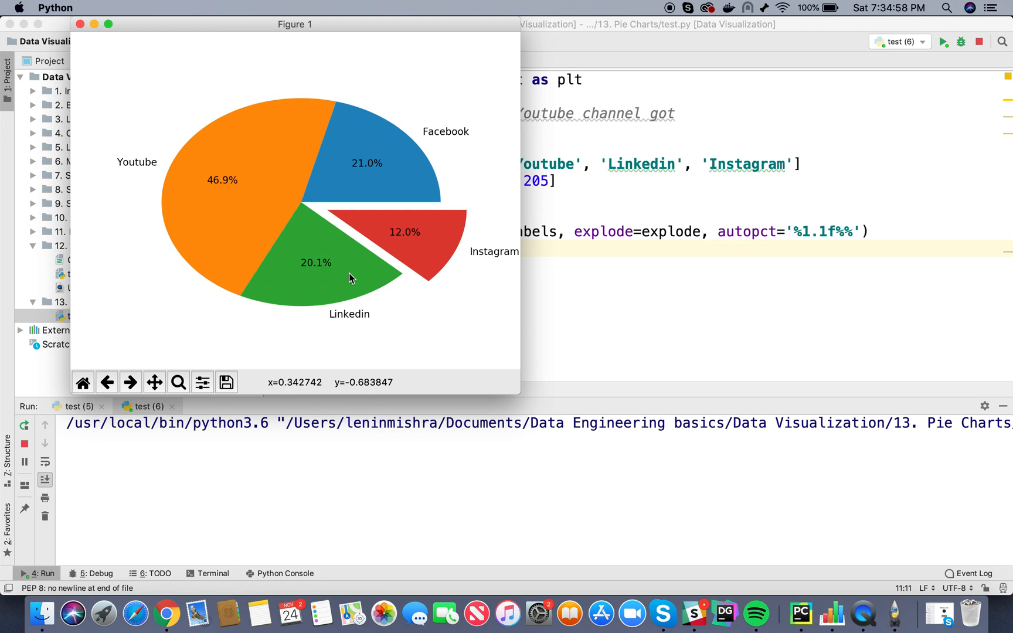
{"action": "mouse_move", "coordinate": [91, 43]}
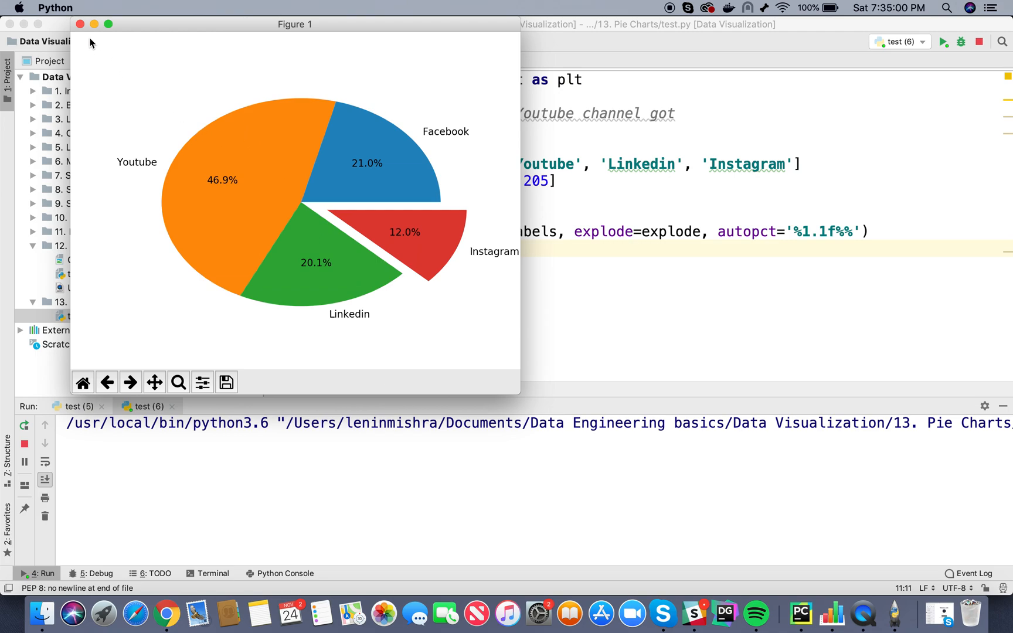
Find shadow=True in the Basic pie chart example, then bring PyCharm back to the front.
{"action": "left_click", "coordinate": [79, 23]}
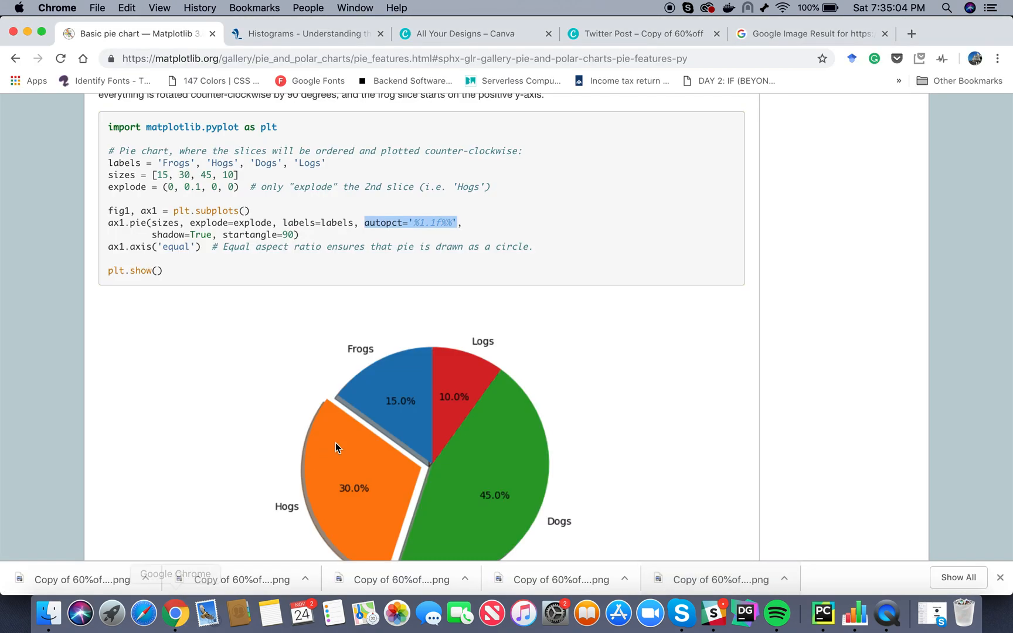
{"action": "mouse_move", "coordinate": [340, 407]}
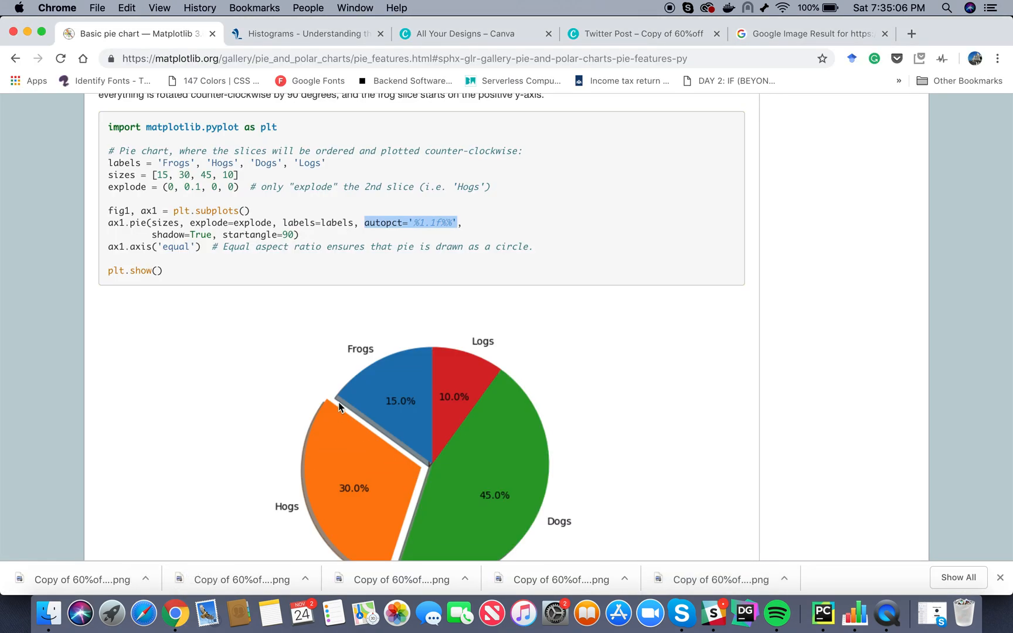
{"action": "scroll", "scroll_direction": "down", "scroll_amount": 3}
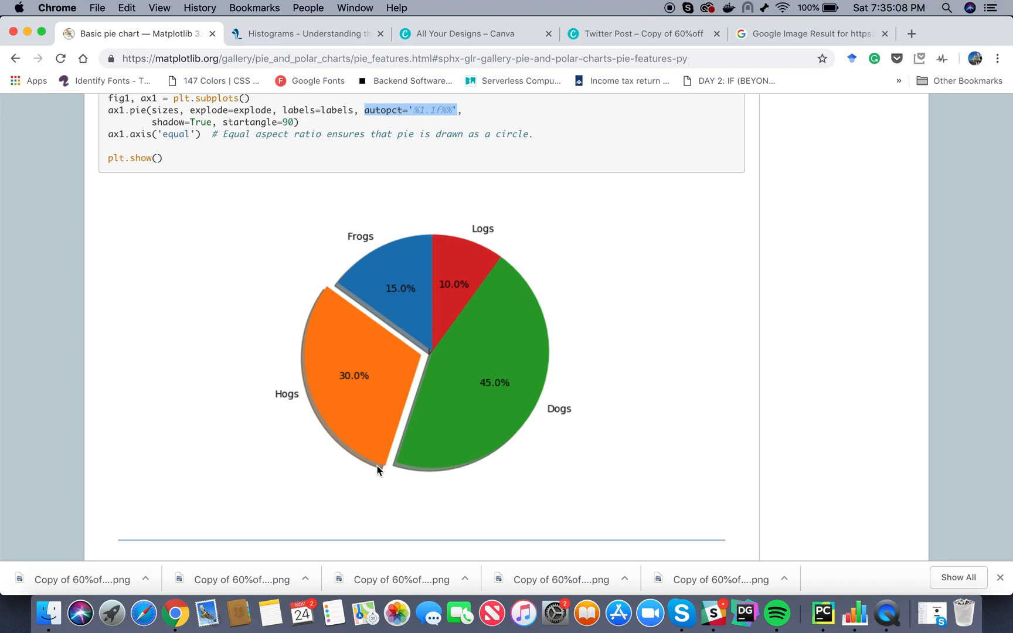
{"action": "scroll", "scroll_direction": "down", "scroll_amount": 3}
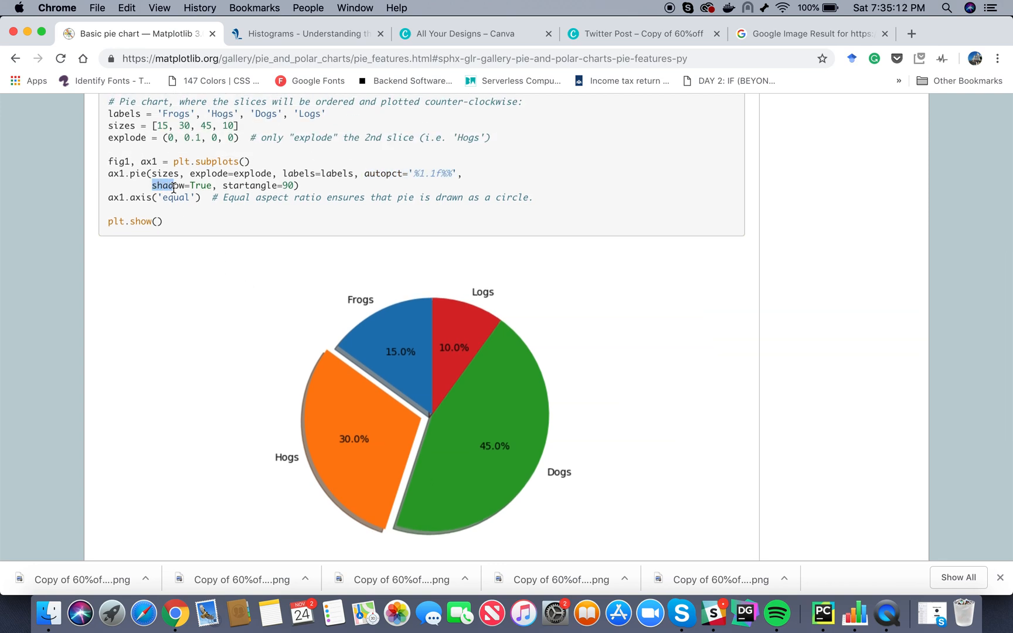
{"action": "double_click", "coordinate": [180, 186]}
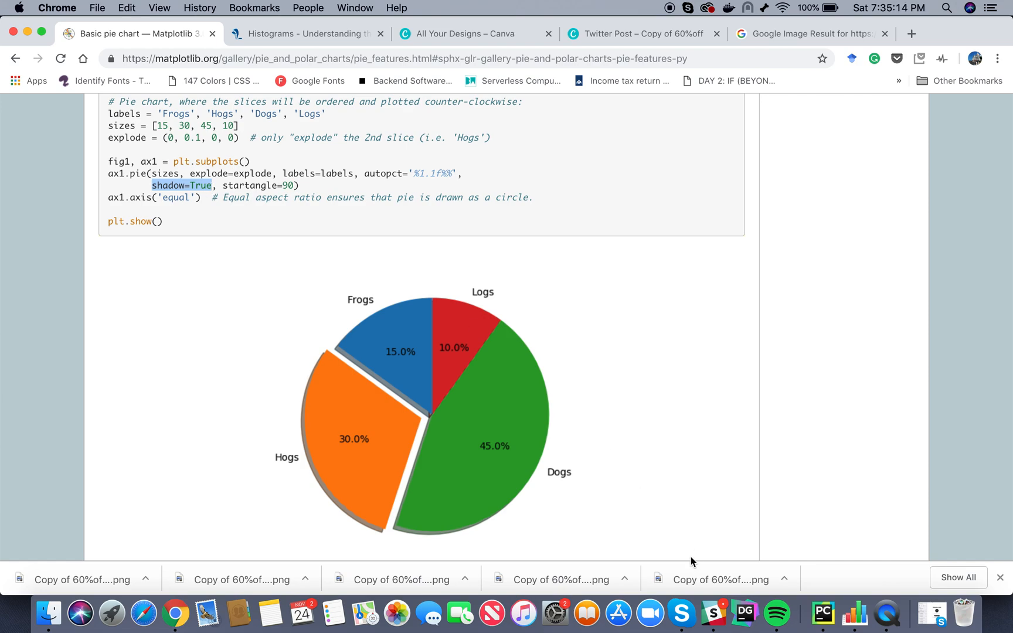
{"action": "left_click", "coordinate": [822, 613]}
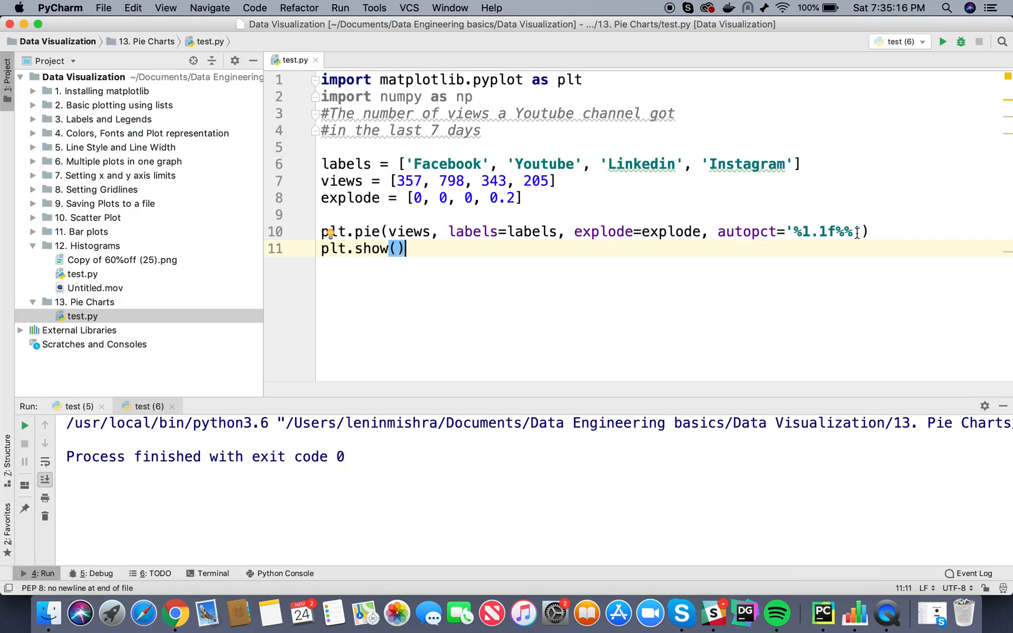
Add shadow=True to plt.pie, rerun to see shadowed wedges, then close the chart window.
{"action": "type", "text": ", shadow=True"}
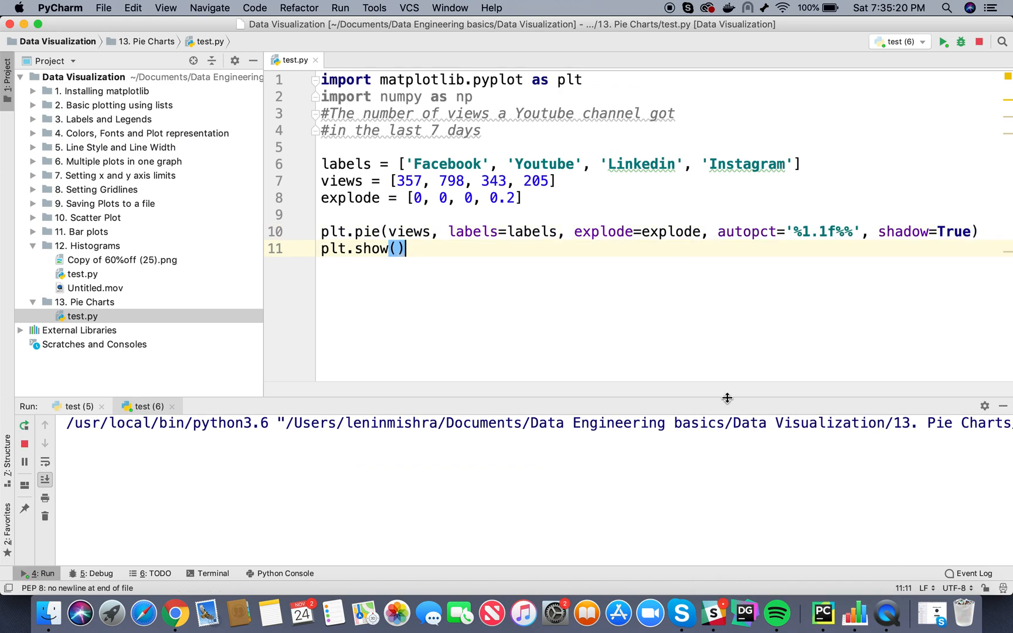
{"action": "left_click", "coordinate": [941, 41]}
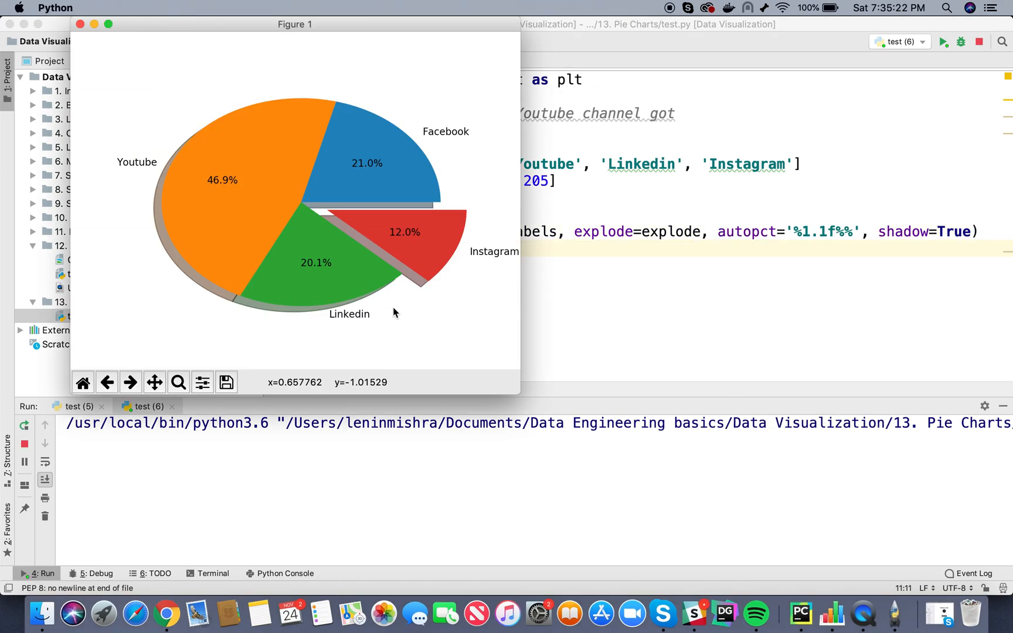
{"action": "mouse_move", "coordinate": [372, 274]}
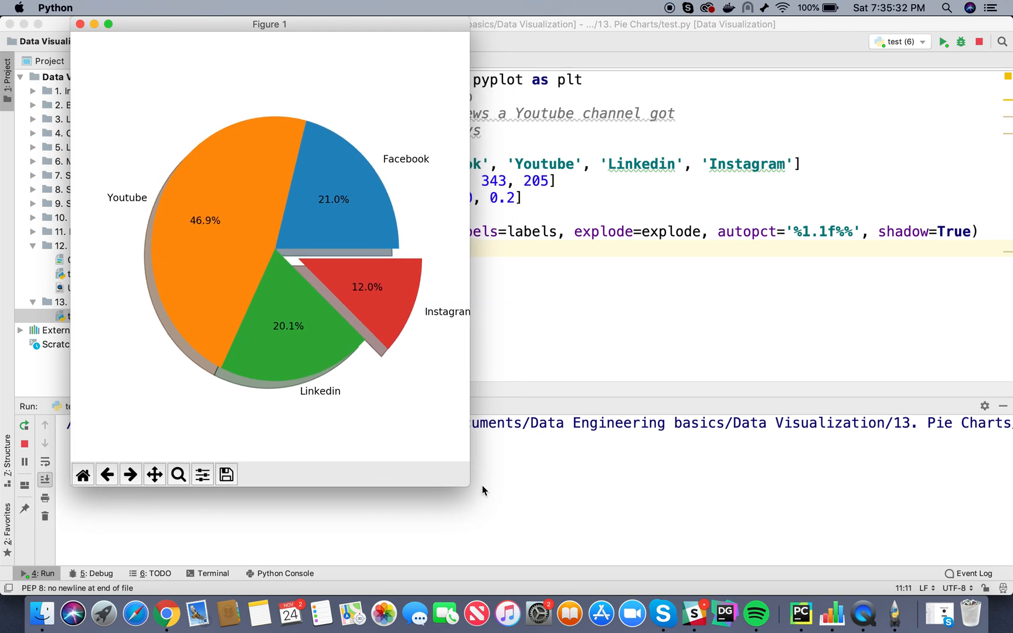
{"action": "left_click_drag", "start_coordinate": [269, 24], "coordinate": [303, 23]}
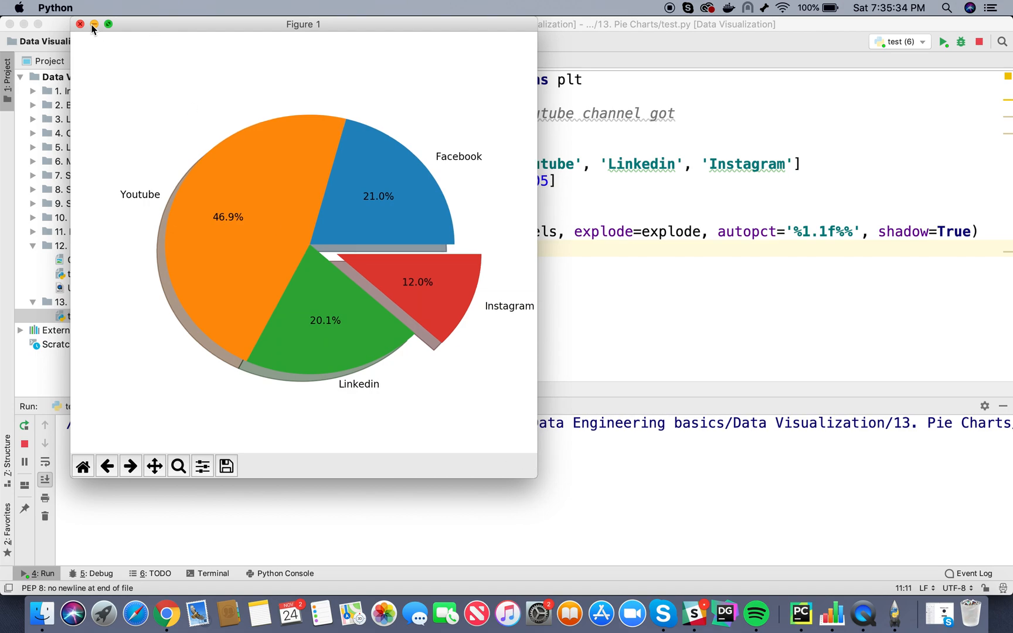
{"action": "left_click", "coordinate": [80, 24]}
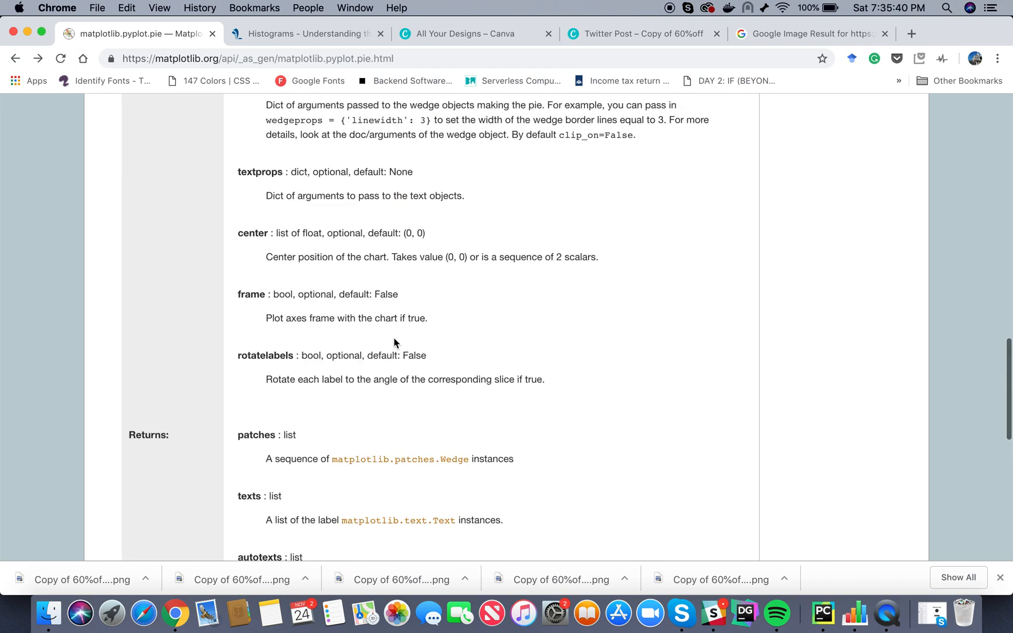
Locate and select the wedgeprops parameter name in the pyplot.pie reference.
{"action": "scroll", "scroll_direction": "up", "scroll_amount": 3}
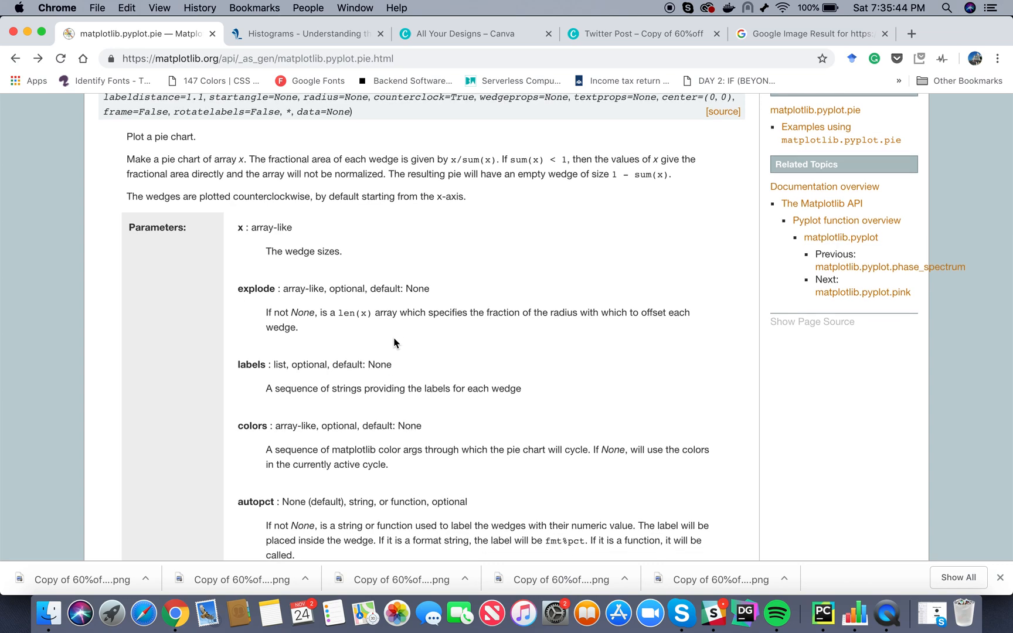
{"action": "scroll", "scroll_direction": "down", "scroll_amount": 3}
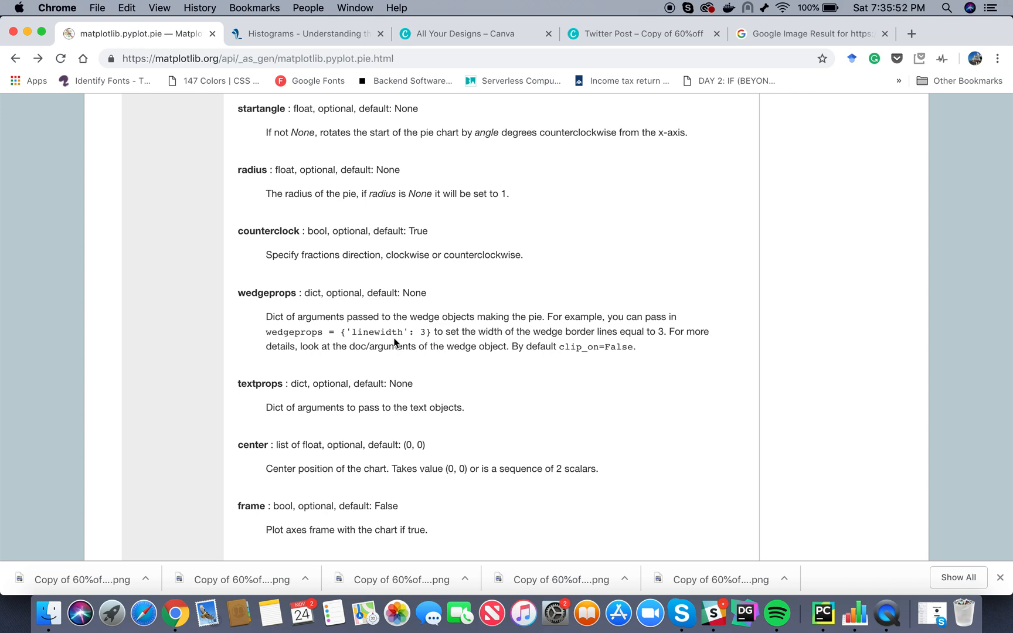
{"action": "mouse_move", "coordinate": [238, 290]}
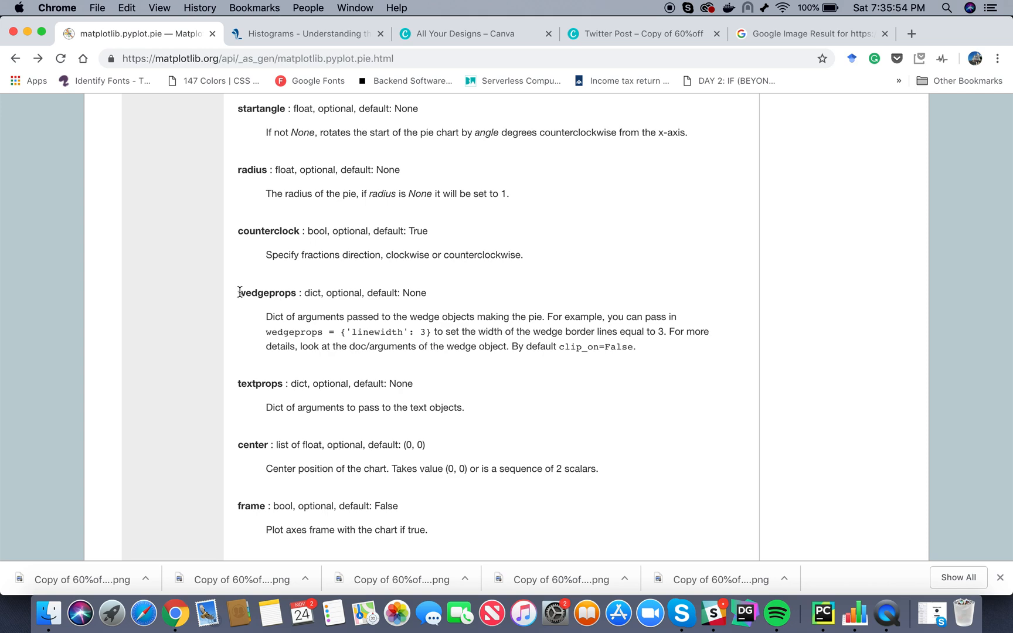
{"action": "double_click", "coordinate": [267, 293]}
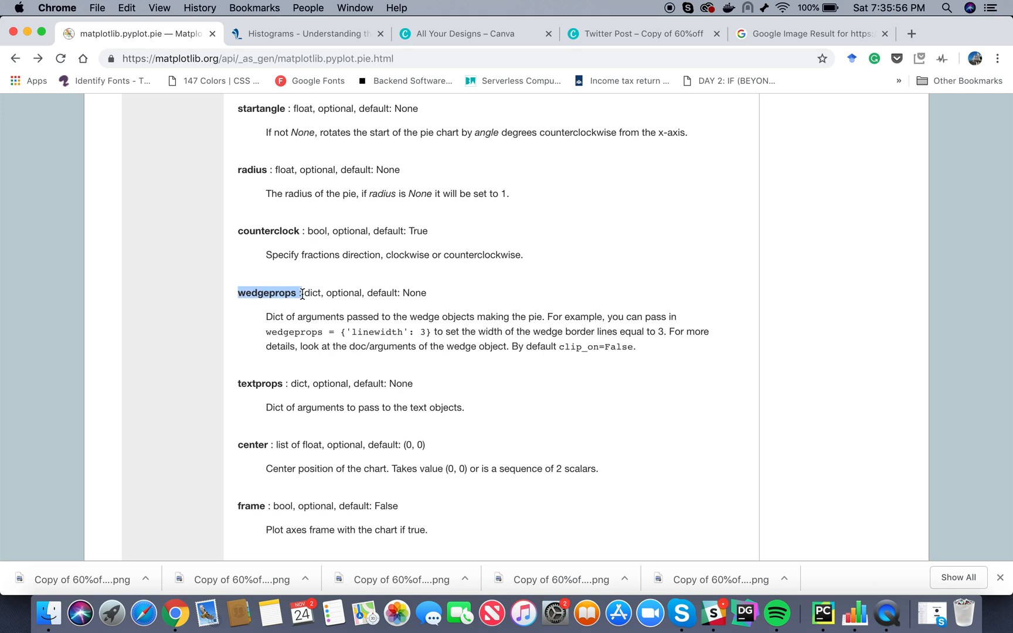
{"action": "mouse_move", "coordinate": [889, 611]}
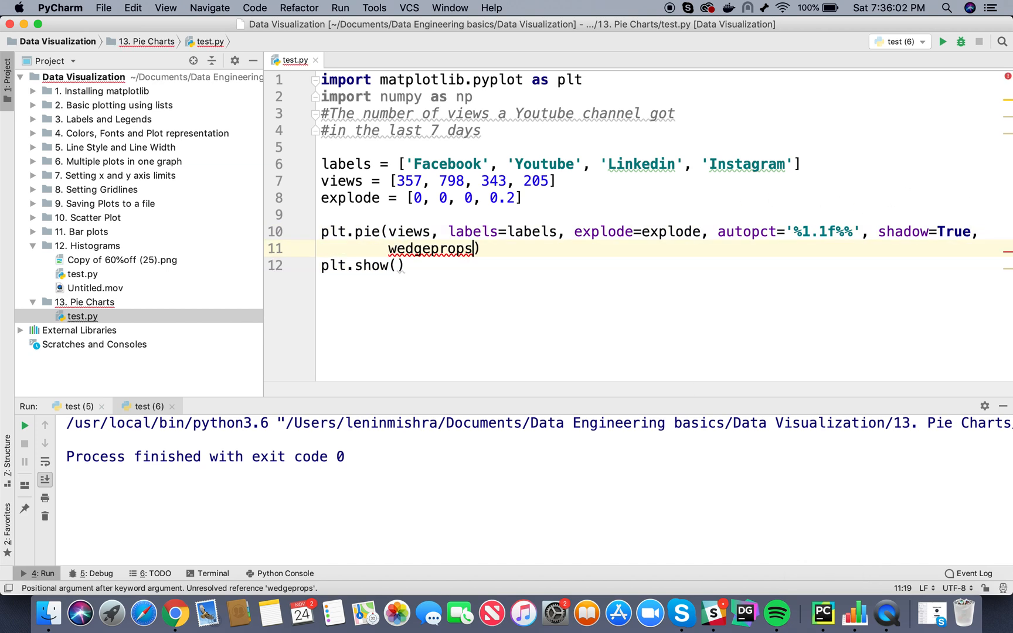
Set wedgeprops={} in plt.pie after rereading the docs example, and return to the editor.
{"action": "type", "text": "="}
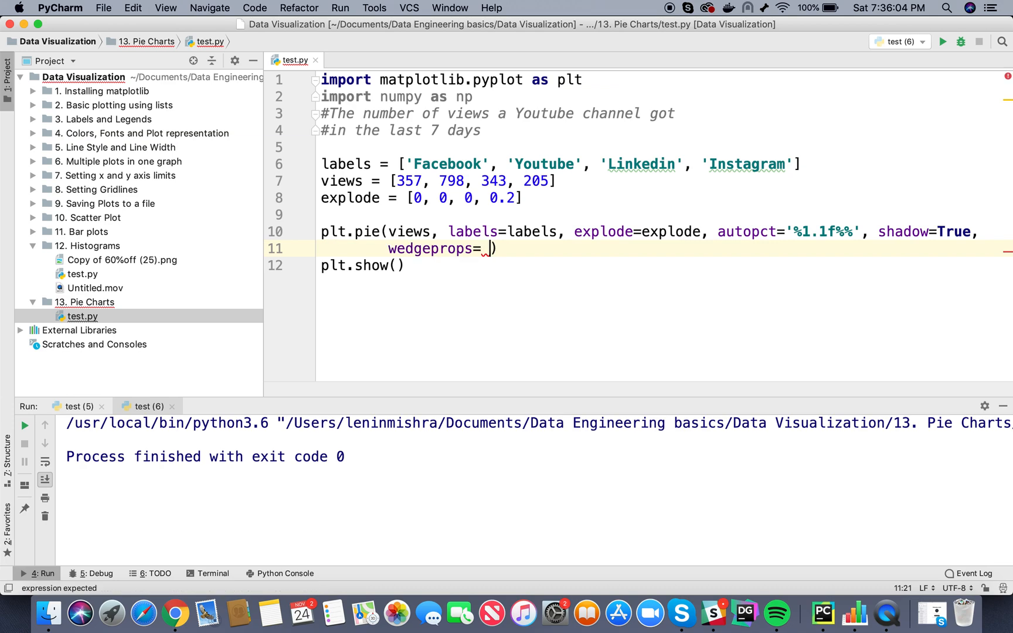
{"action": "type", "text": "{}"}
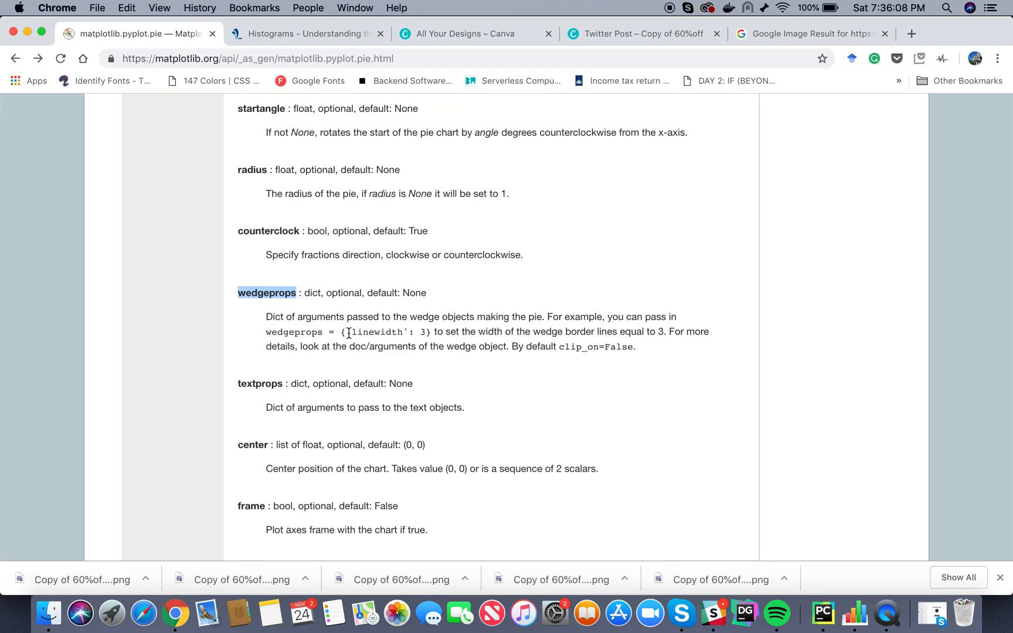
{"action": "scroll", "scroll_direction": "down", "scroll_amount": 3}
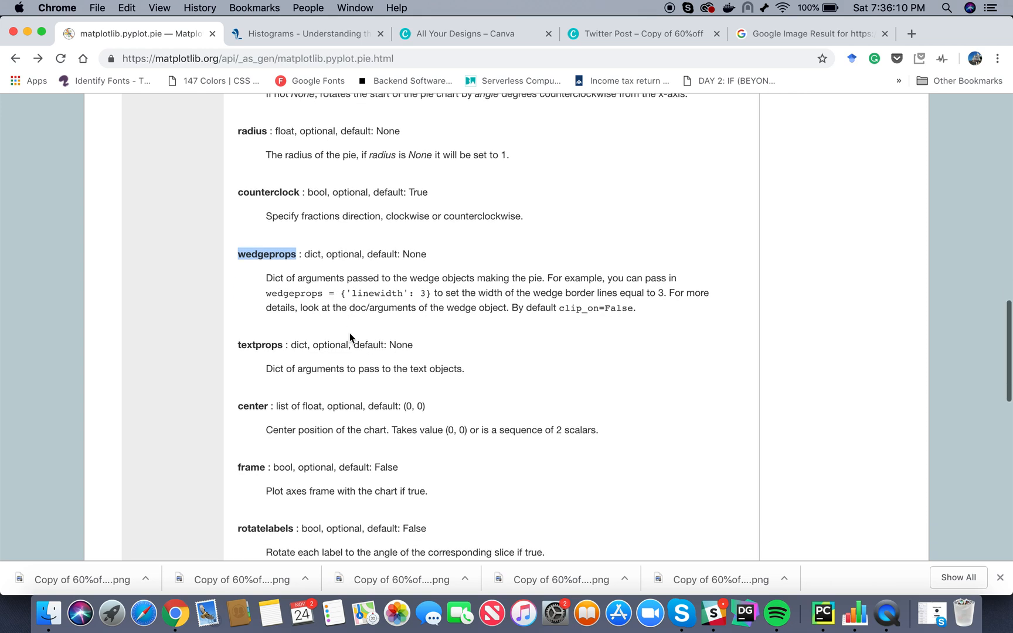
{"action": "scroll", "scroll_direction": "down", "scroll_amount": 3}
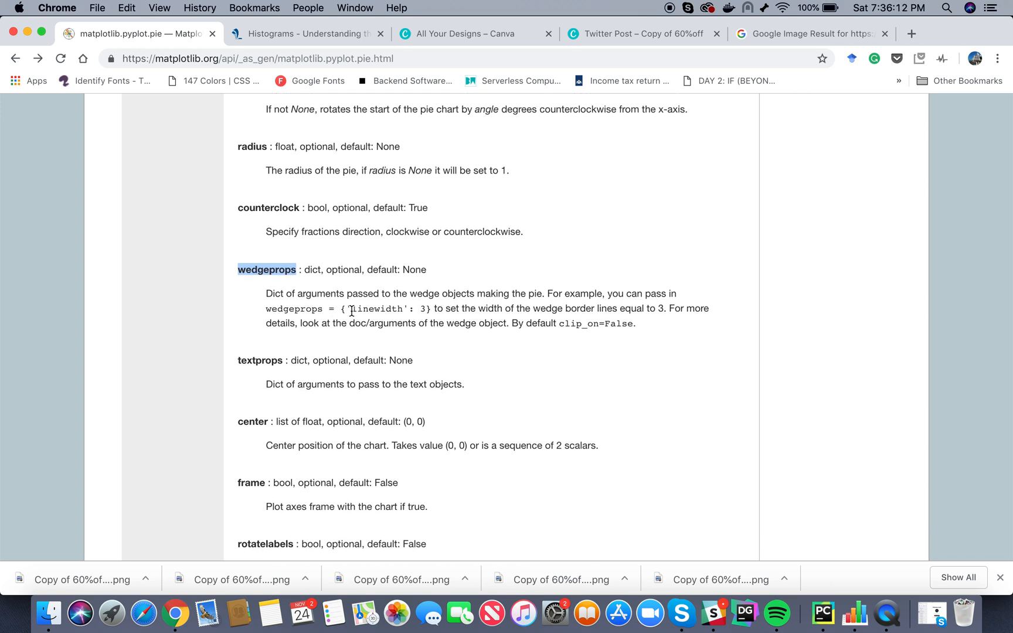
{"action": "mouse_move", "coordinate": [400, 347]}
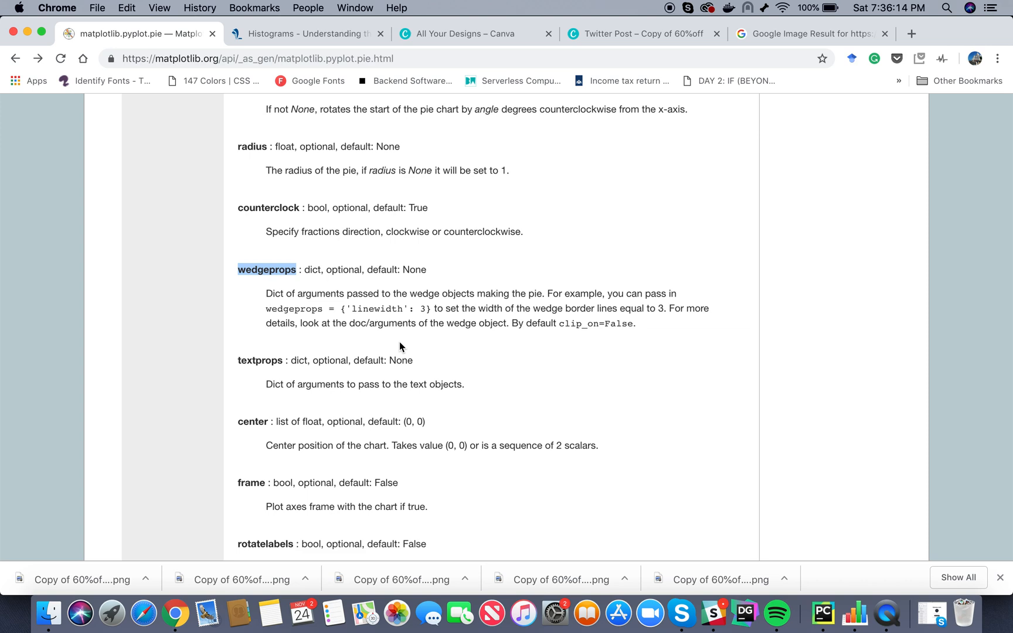
{"action": "mouse_move", "coordinate": [547, 431]}
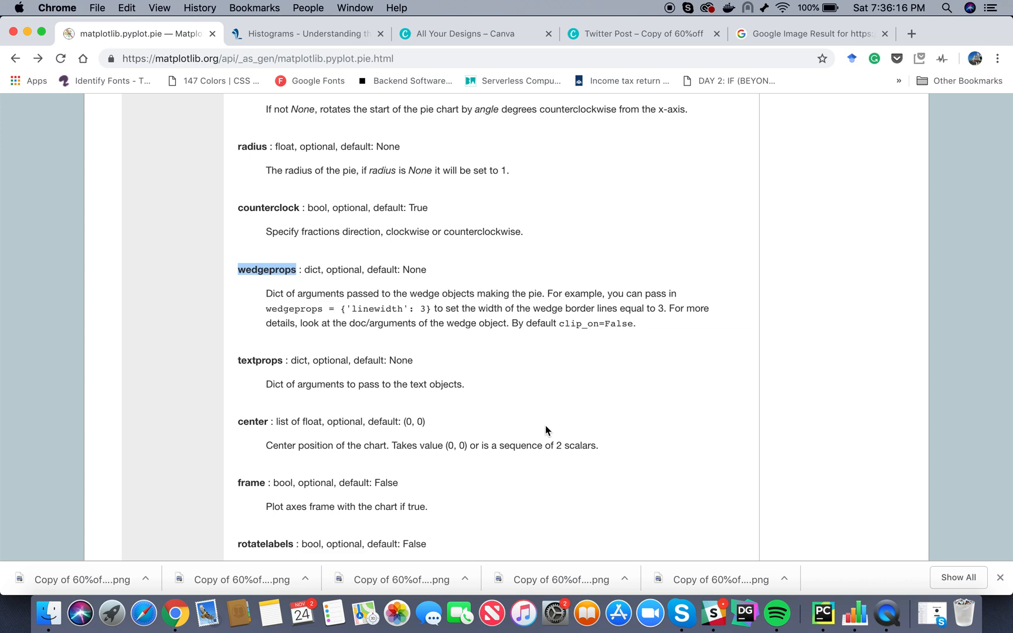
{"action": "left_click", "coordinate": [822, 612]}
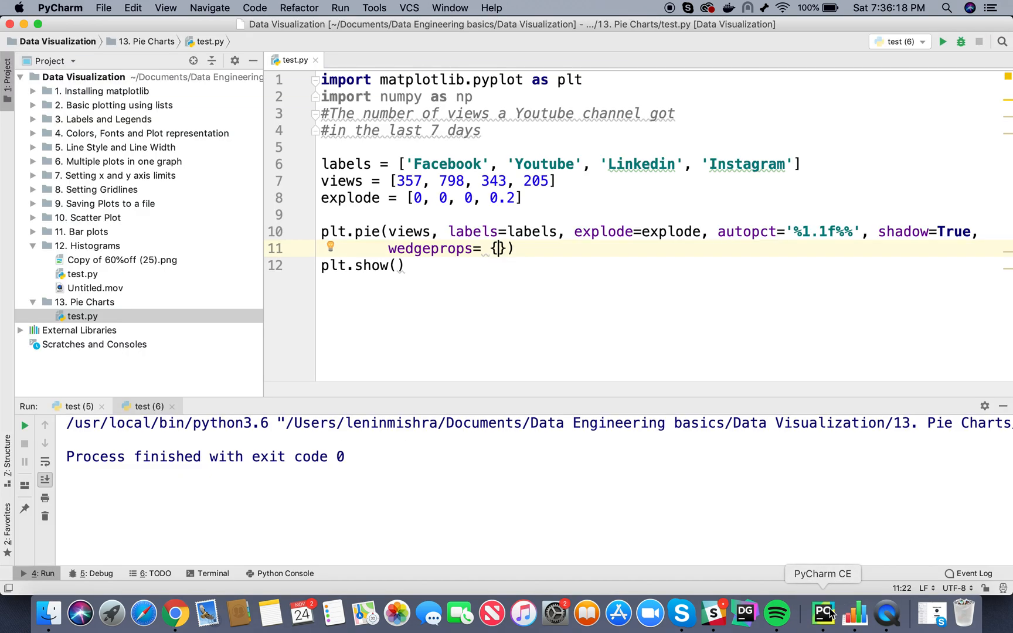
Fill wedgeprops with 'width':0.3, rerun to draw the donut chart, then close its window.
{"action": "type", "text": "'w'"}
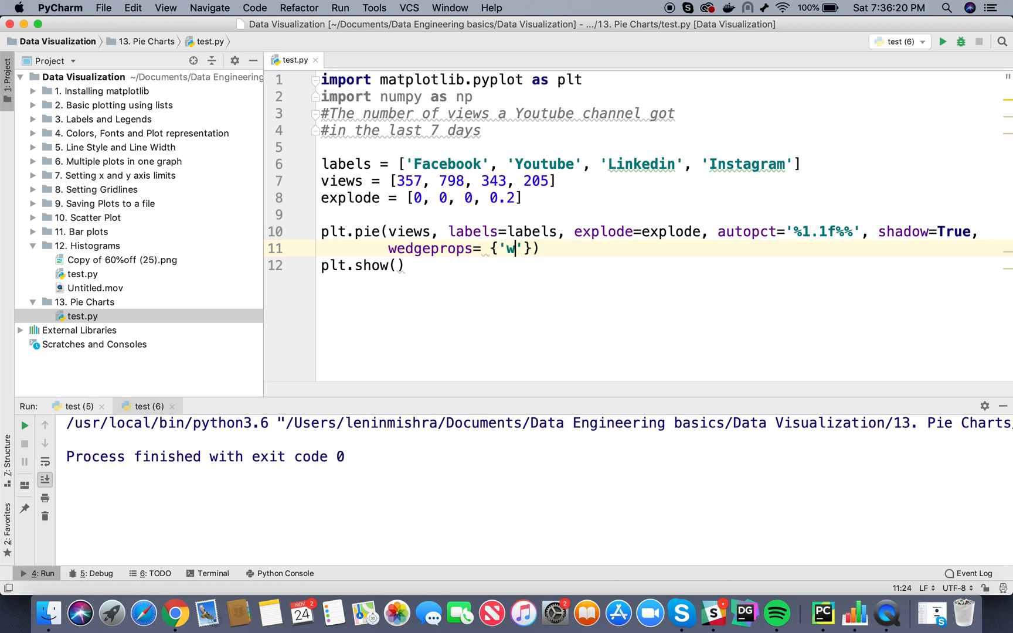
{"action": "type", "text": "idth"}
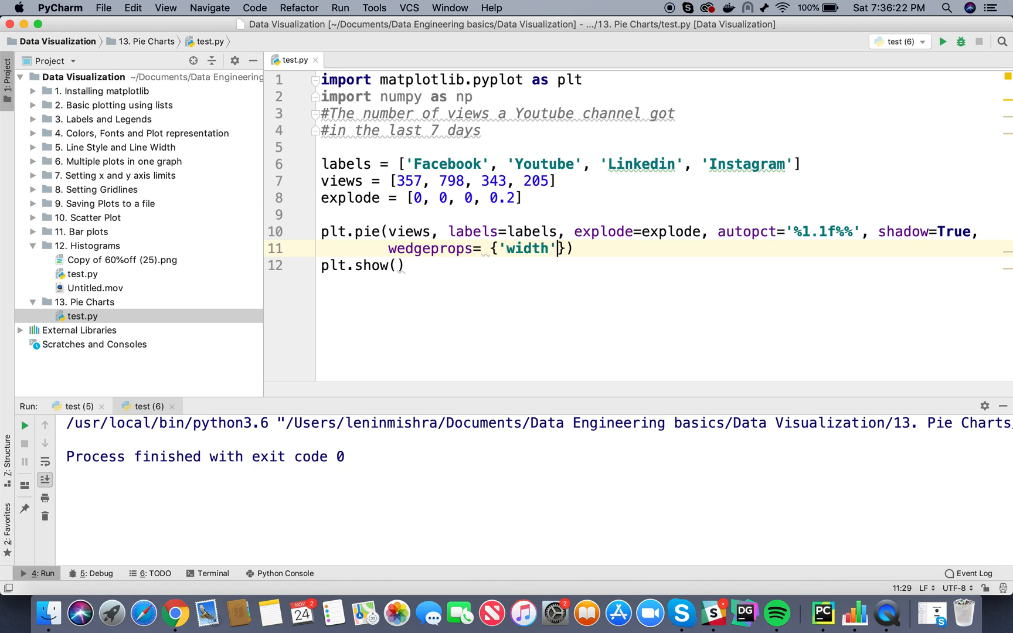
{"action": "type", "text": ":0.3"}
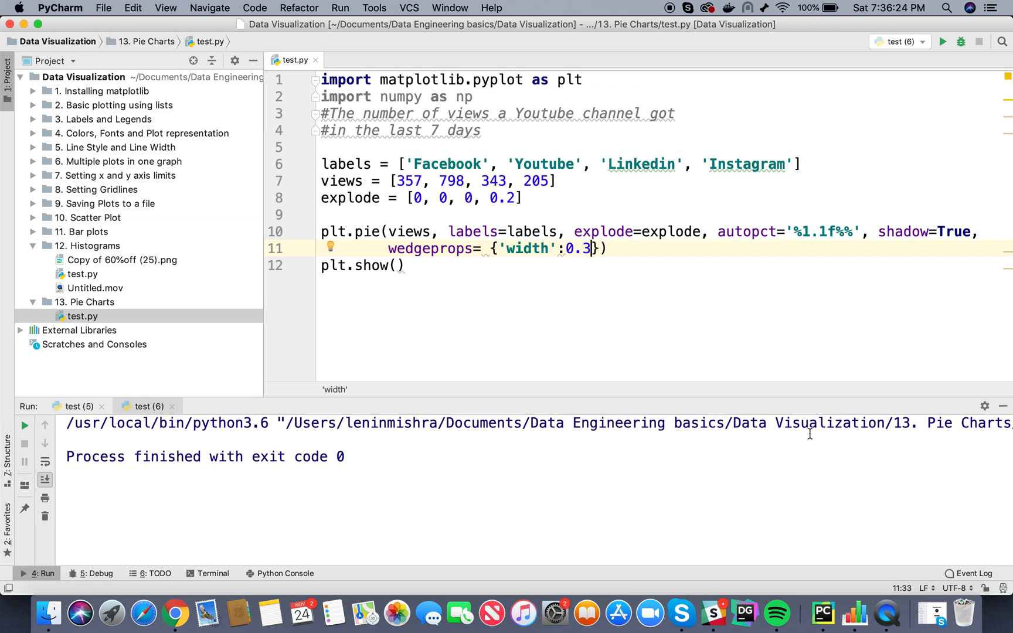
{"action": "left_click", "coordinate": [943, 41]}
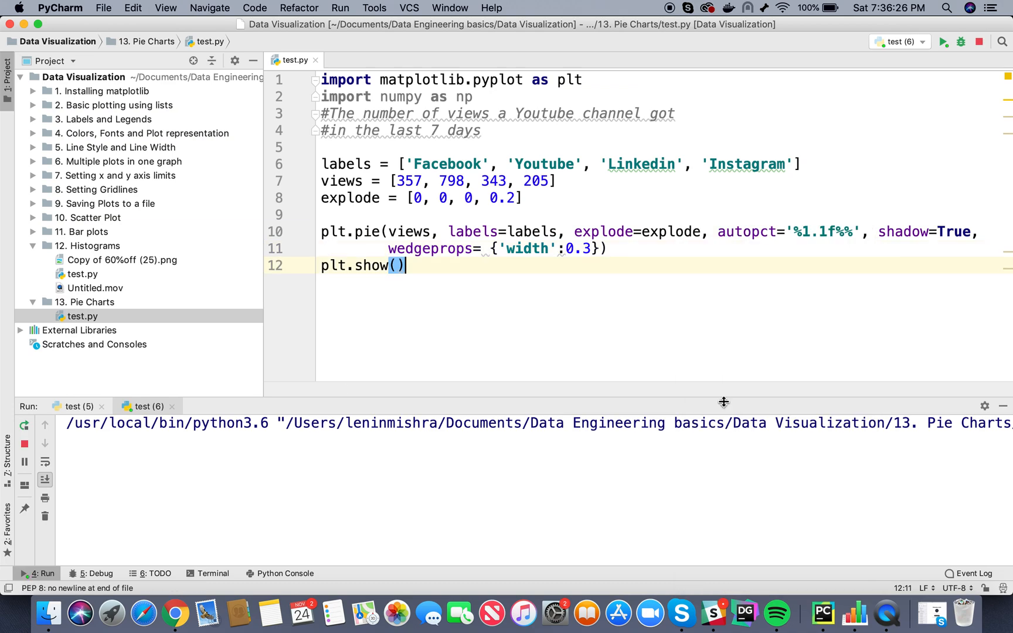
{"action": "left_click", "coordinate": [942, 41]}
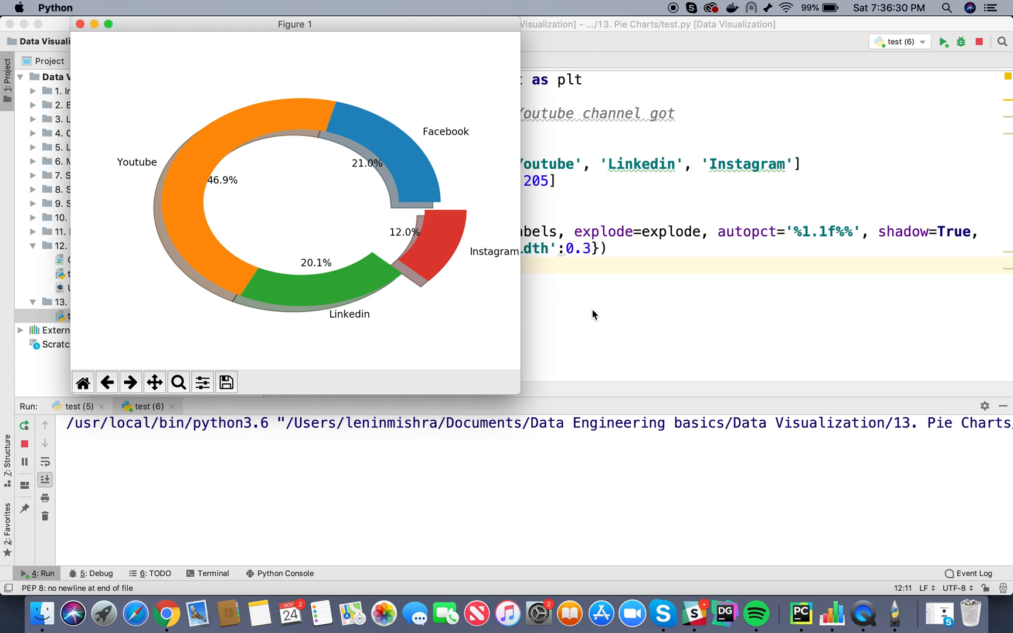
{"action": "mouse_move", "coordinate": [579, 251]}
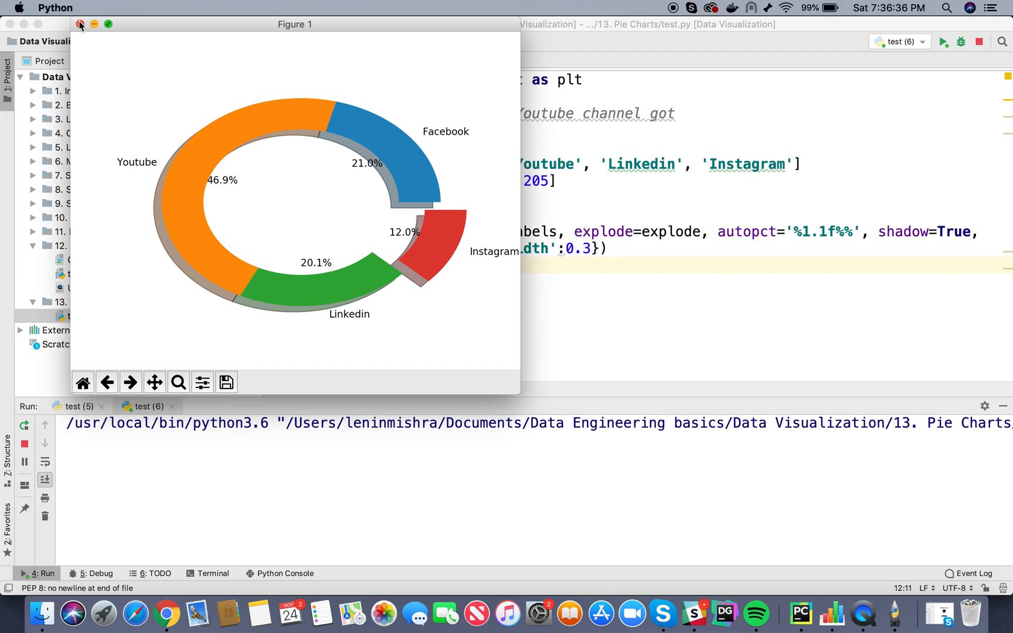
{"action": "left_click", "coordinate": [79, 24]}
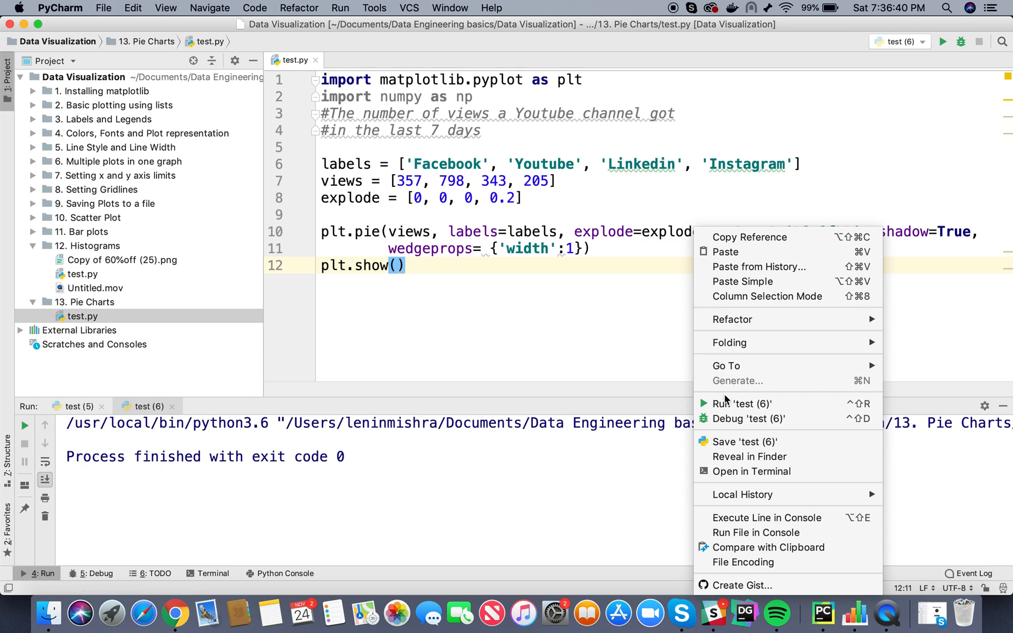
Restore the wedge width to 0.3 and rerun to display the final labelled donut chart.
{"action": "left_click", "coordinate": [742, 403]}
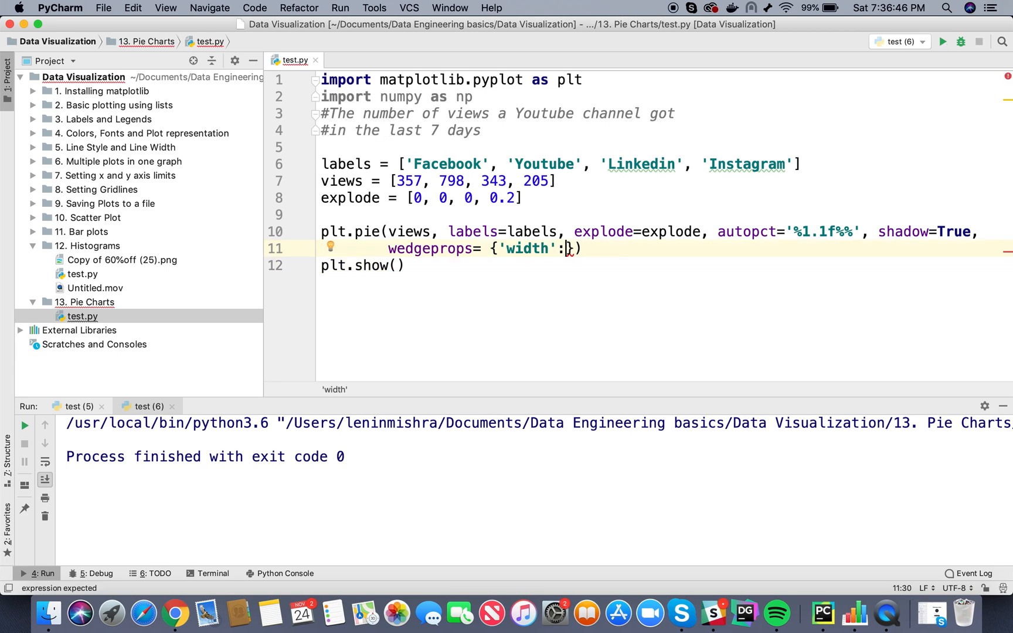
{"action": "type", "text": "0.3"}
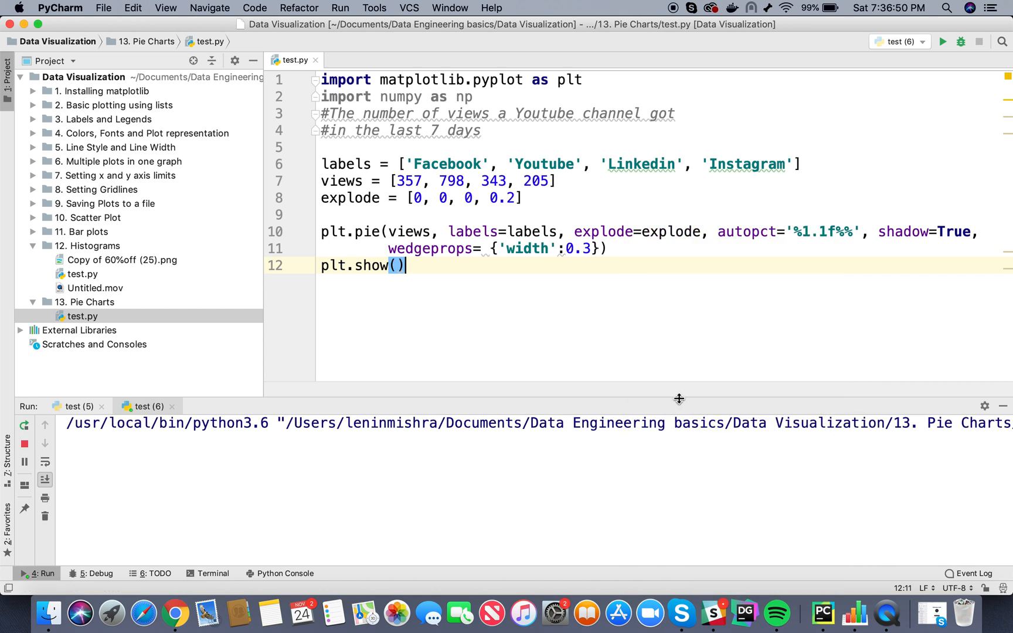
{"action": "left_click", "coordinate": [942, 41]}
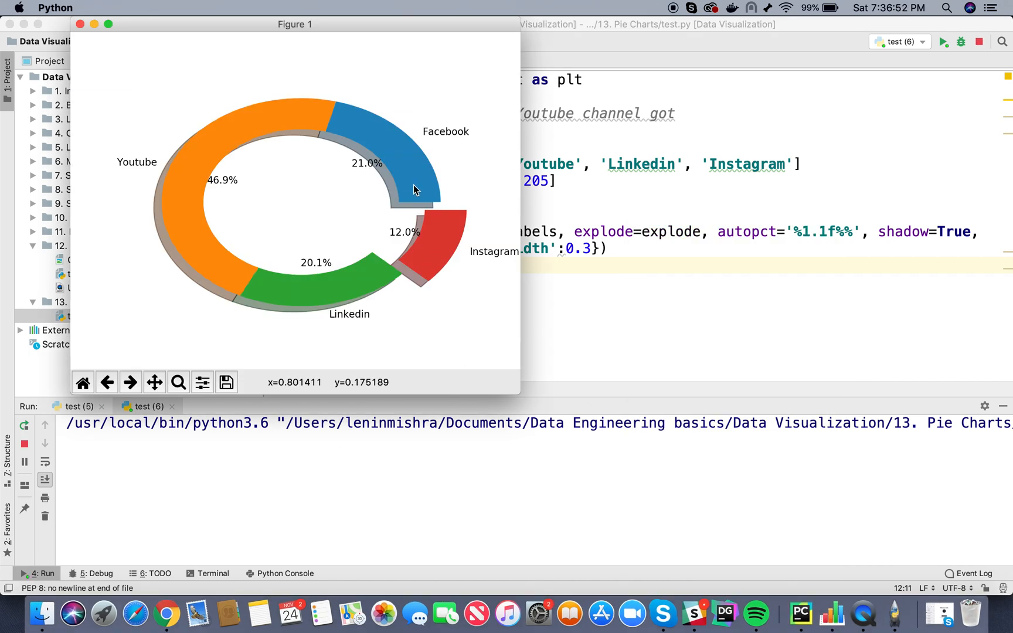
{"action": "mouse_move", "coordinate": [451, 257]}
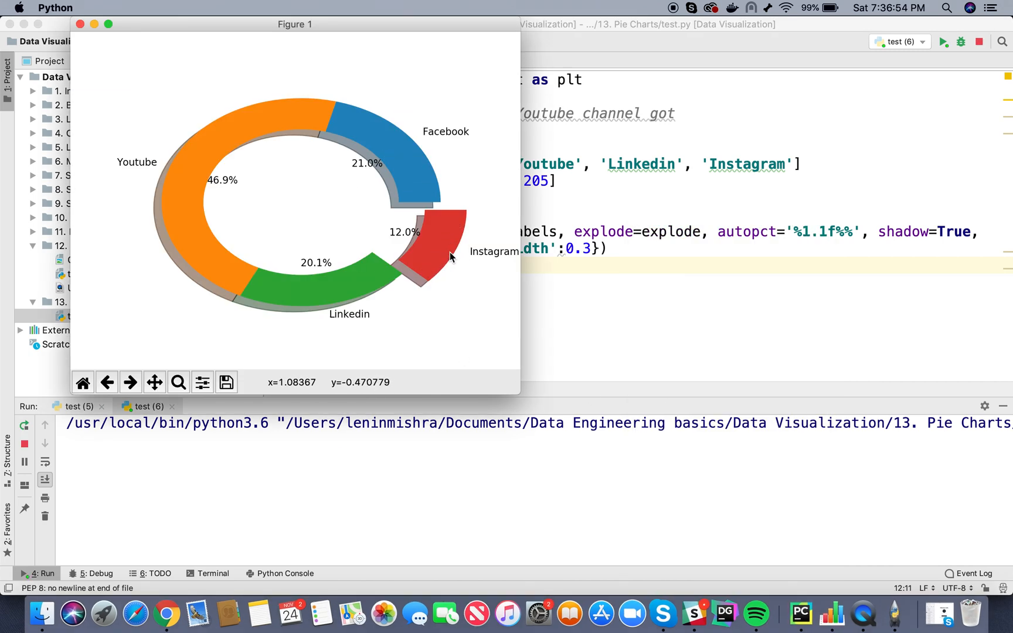
{"action": "mouse_move", "coordinate": [438, 267]}
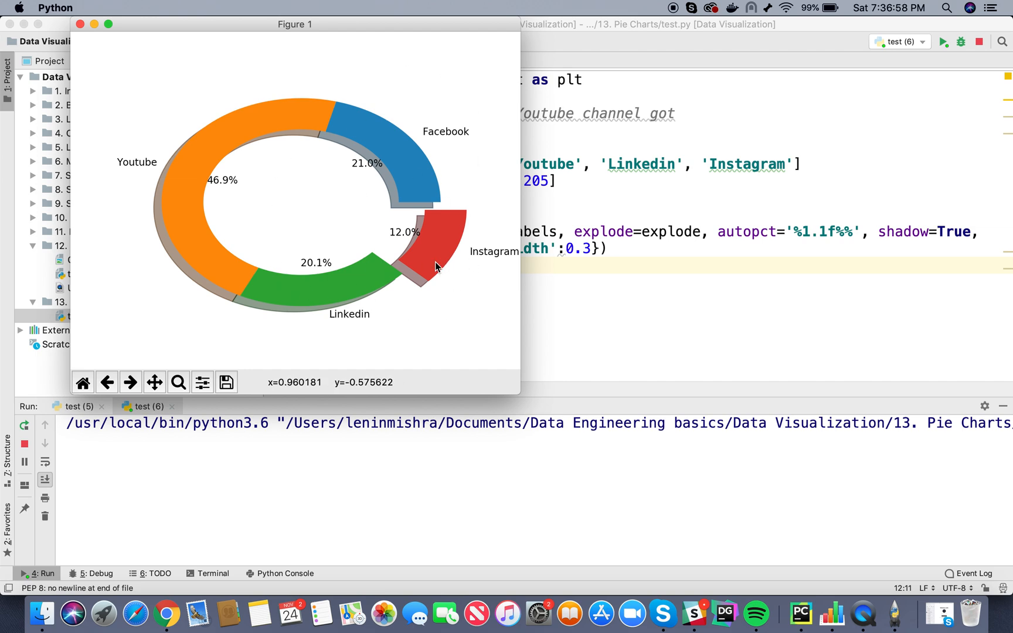
{"action": "mouse_move", "coordinate": [406, 264]}
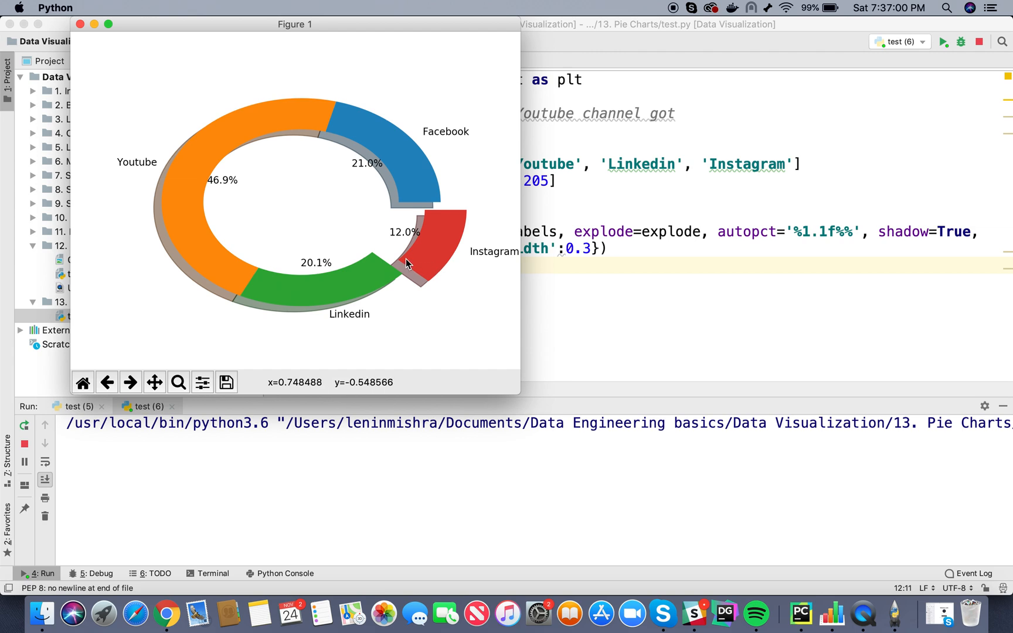